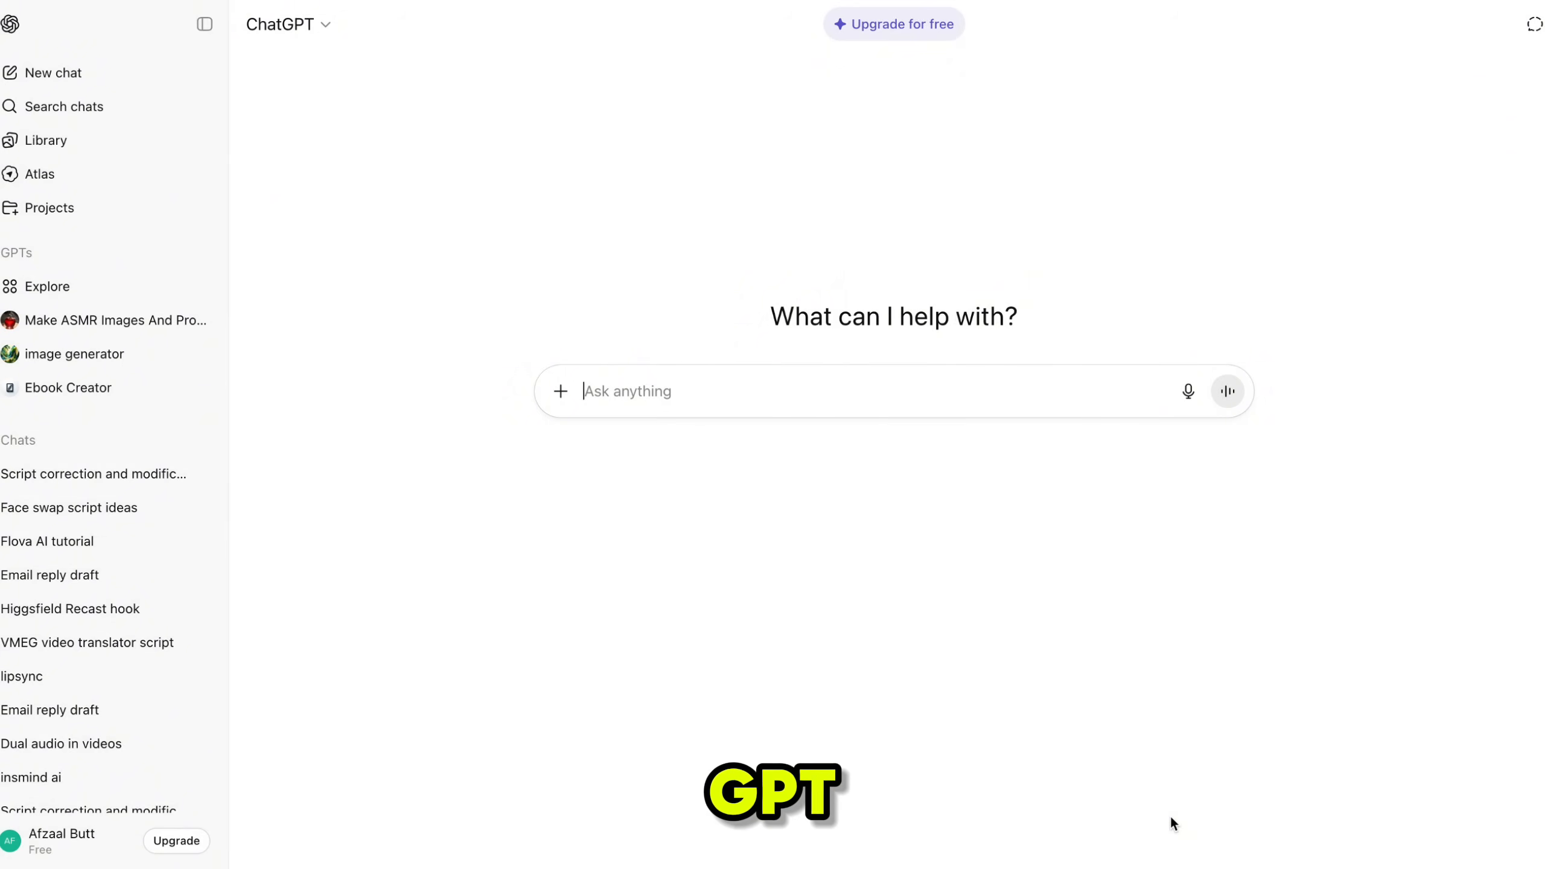
Request a suspenseful 60+ second Disney Pixar-style kids learning script with a hook every scene.
type("write an engaging")
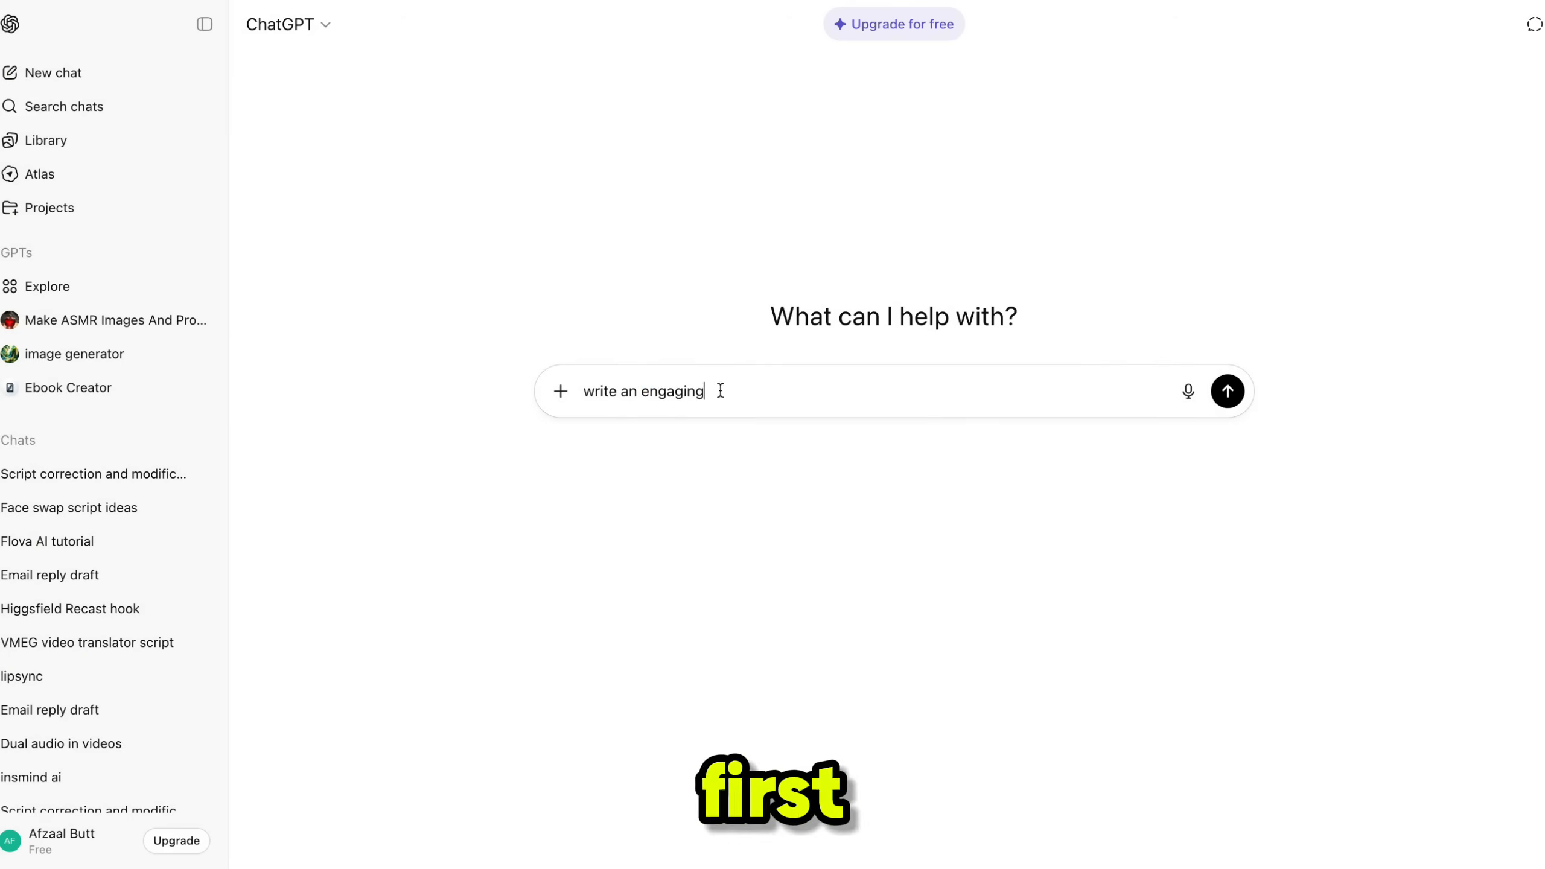
type("short script D")
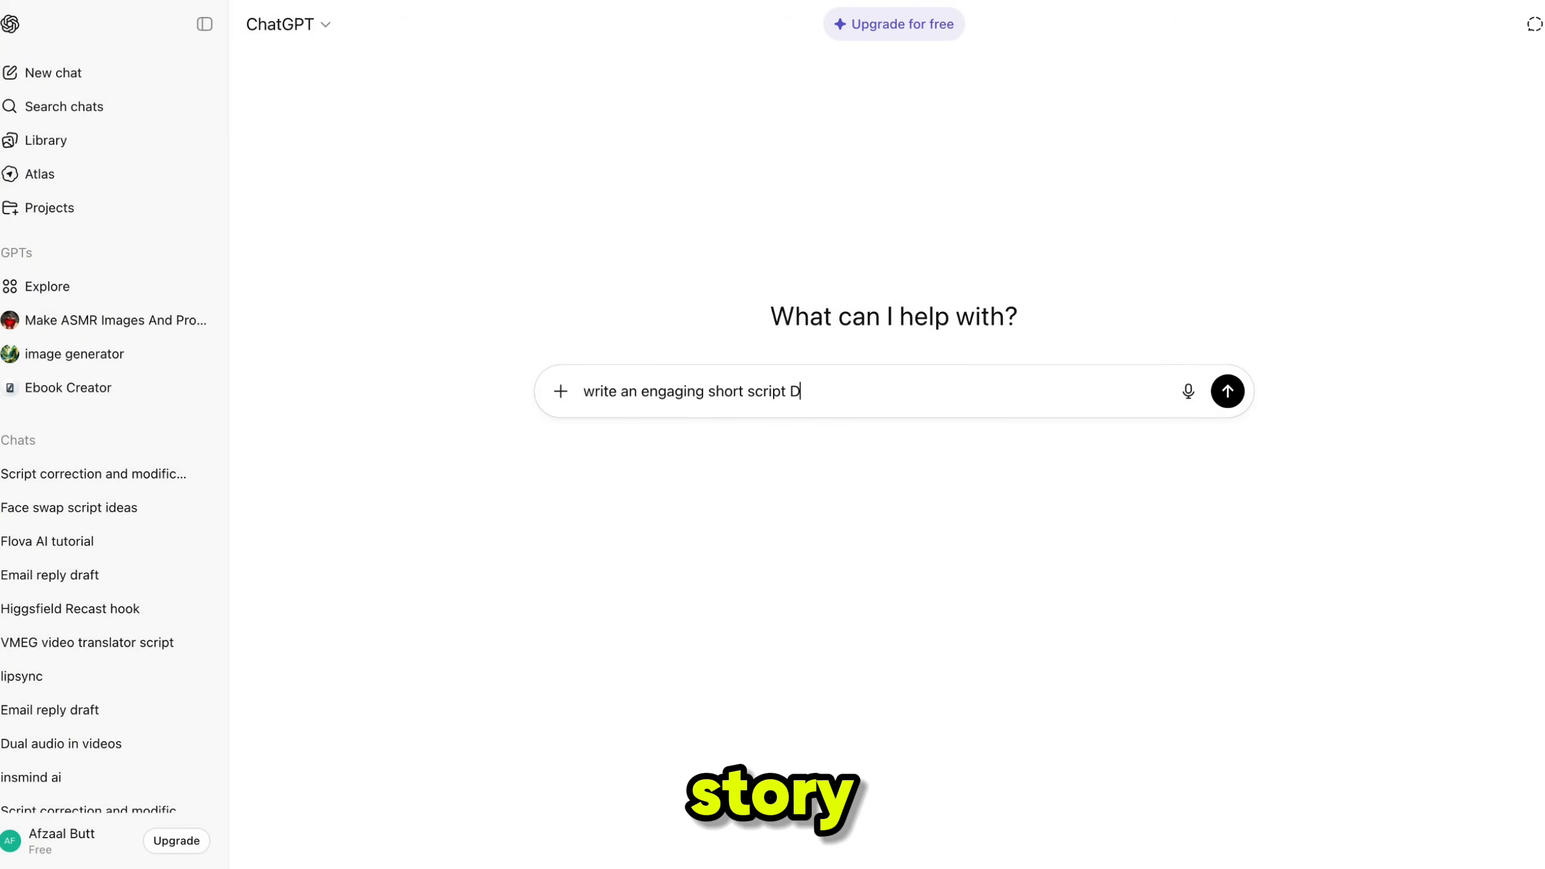
type("isney Pixar style more than")
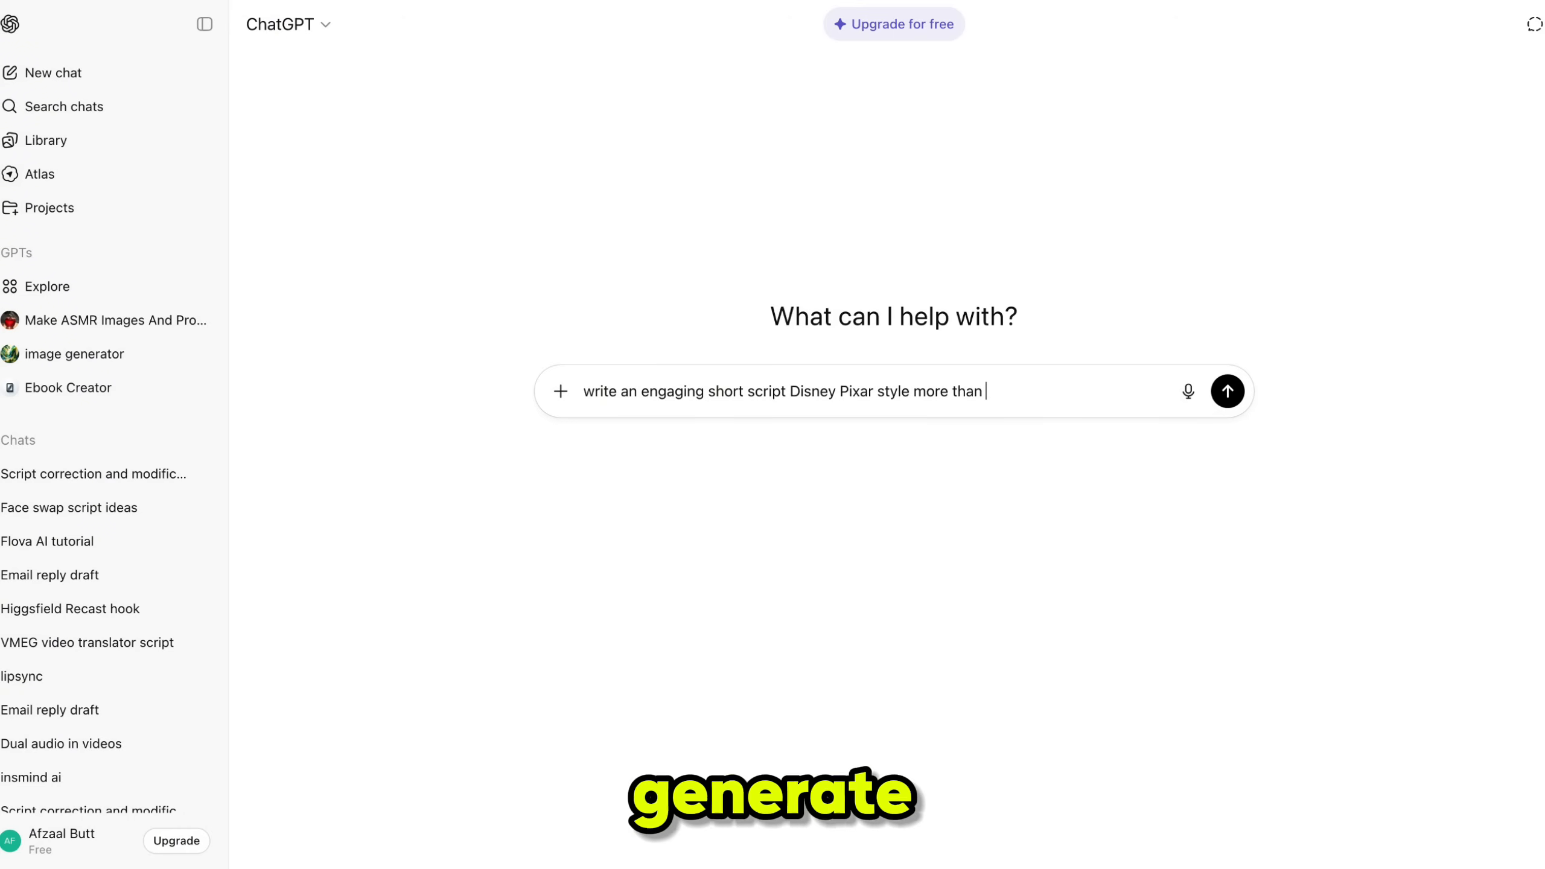
type("60 seconds which must start with a susp")
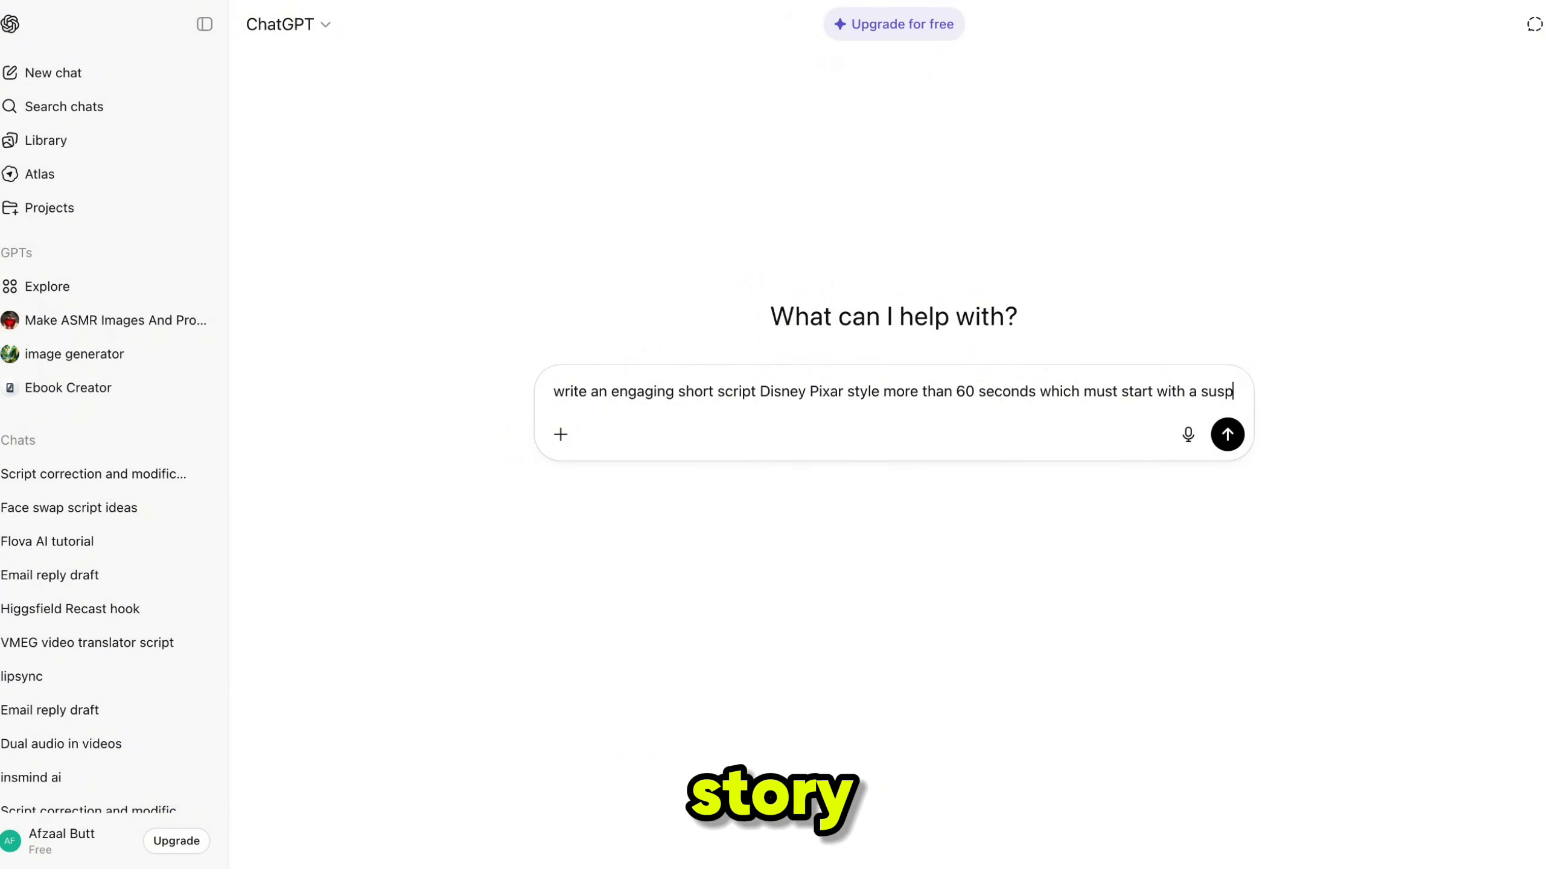
type("ense and should be a")
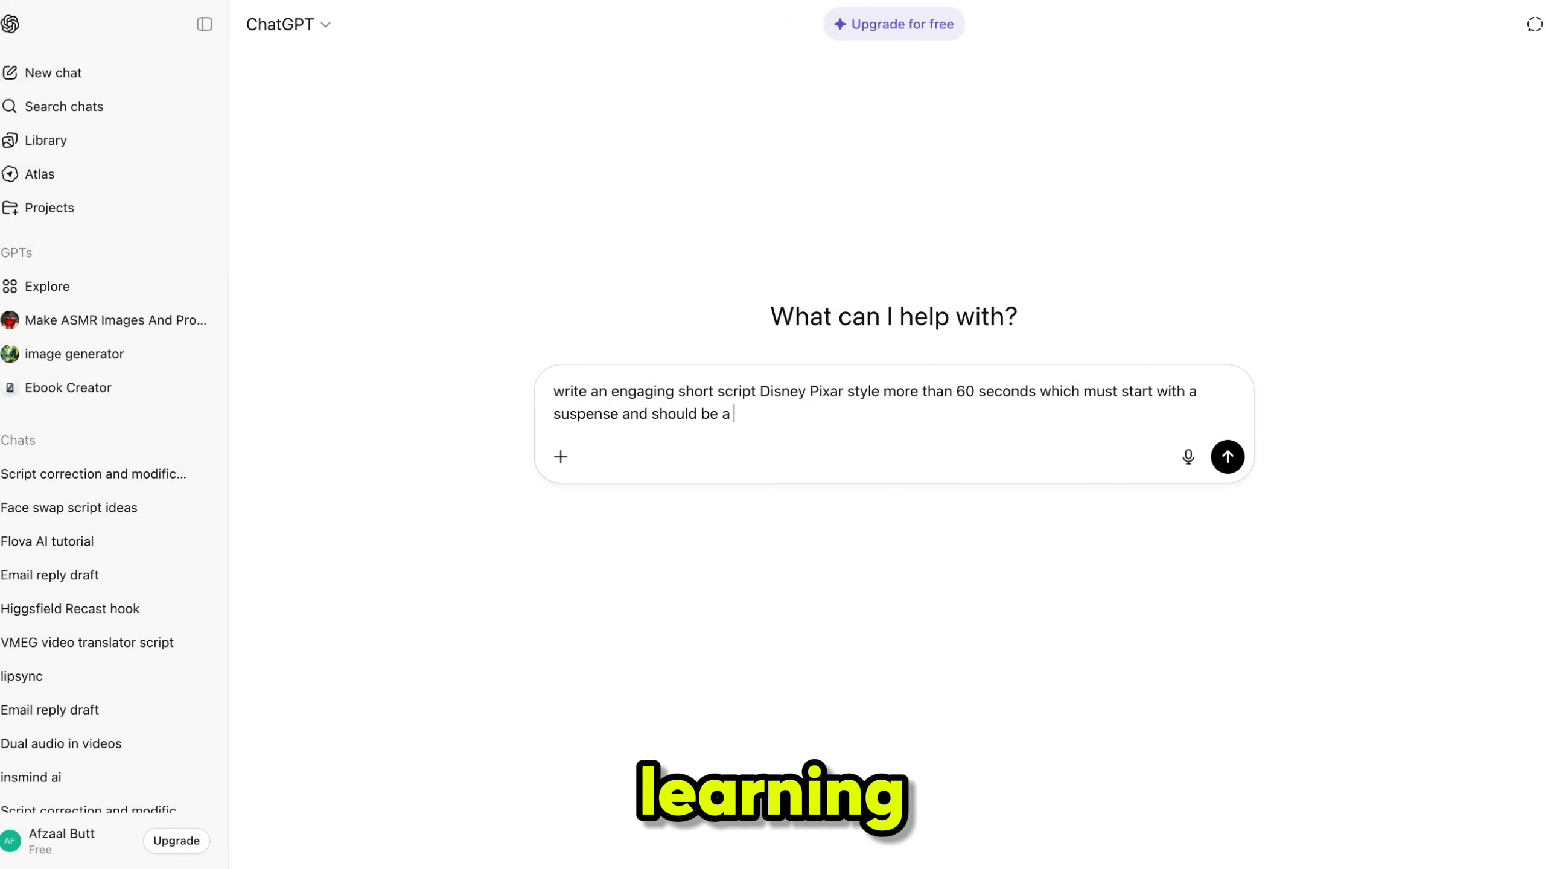
type("kid learning story and a")
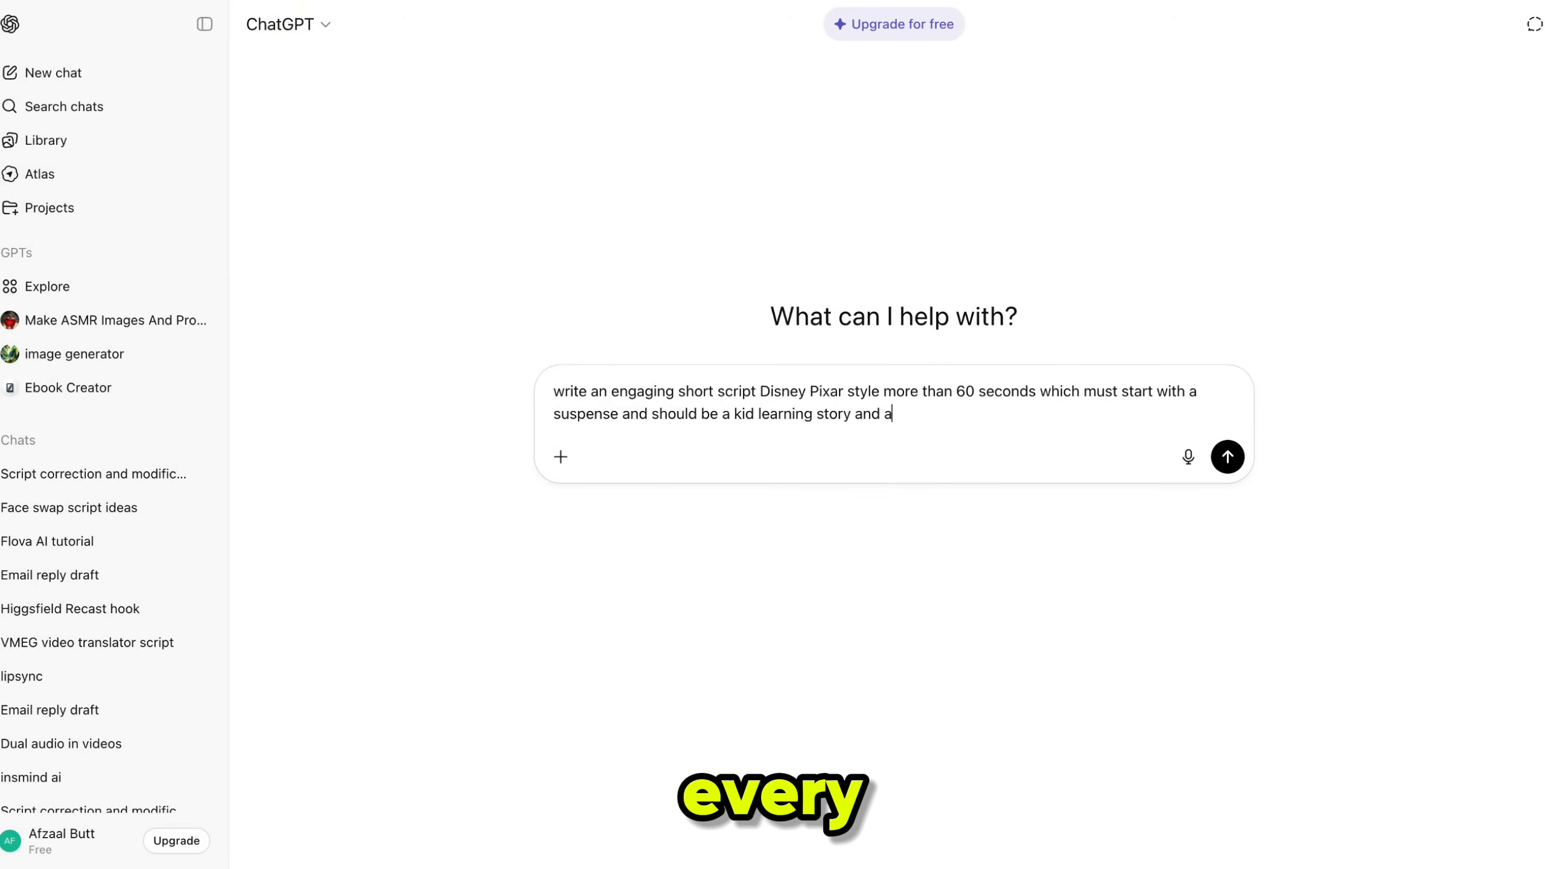
type("dd new hook in every scene and should be each scene match and consiste")
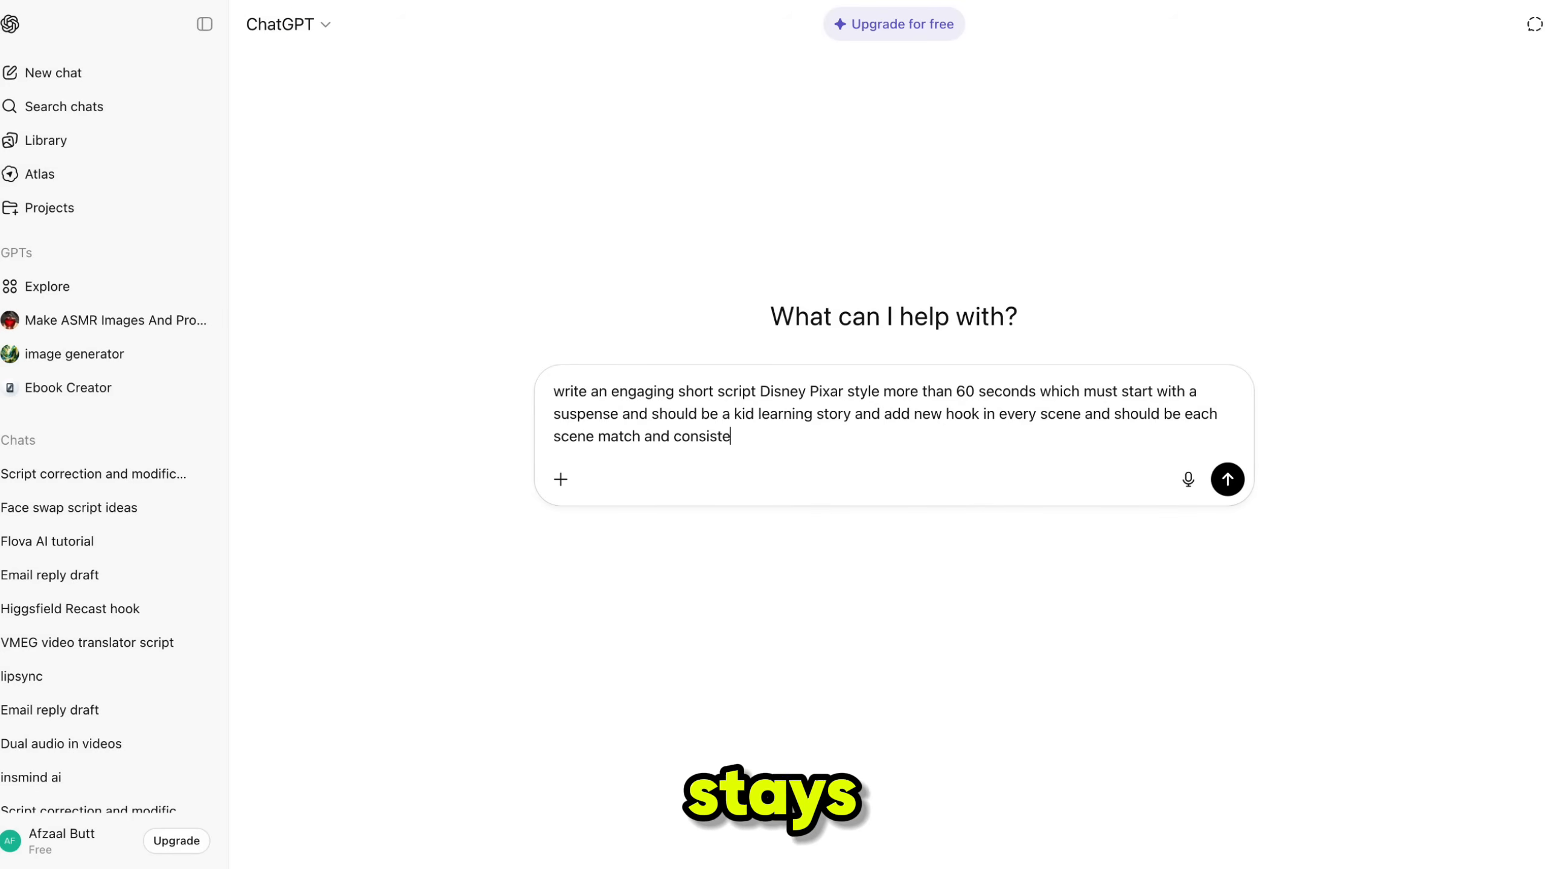
left_click(1227, 480)
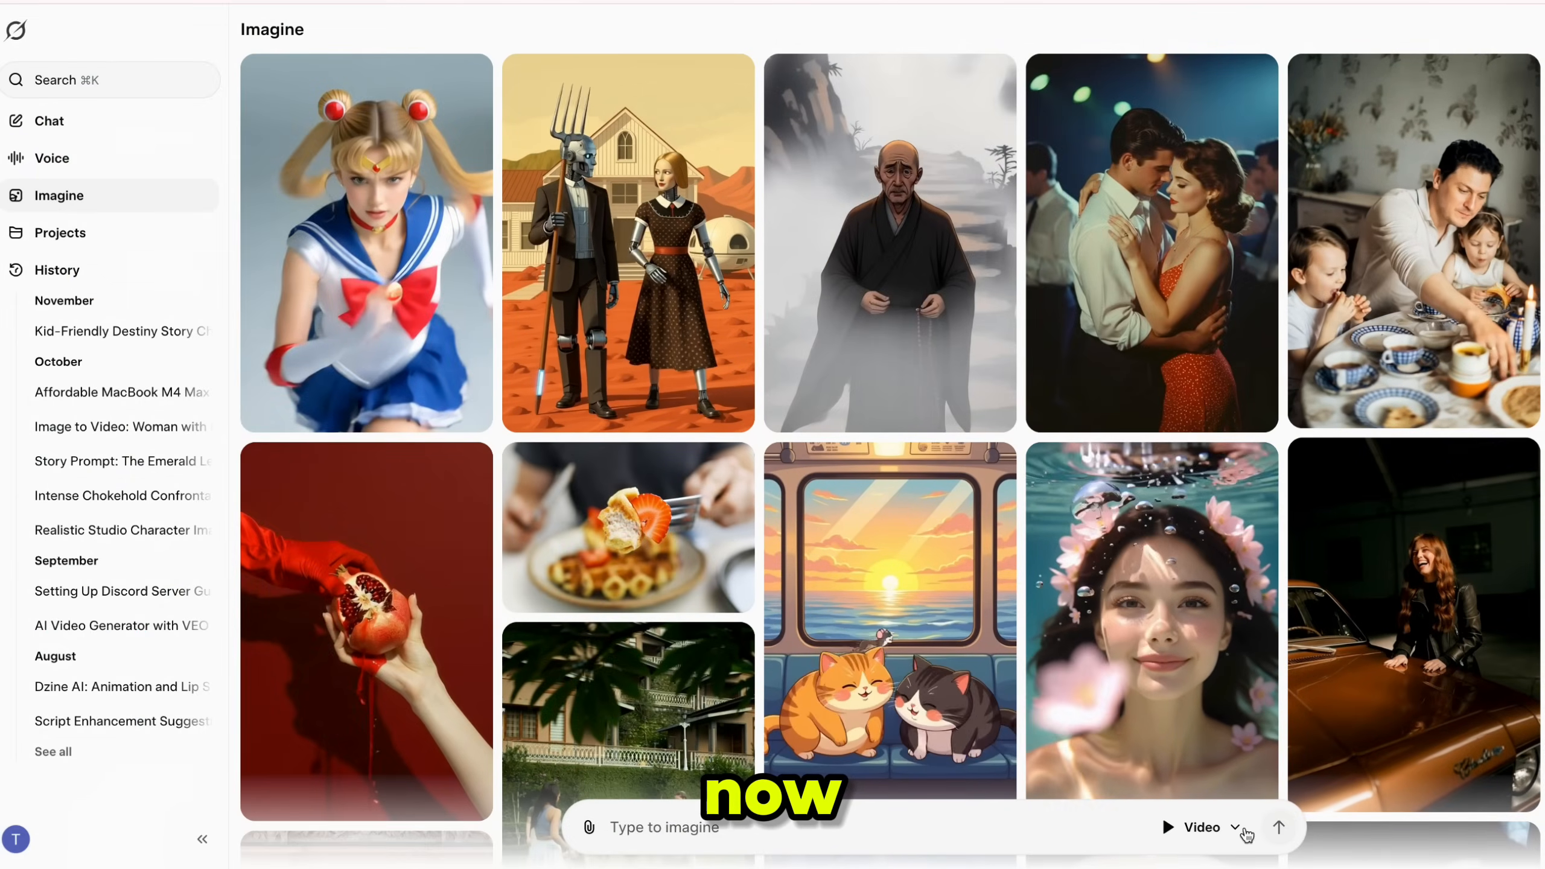
Switch to Image mode and generate Pixar-style images of the surprised boy and glowing cloud.
left_click(1235, 827)
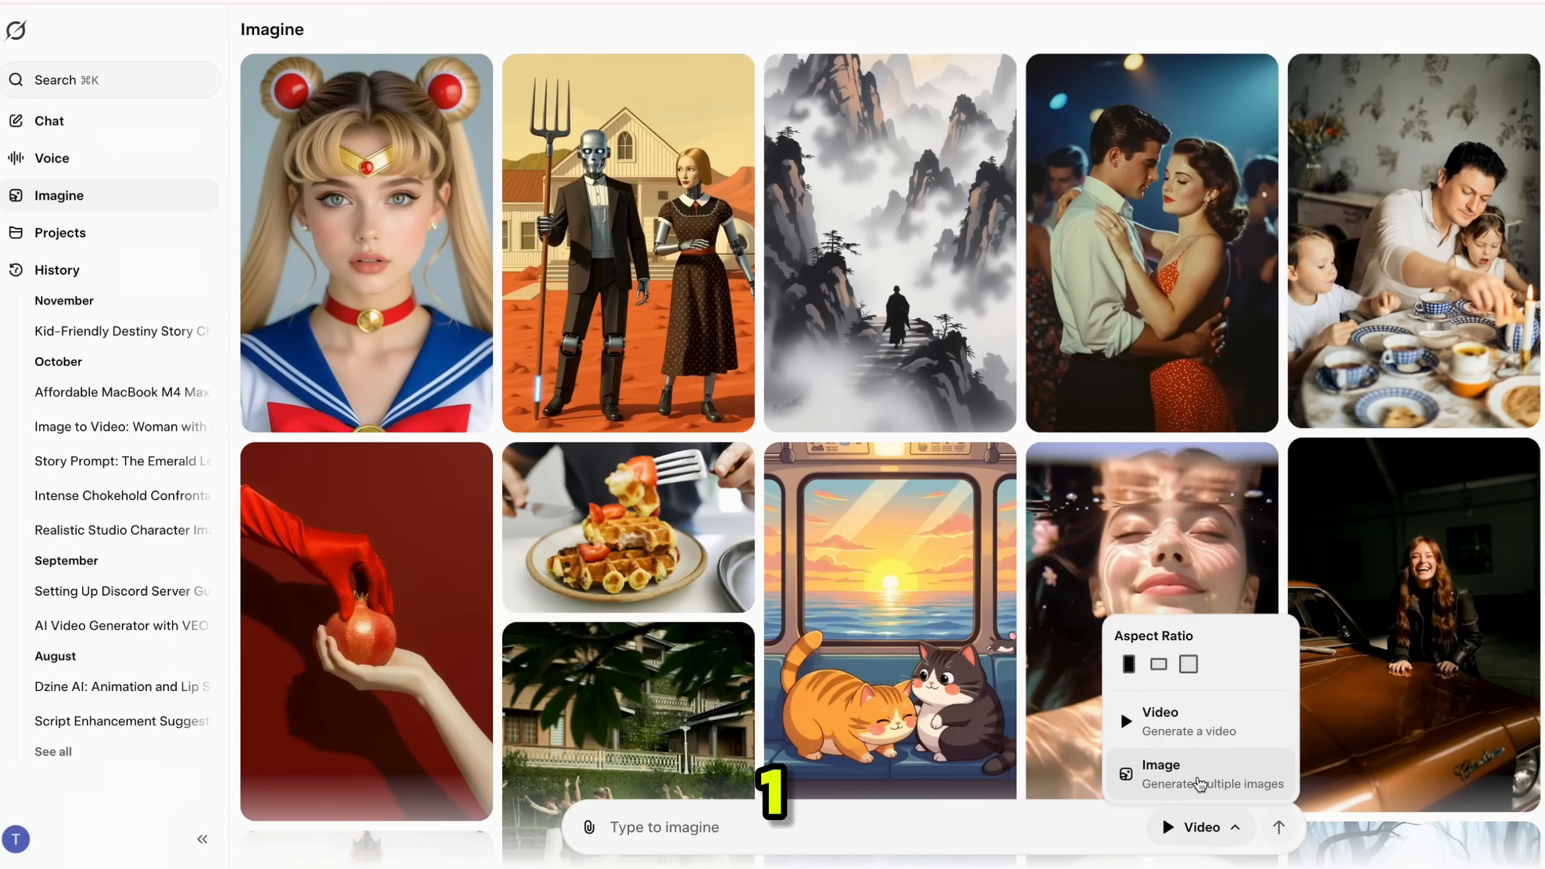
left_click(1160, 773)
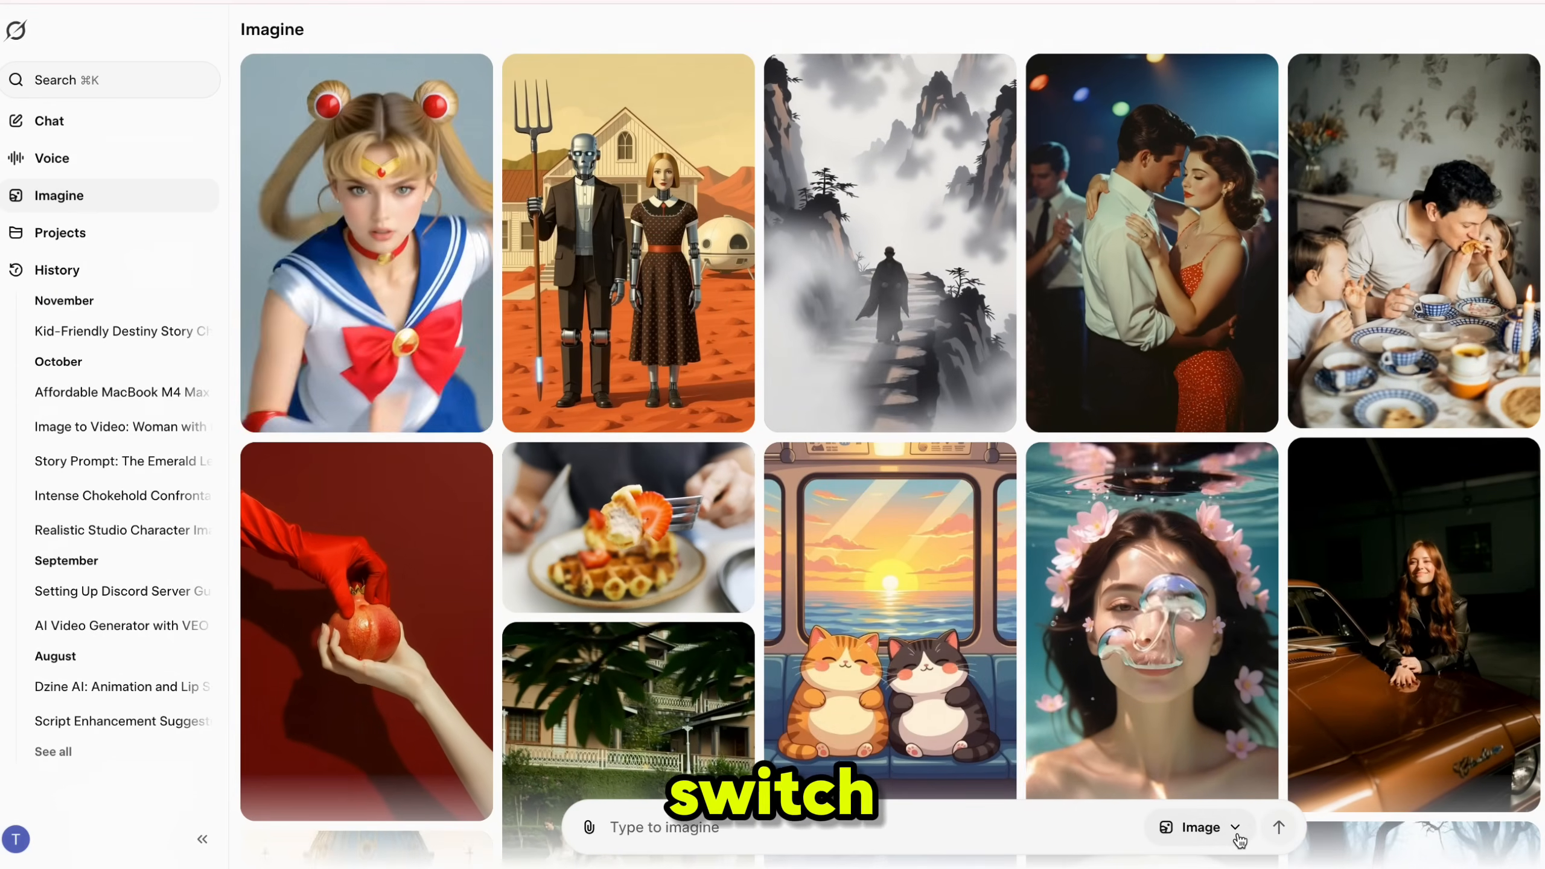
left_click(1198, 826)
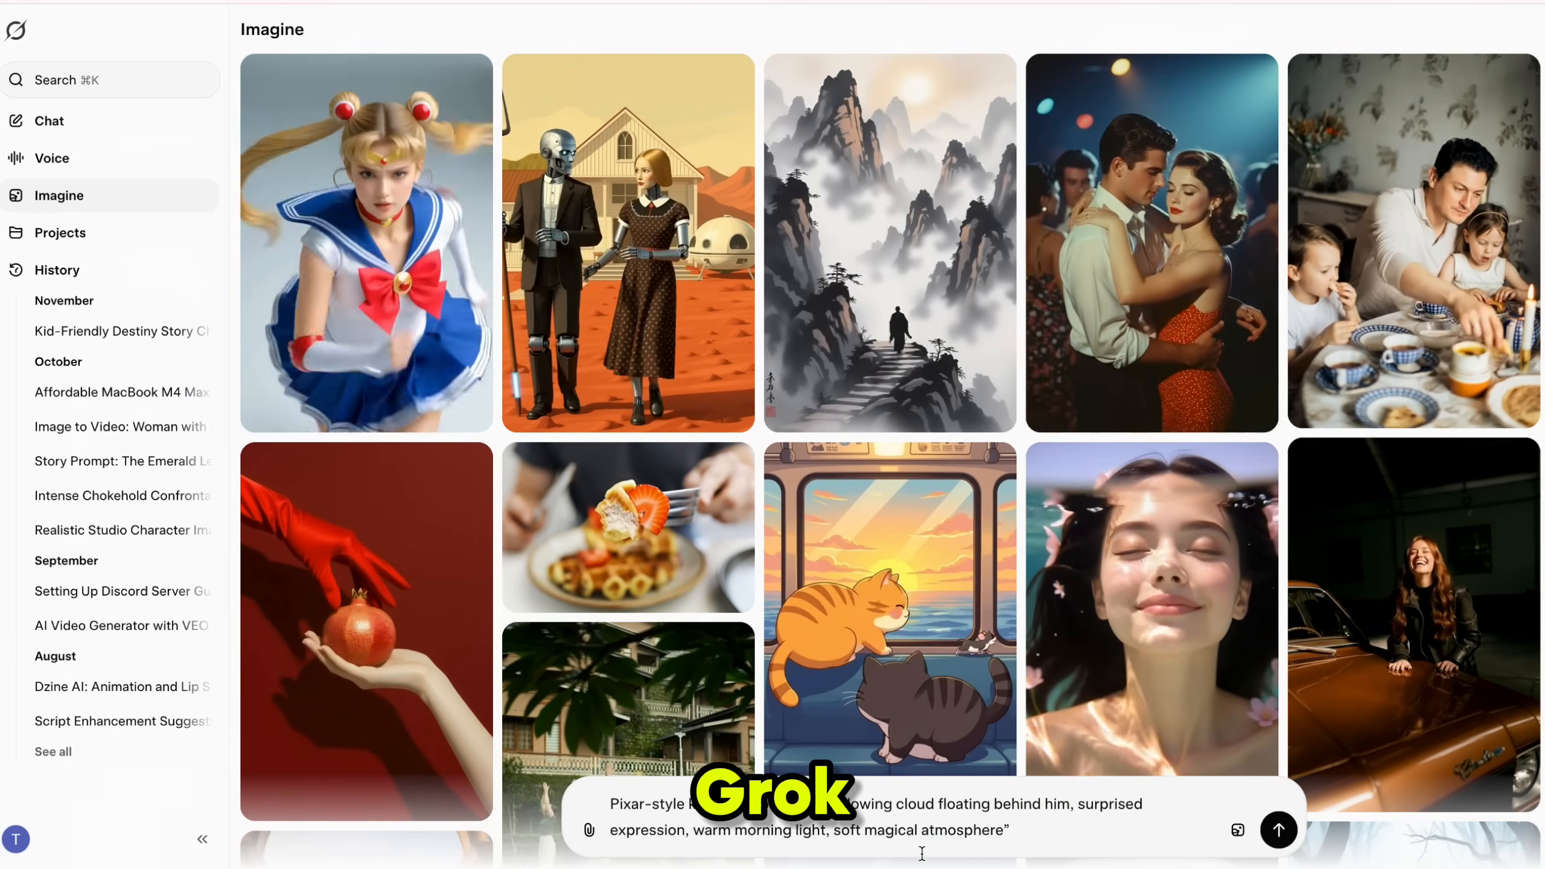
left_click(1278, 828)
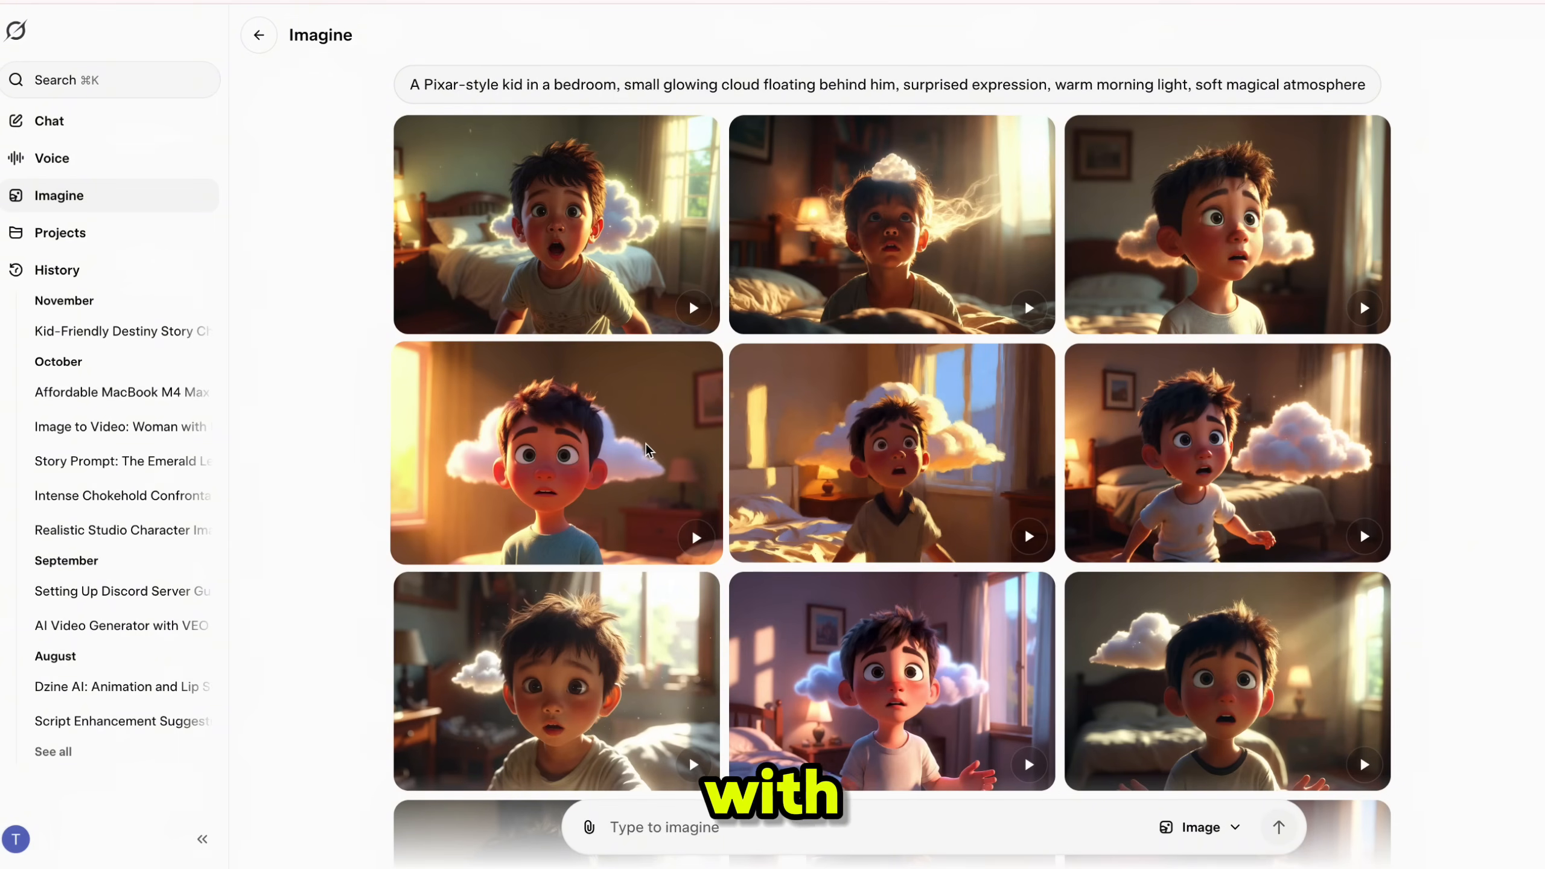
scroll("down", 3)
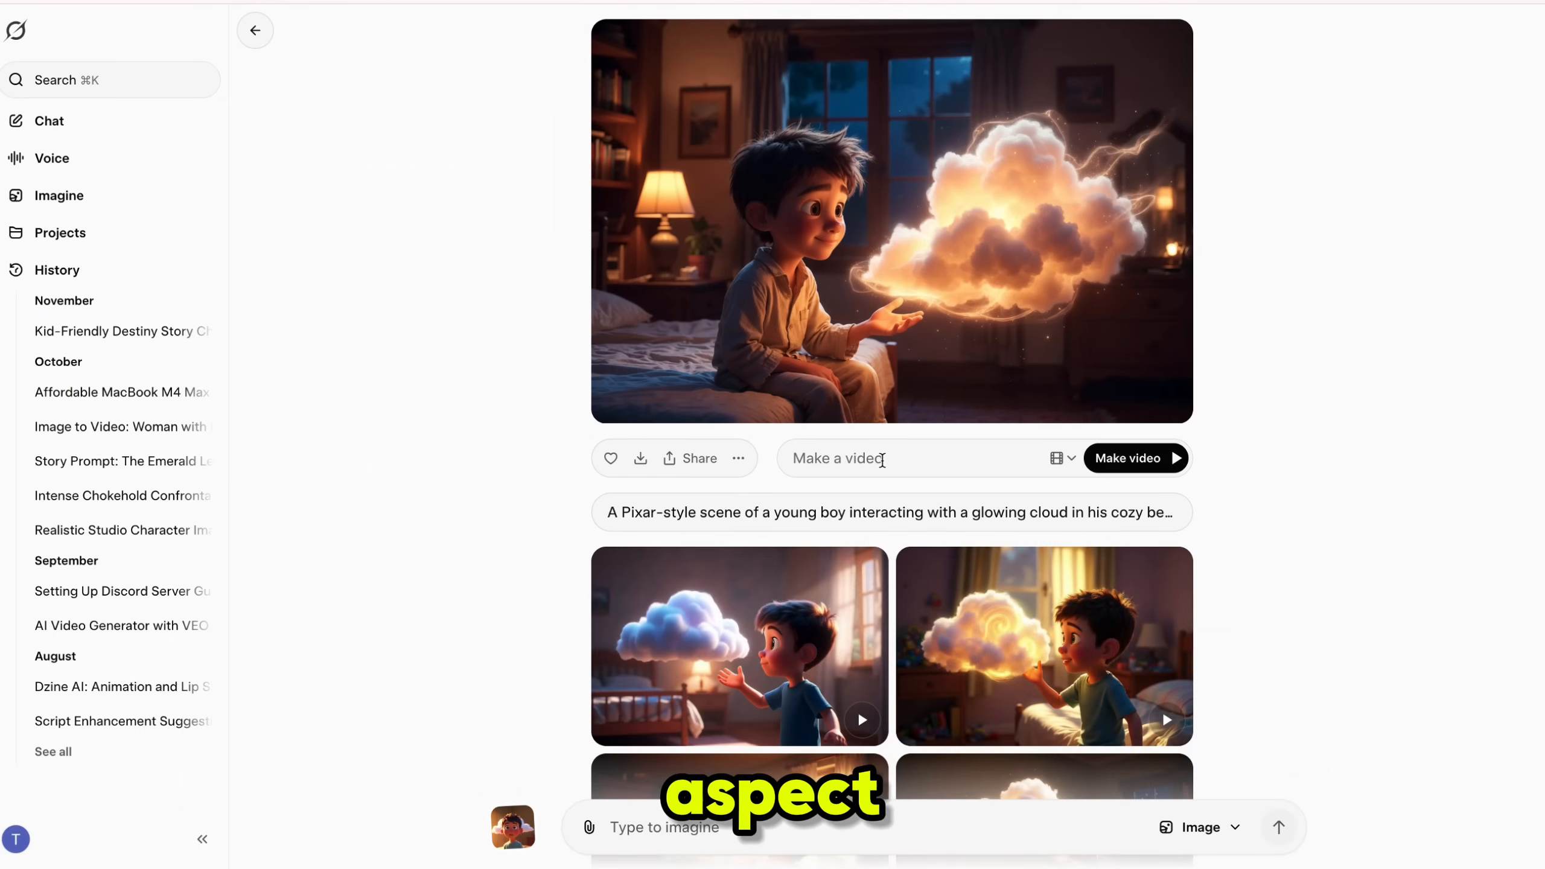
mouse_move(911, 424)
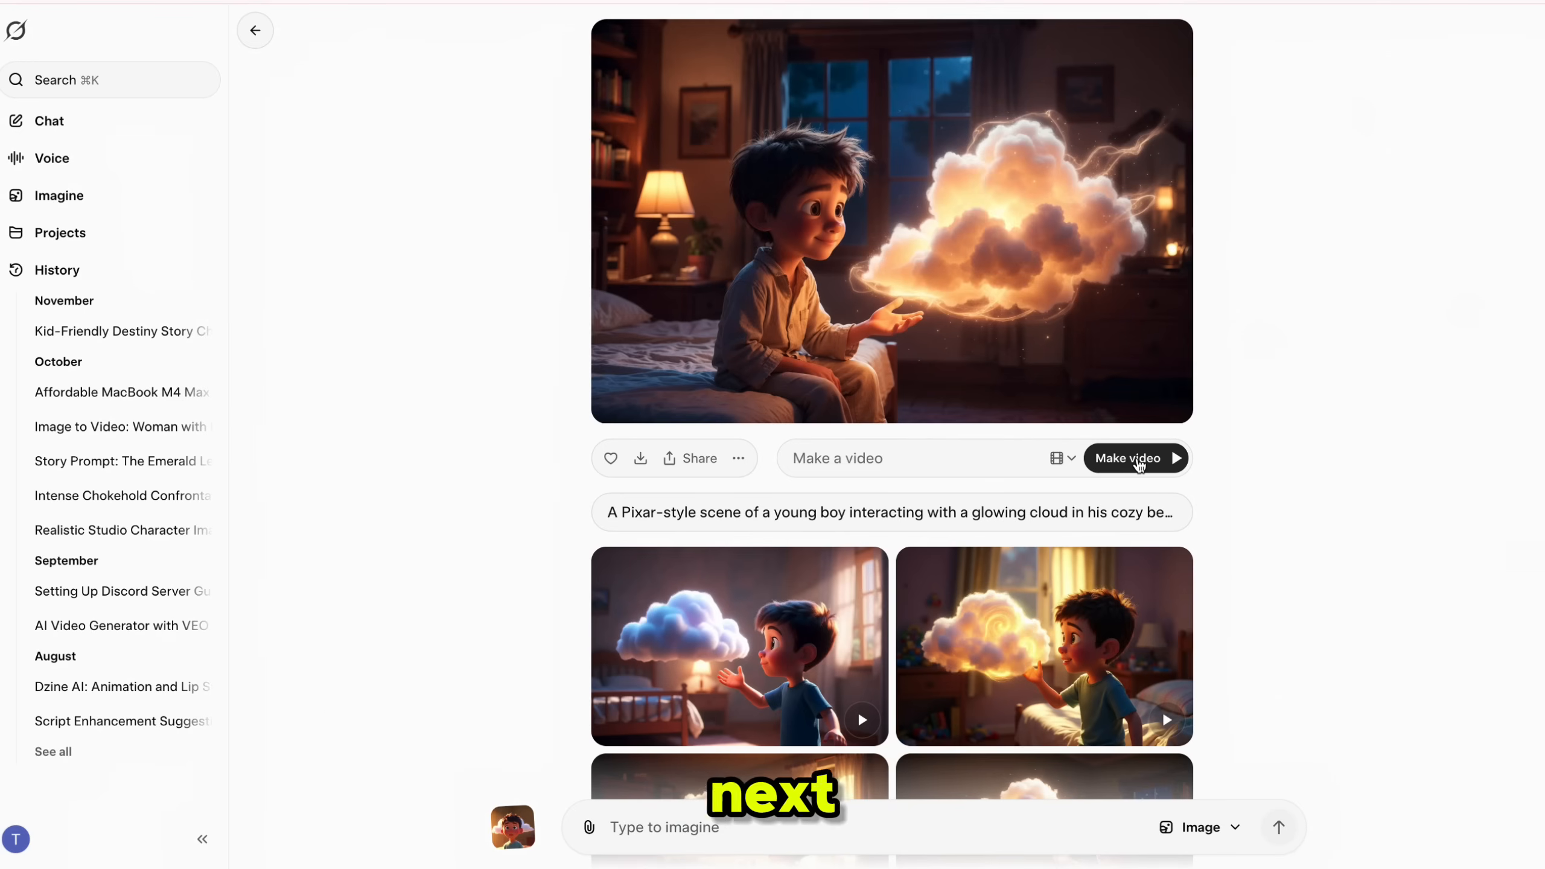
left_click(610, 458)
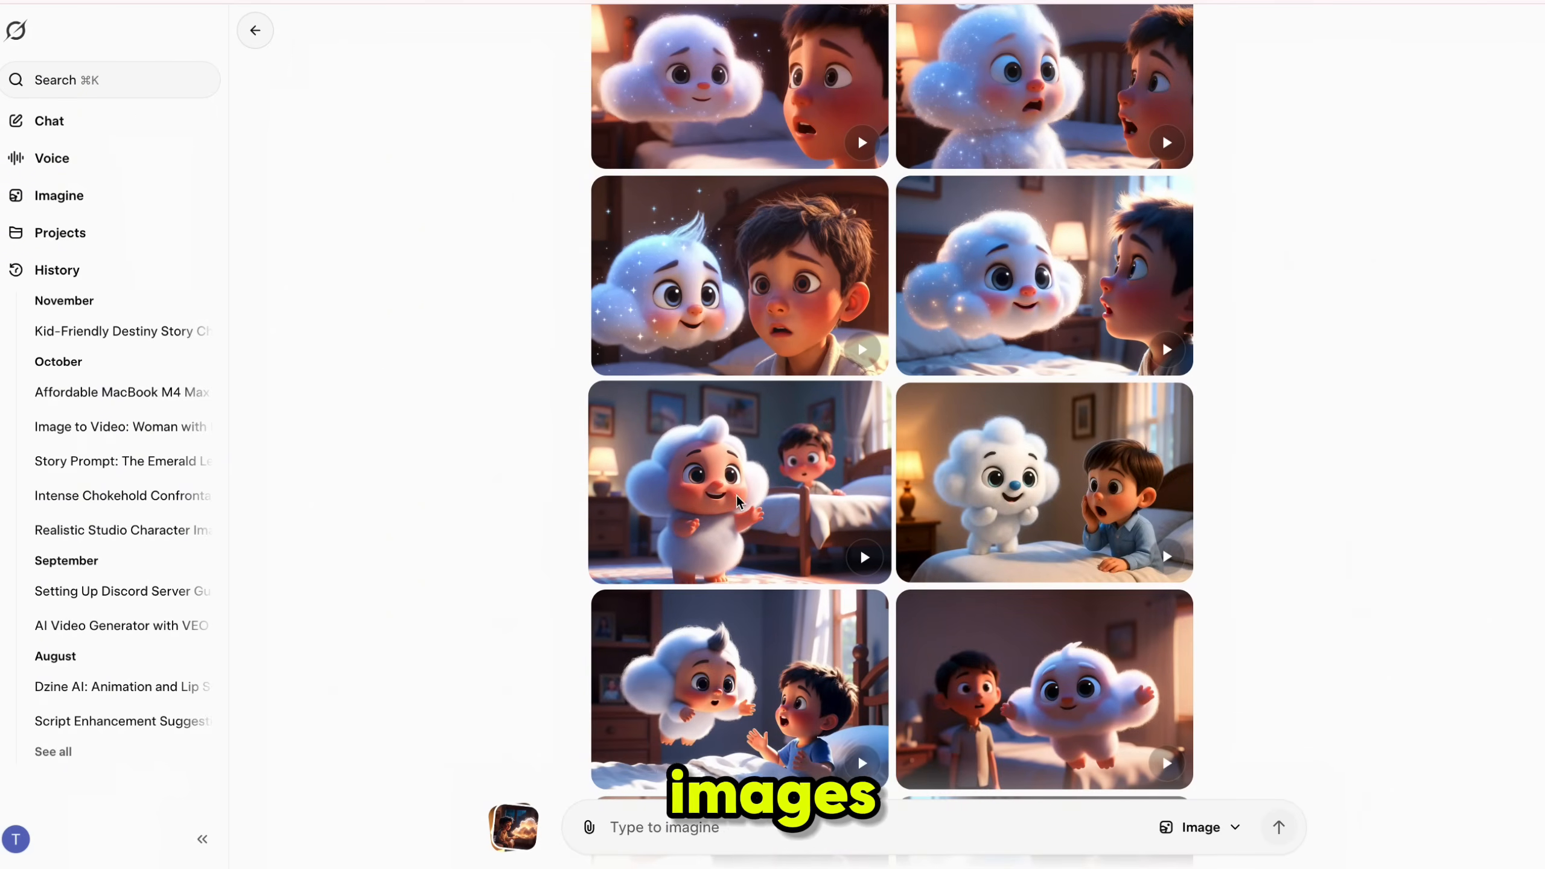
Scroll down through the generated cloud scene images, then back up to the playing video.
scroll("down", 3)
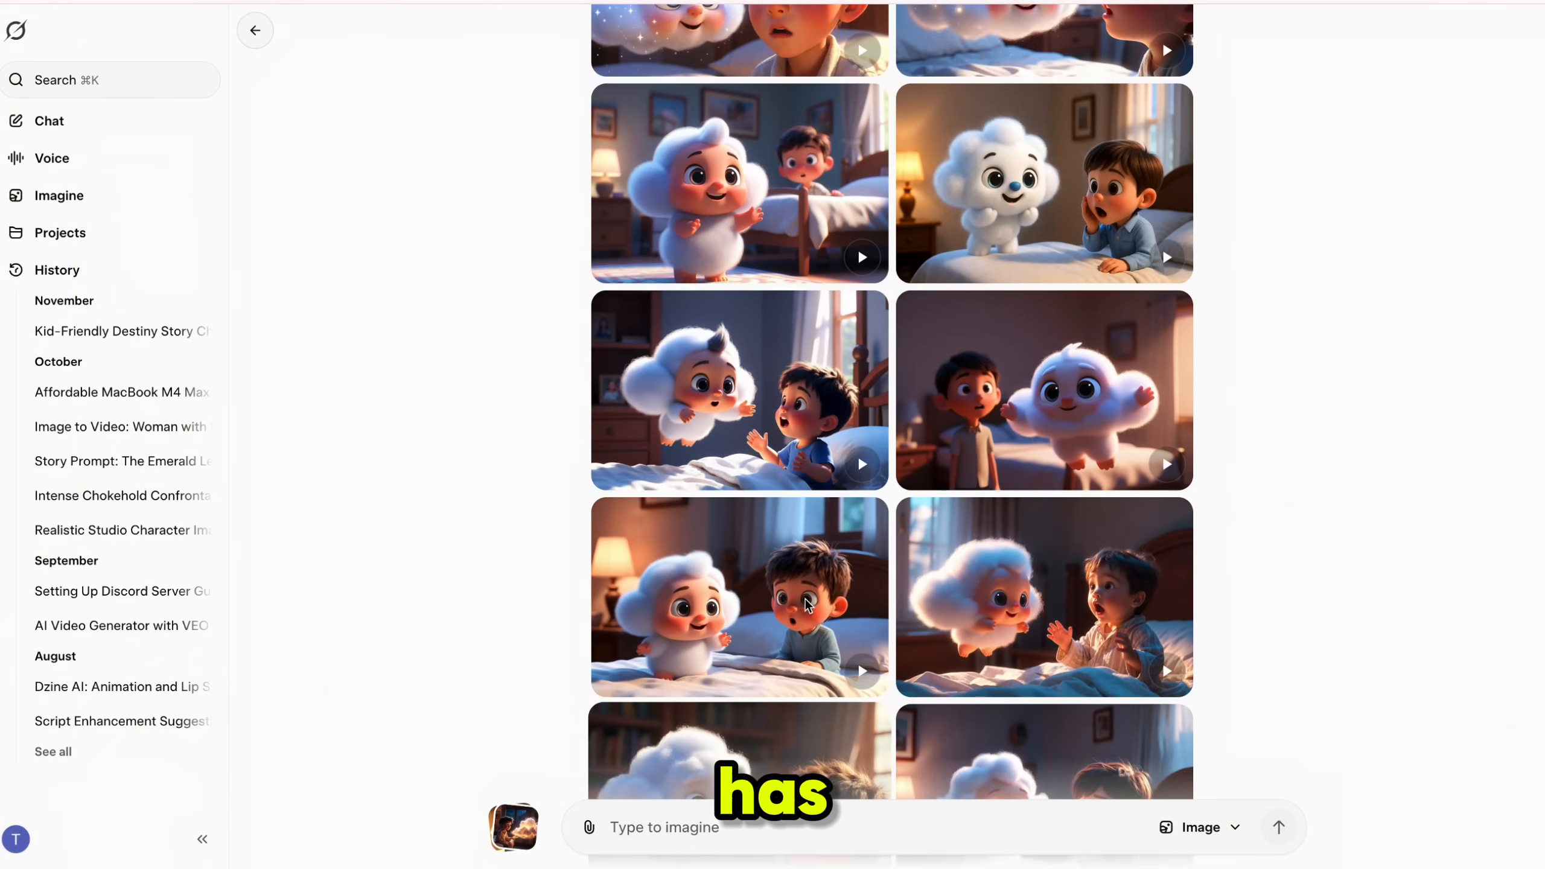
scroll("down", 3)
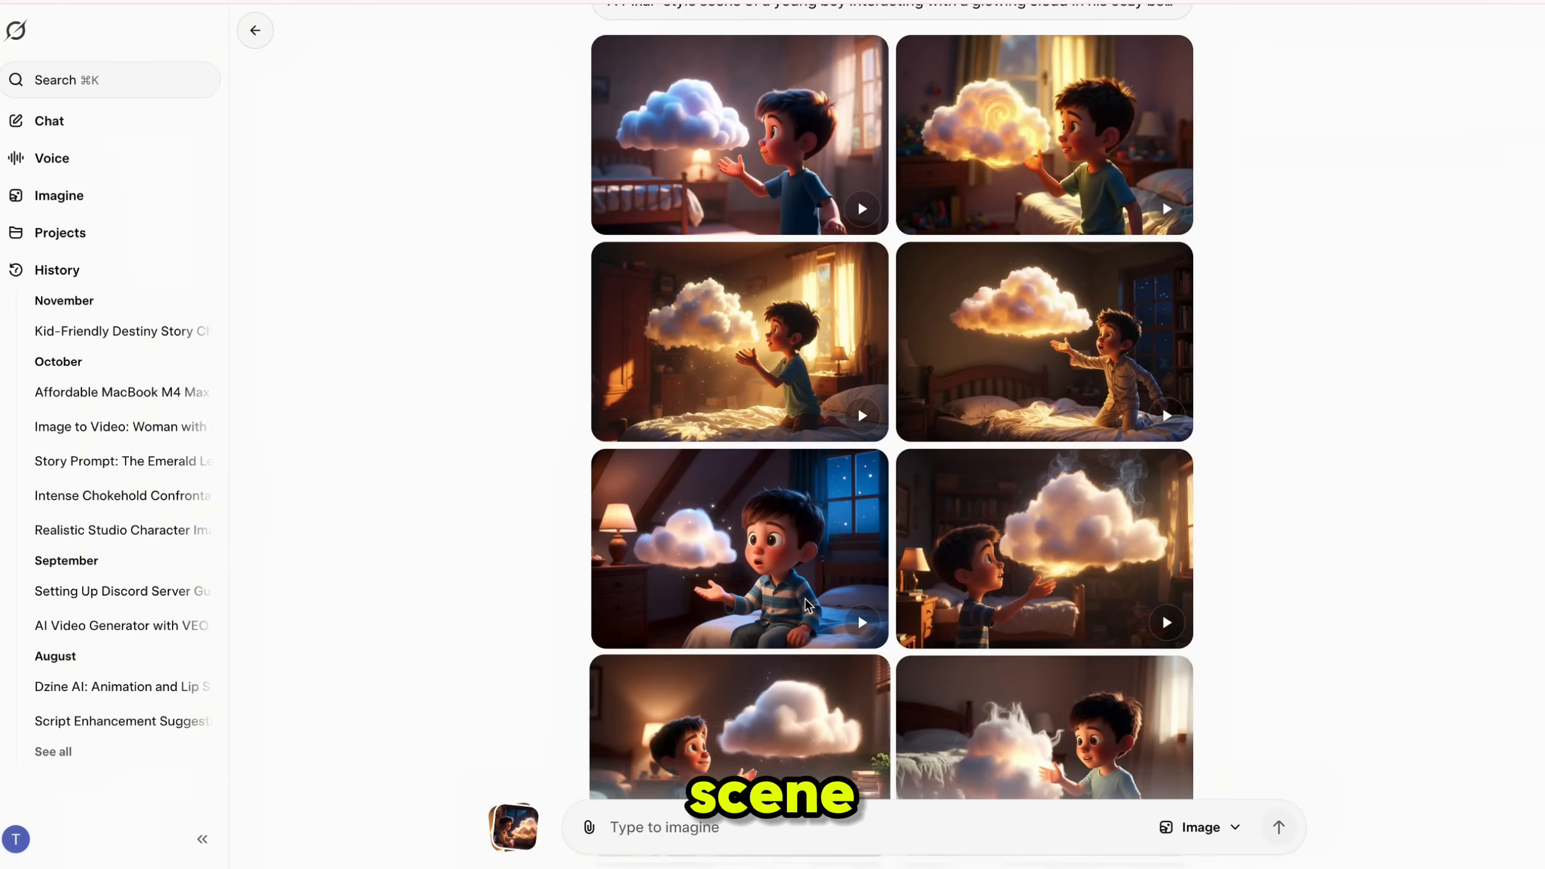
scroll("down", 3)
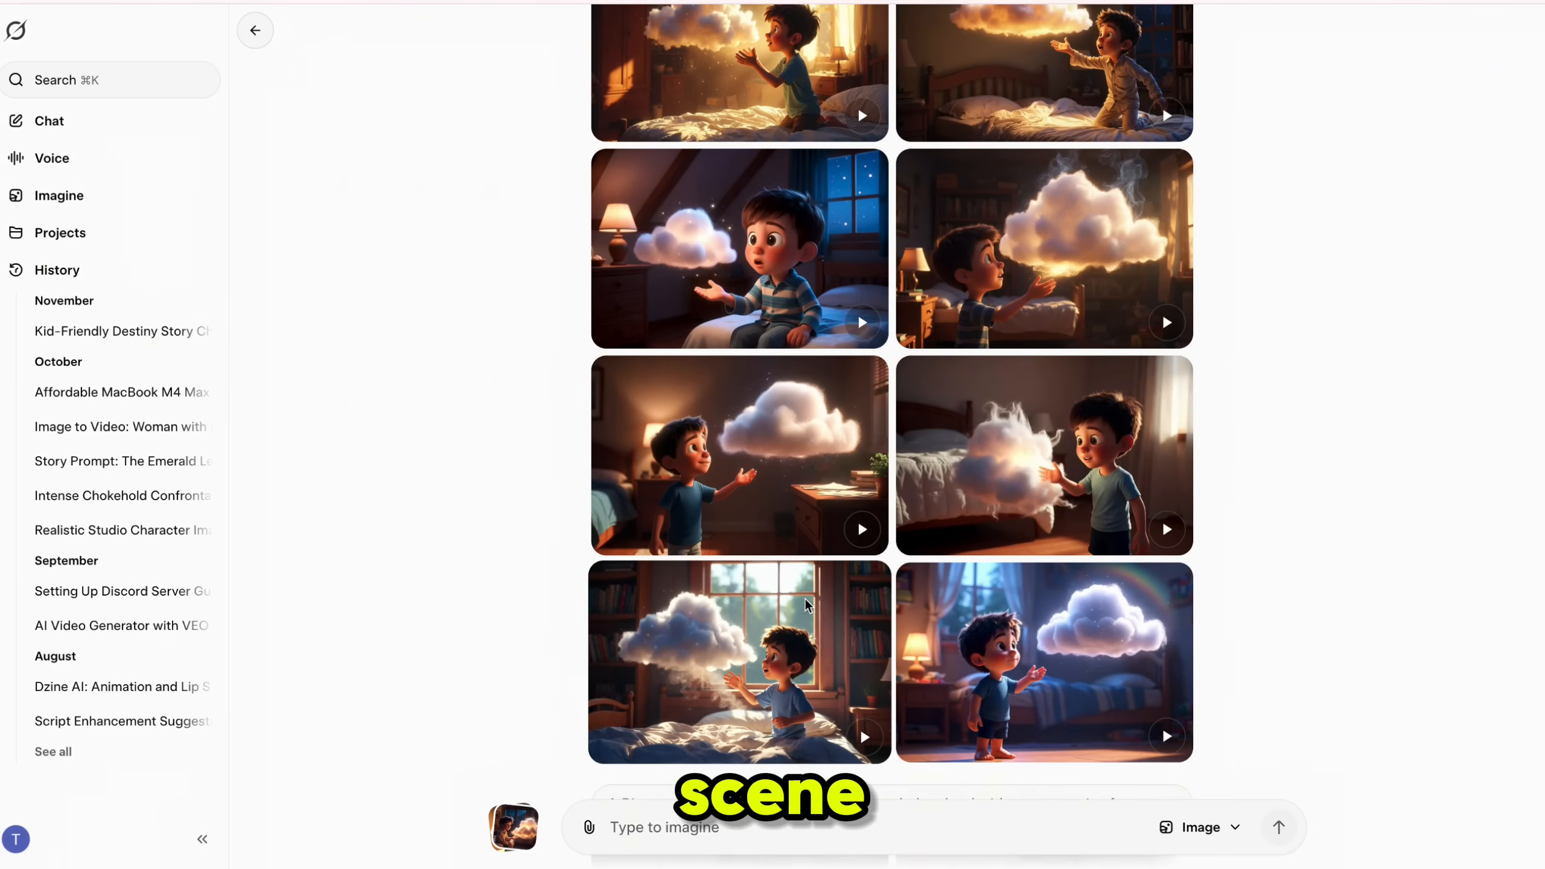
scroll("up", 3)
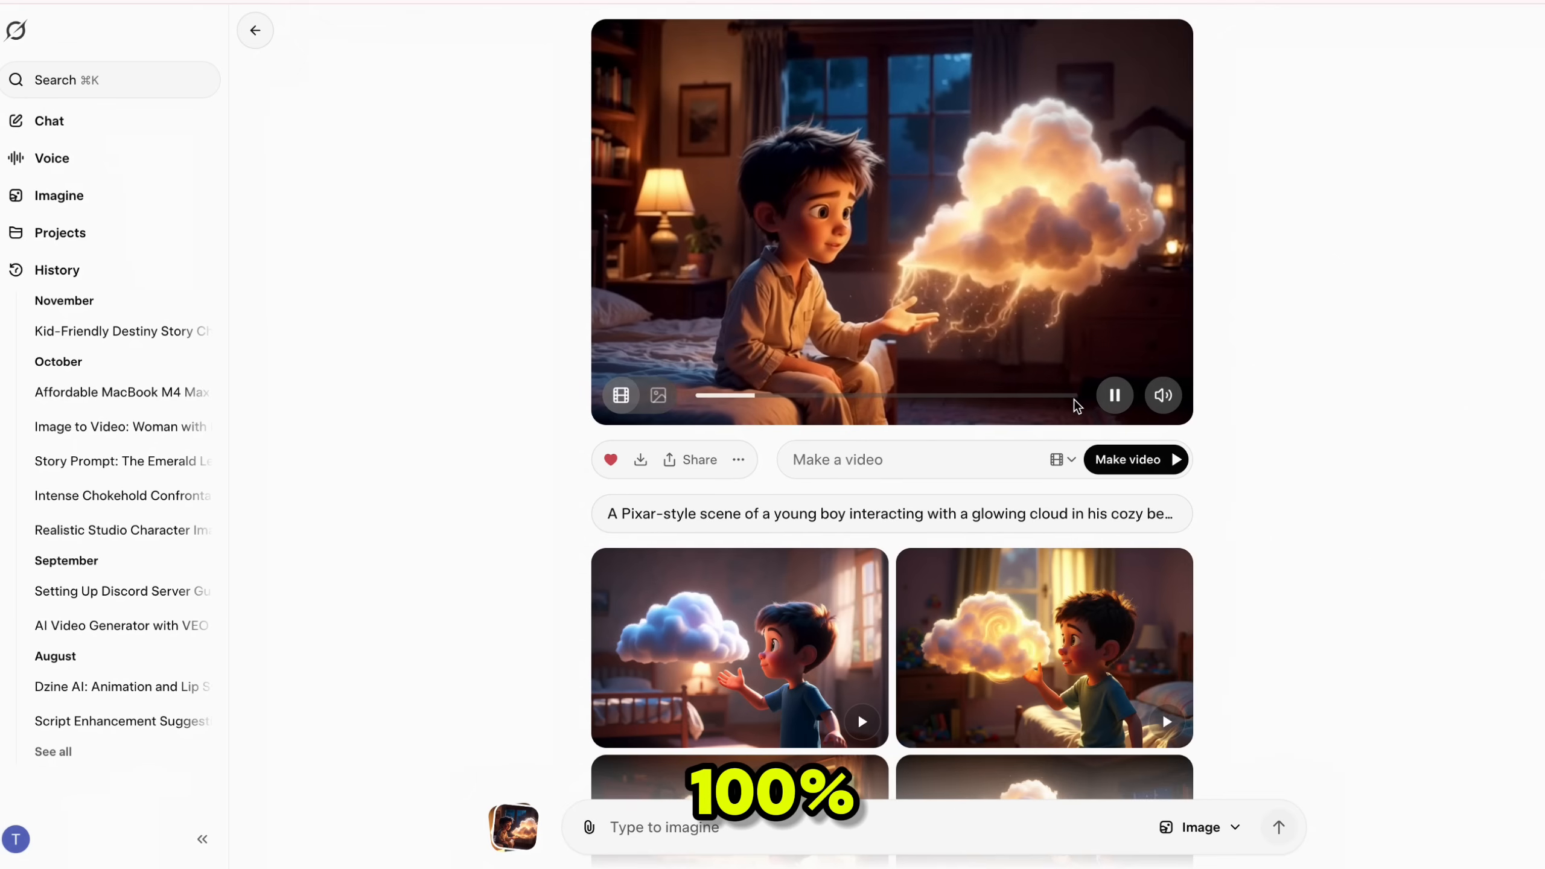
Pause the boy-and-glowing-cloud video and save it with Save Video As.
left_click(1115, 395)
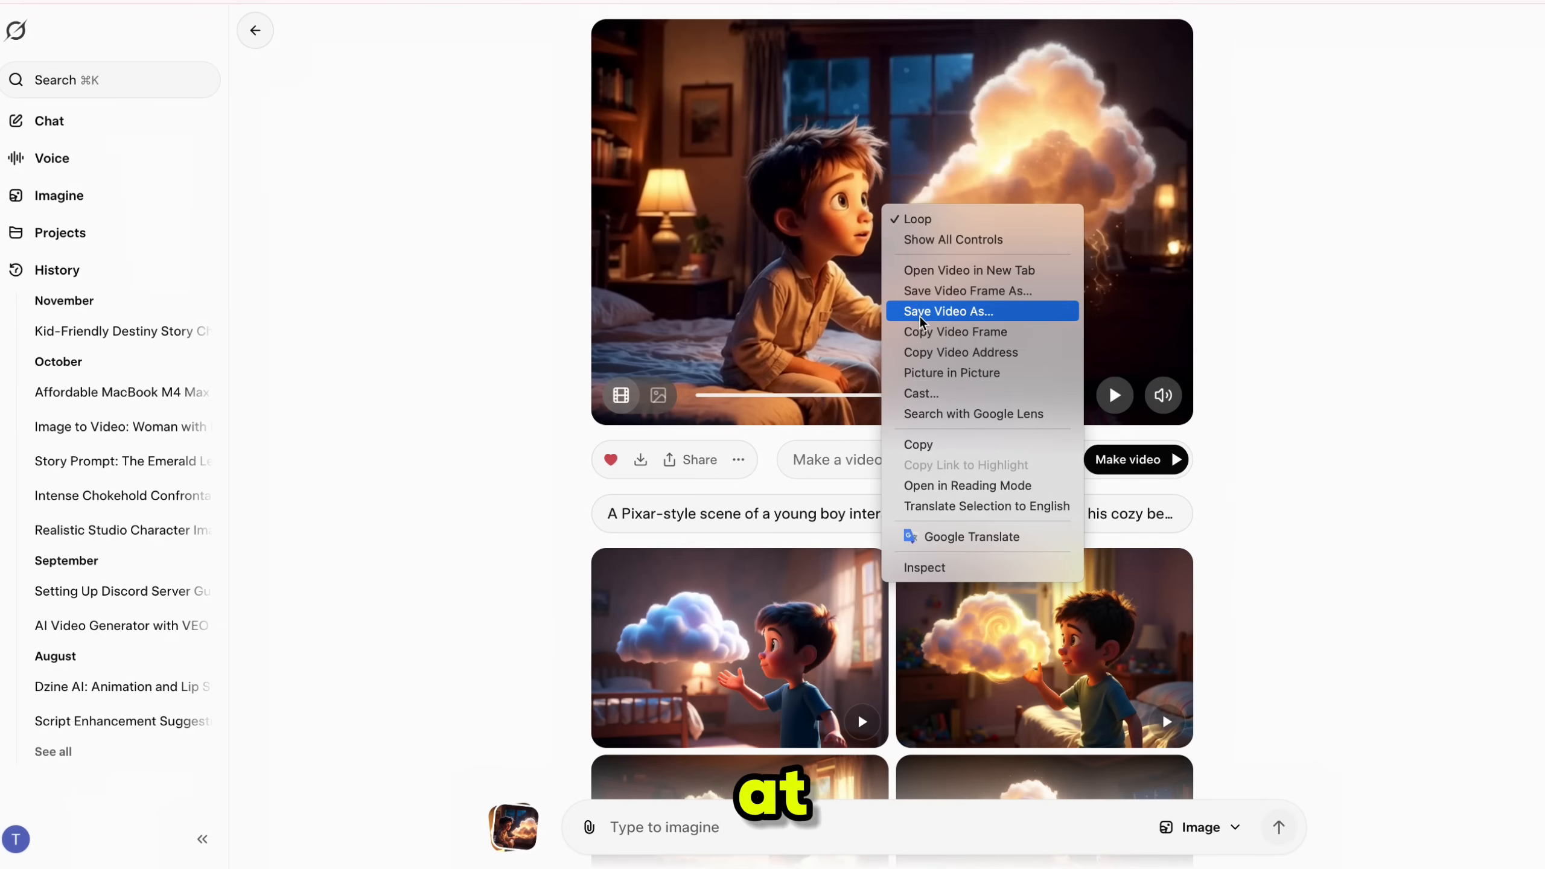
left_click(955, 331)
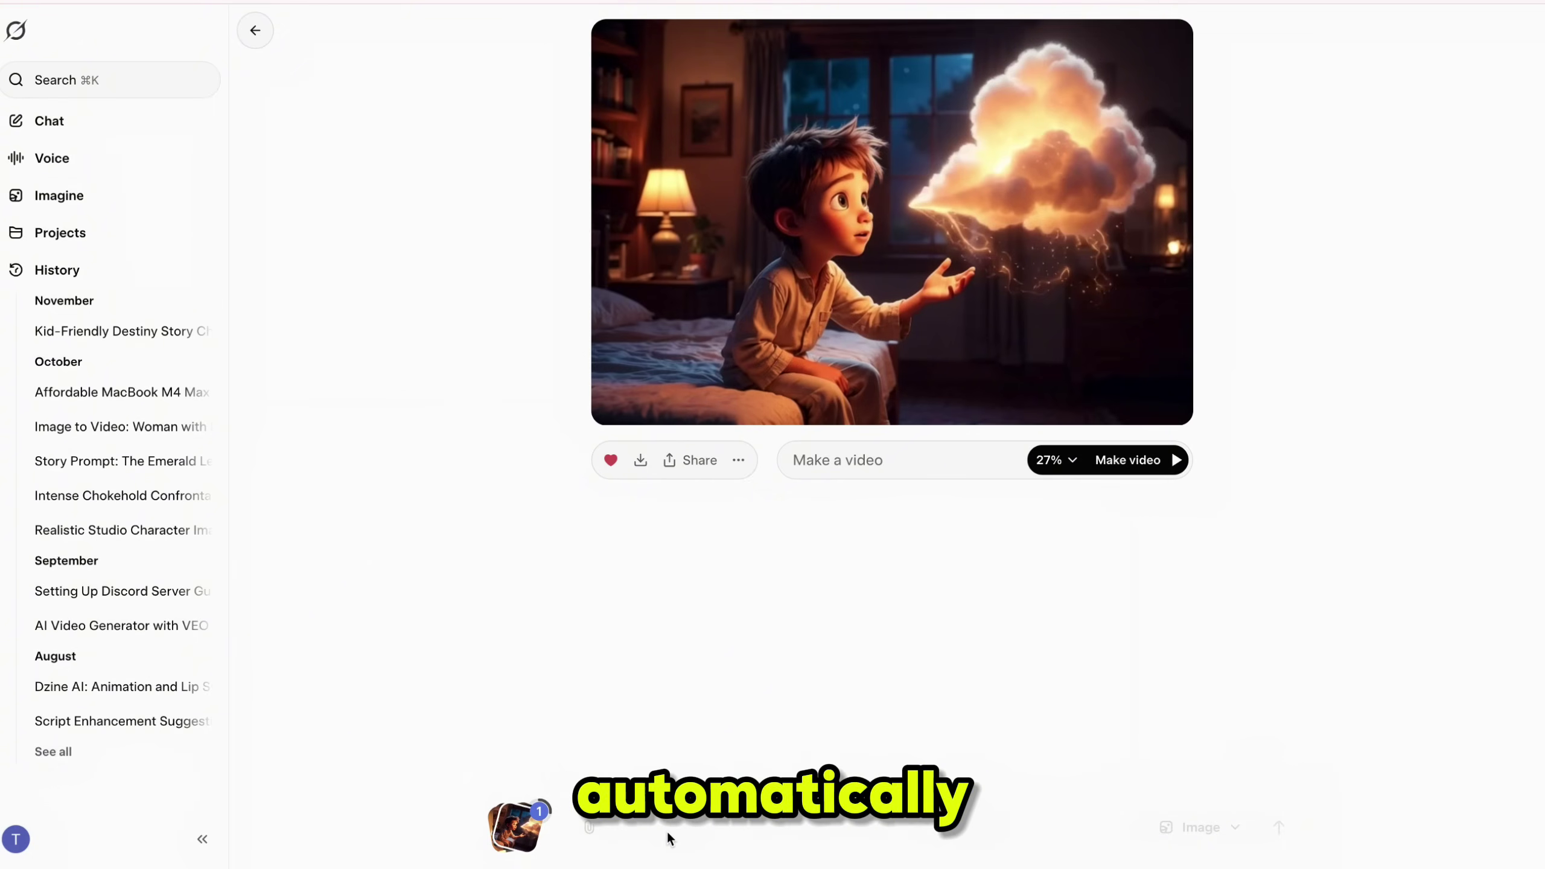
mouse_move(517, 824)
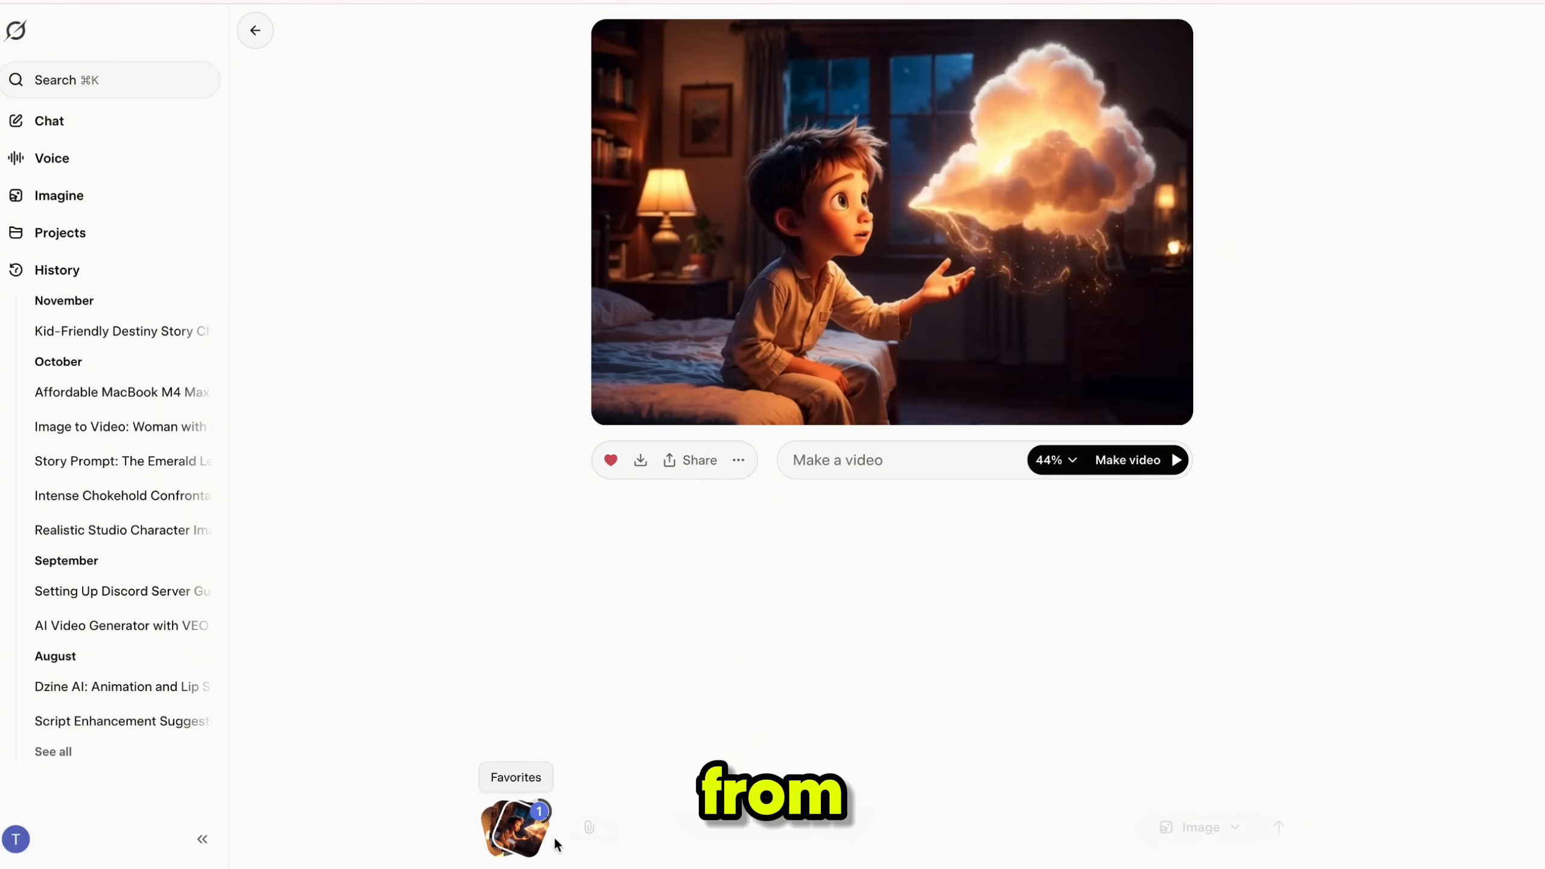
mouse_move(664, 833)
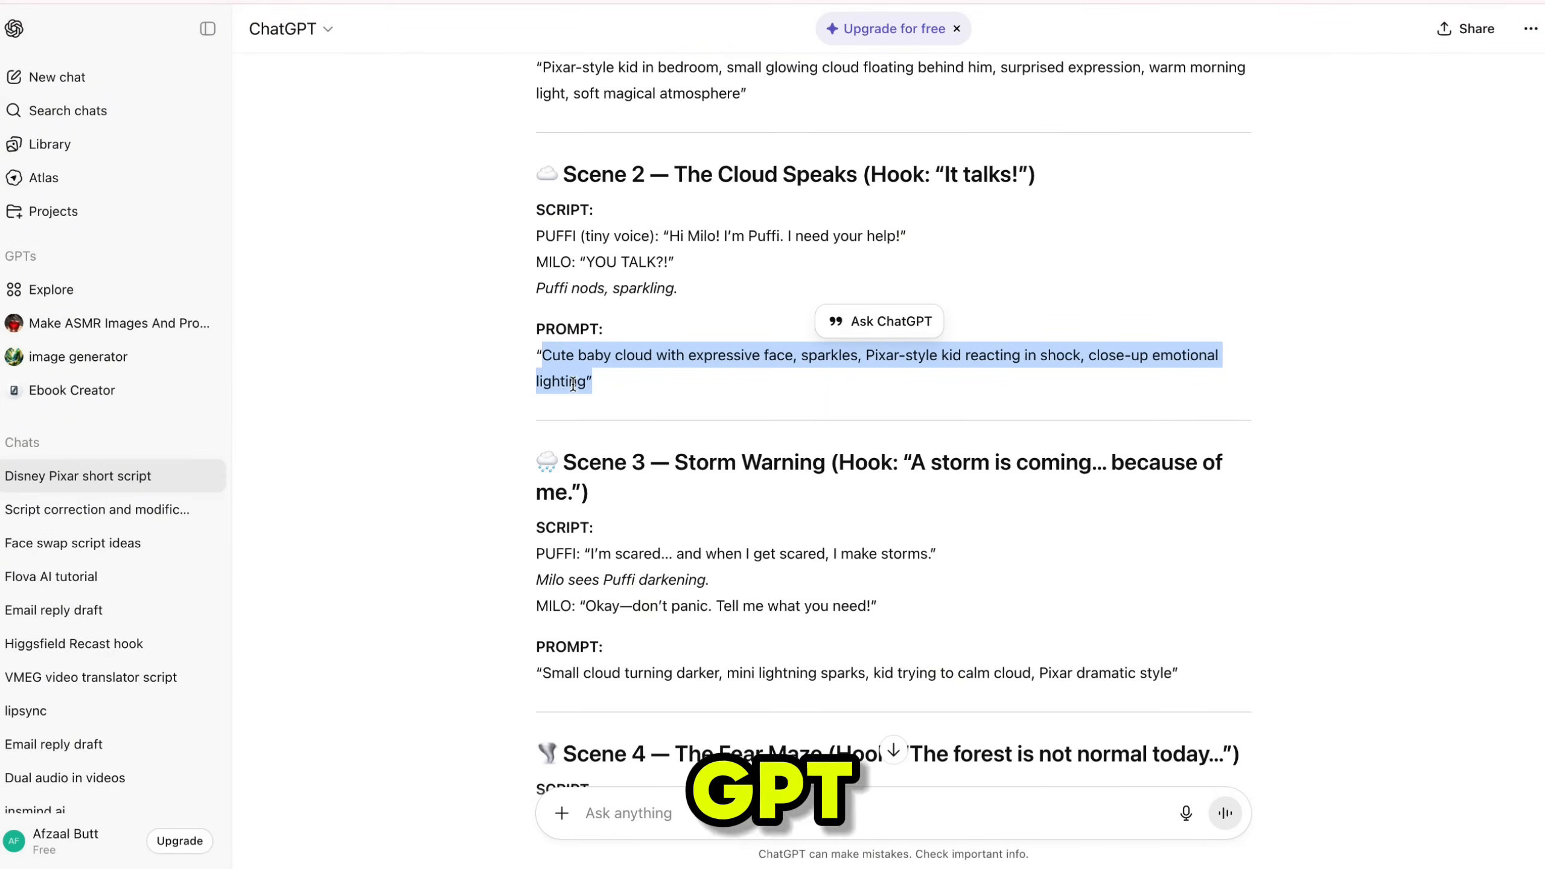
mouse_move(607, 395)
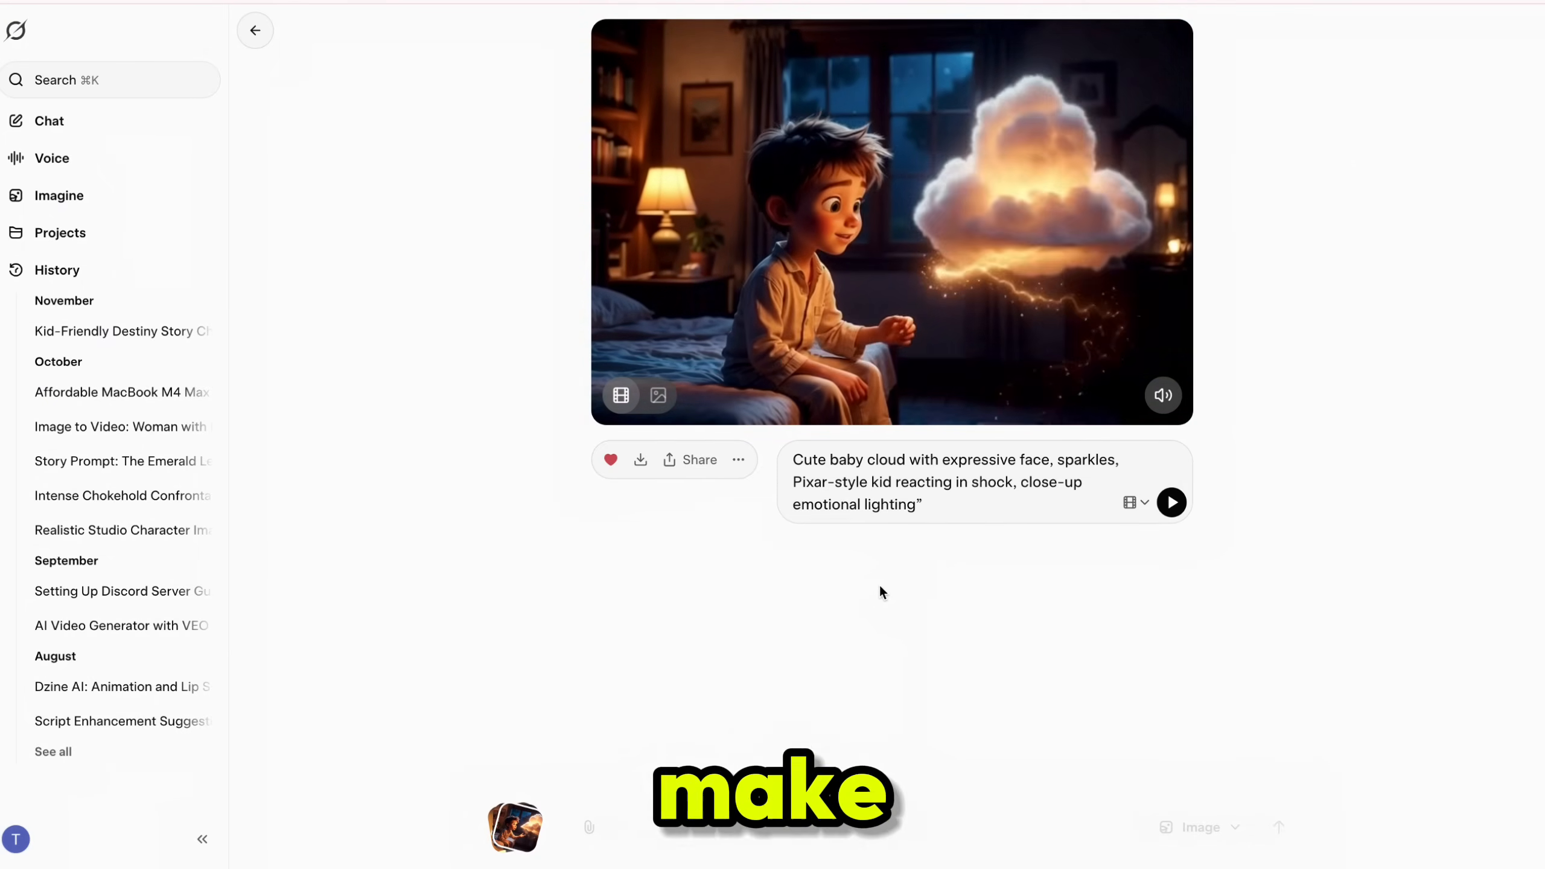
Generate the Scene 2 video of the cloud gaining a face, then play and pause it.
left_click(1171, 501)
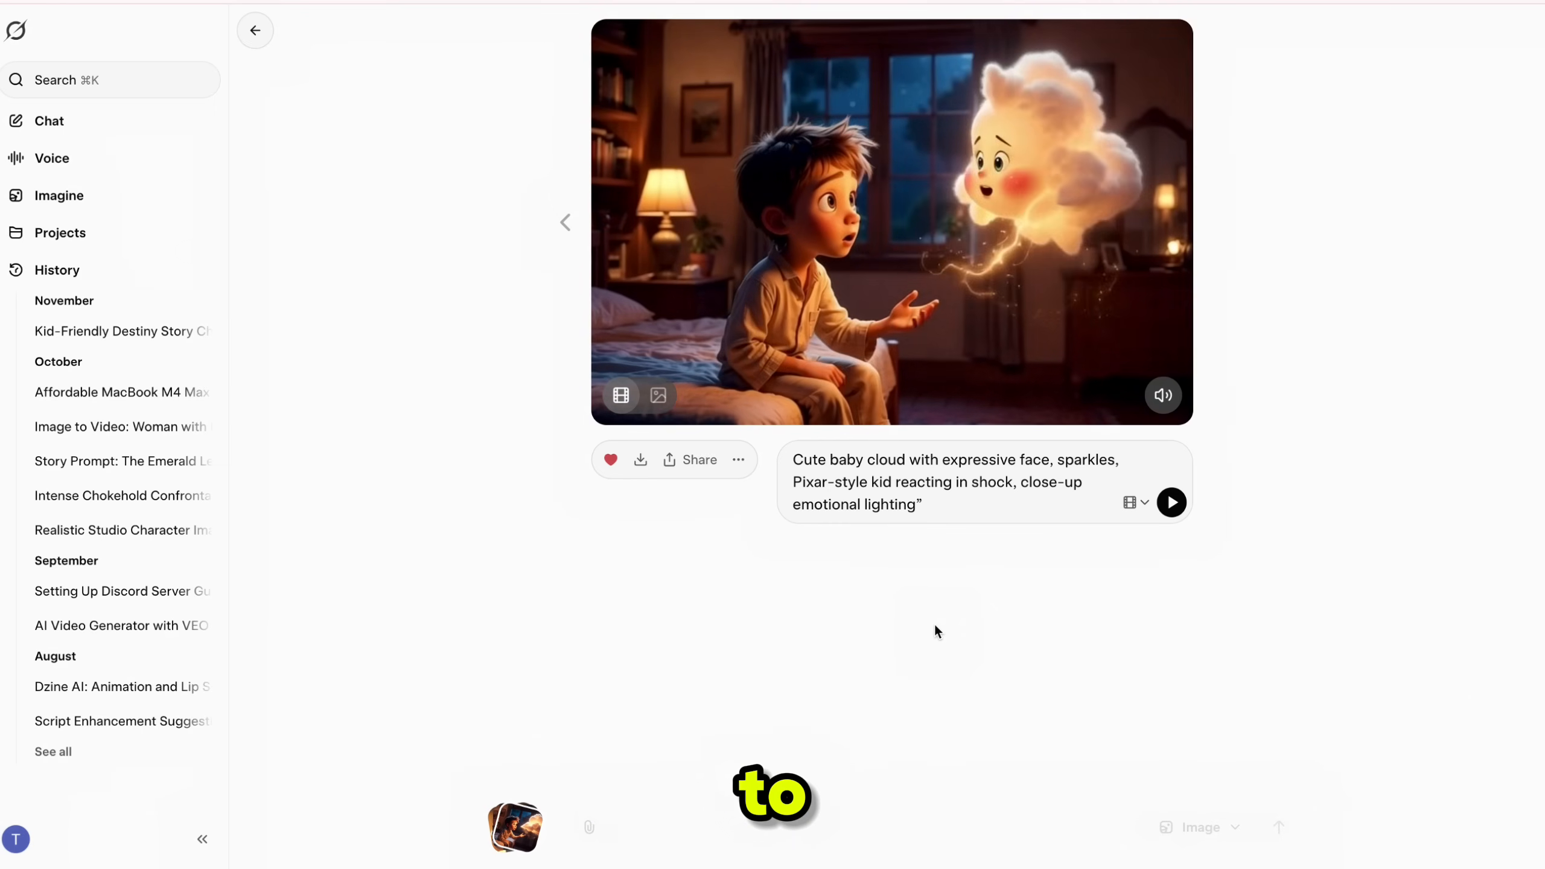
left_click(1171, 501)
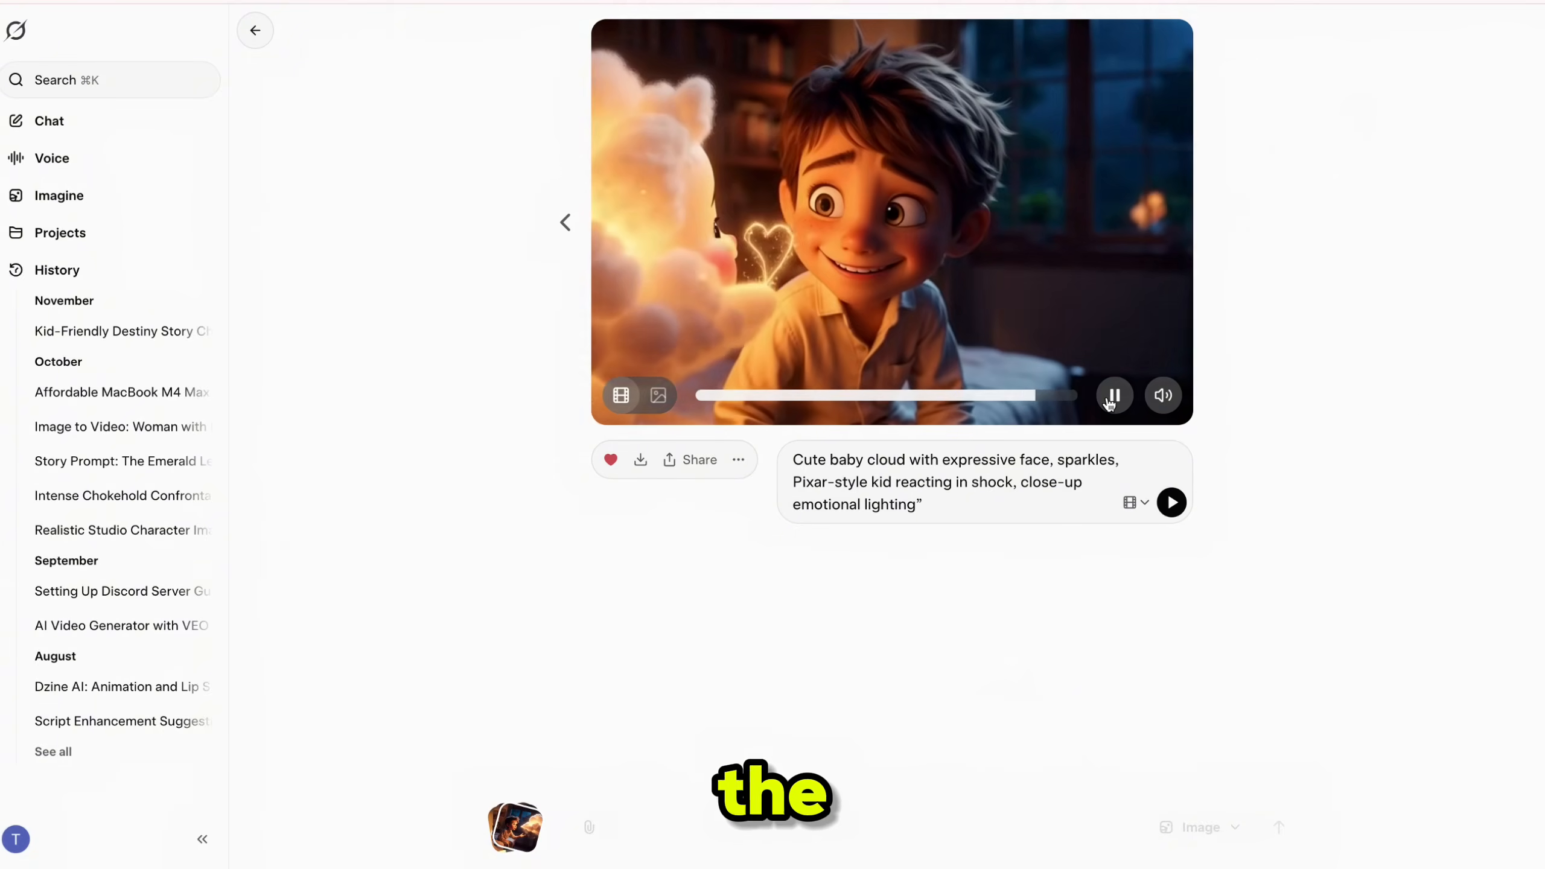
left_click(1114, 395)
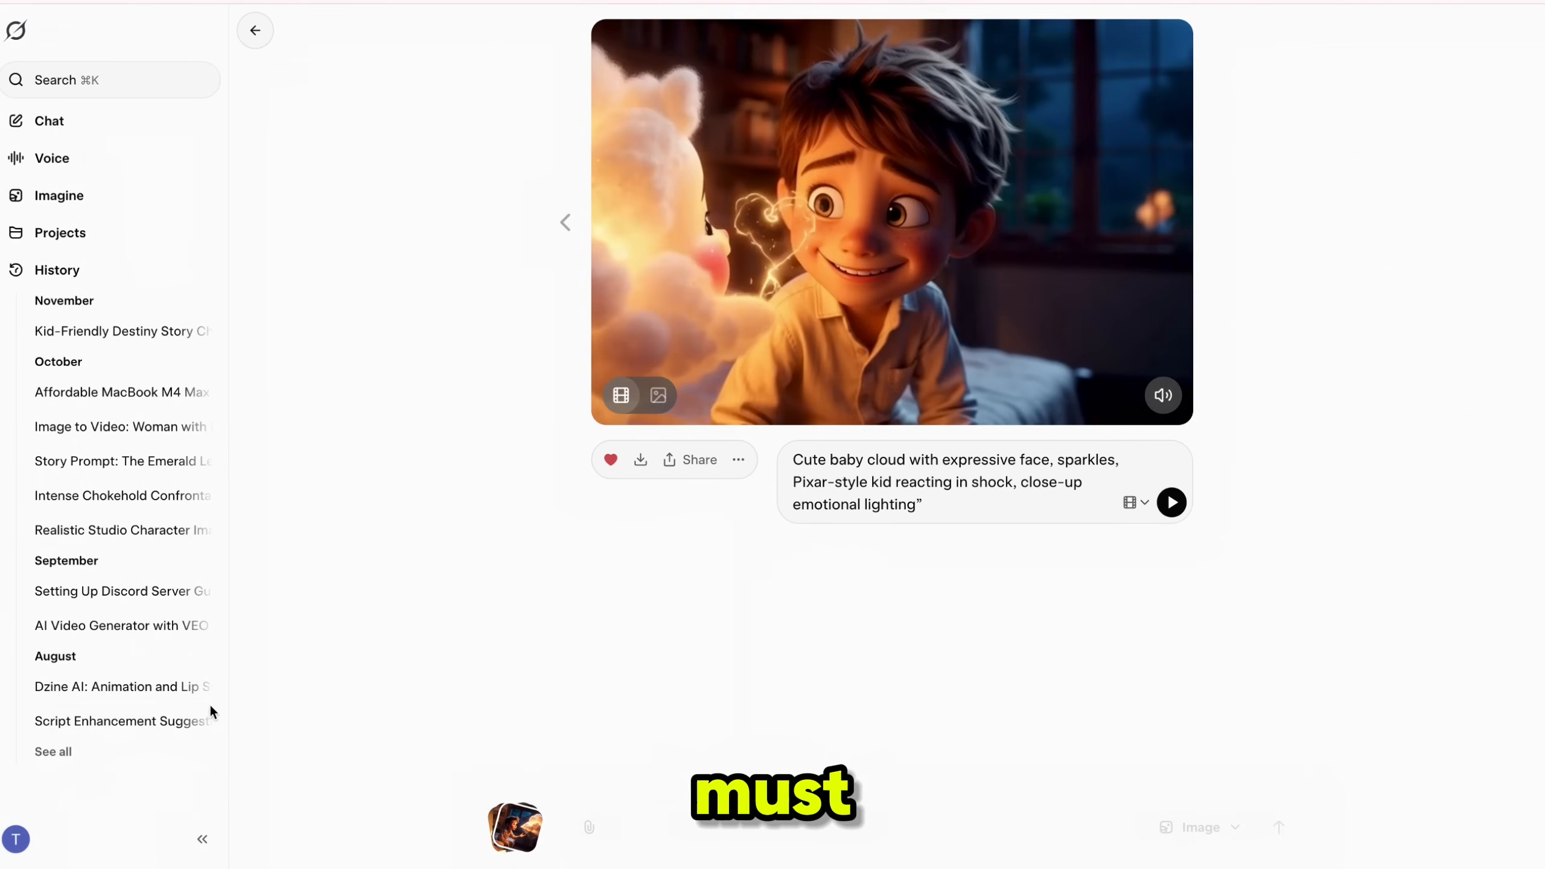
Turn off Enable Automatic Video Generation under Settings > Behavior.
left_click(15, 839)
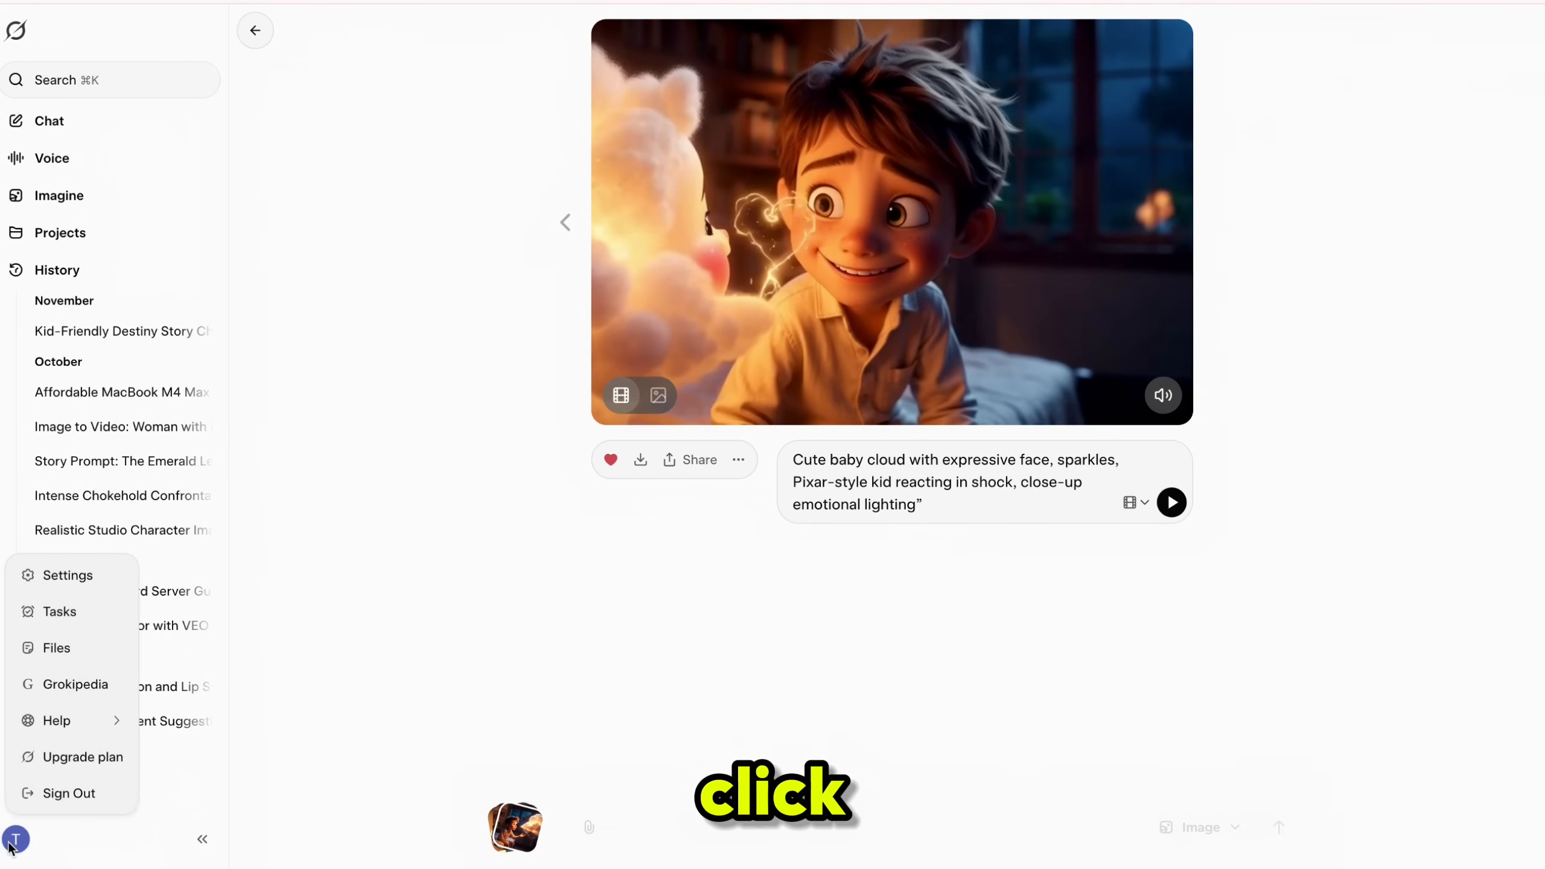
left_click(67, 575)
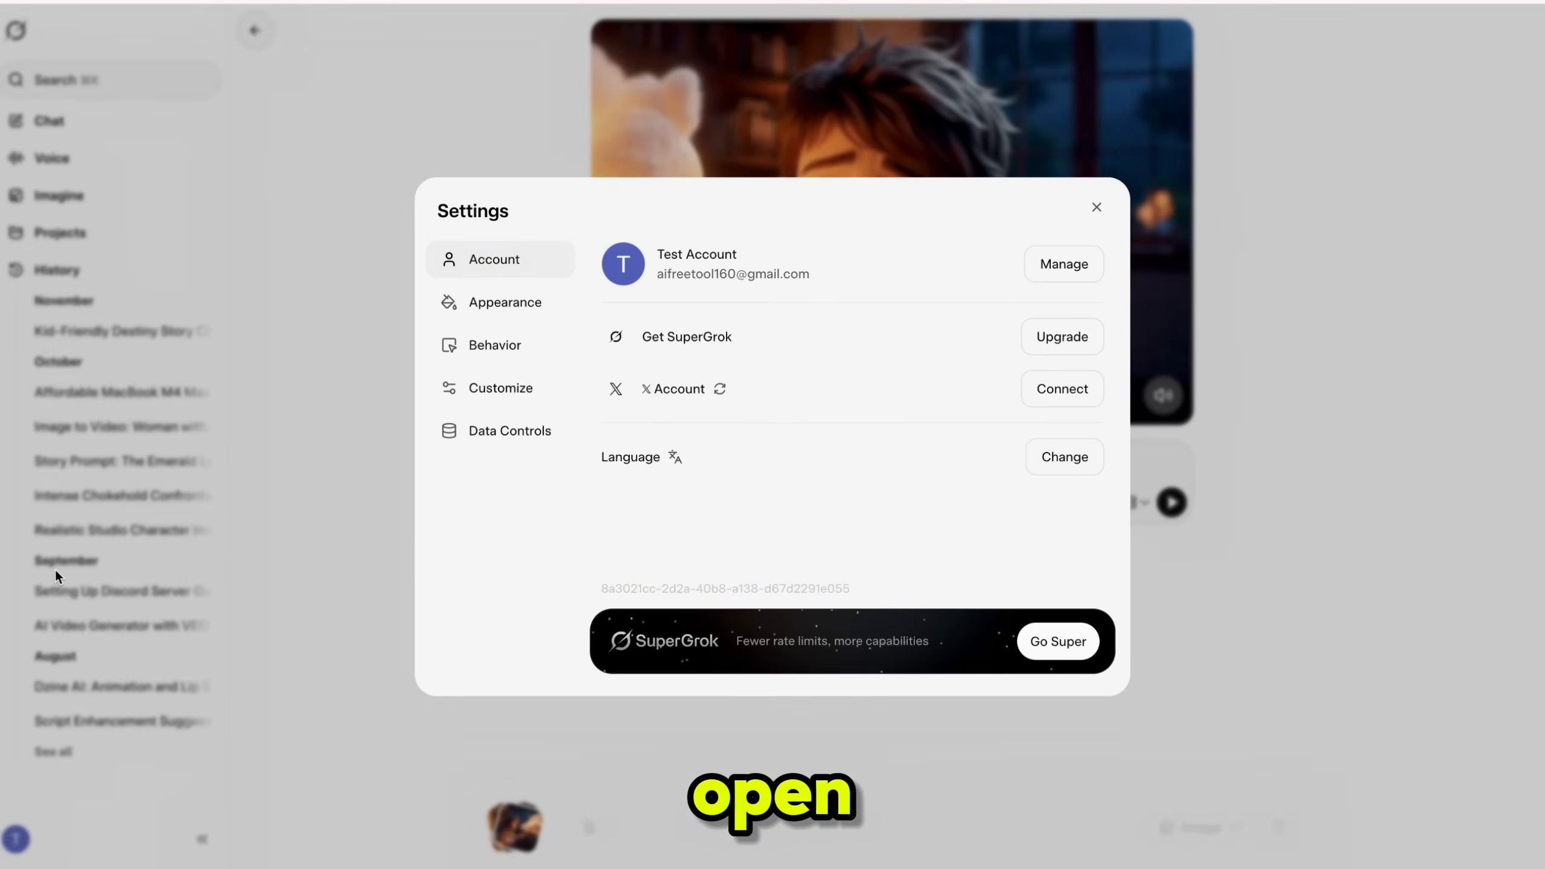
left_click(496, 344)
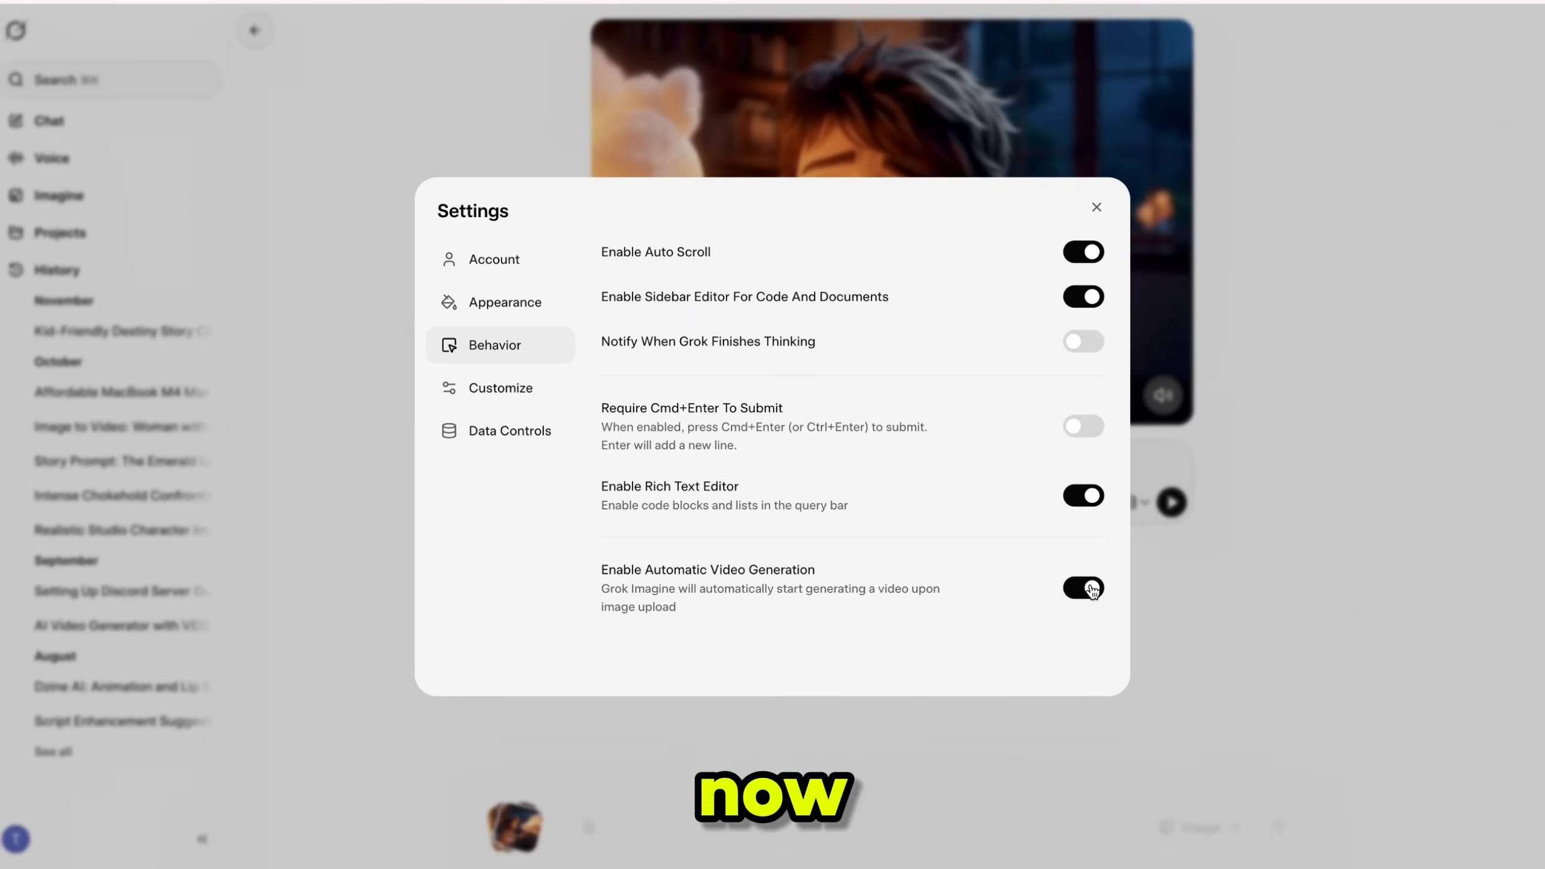
left_click(1082, 588)
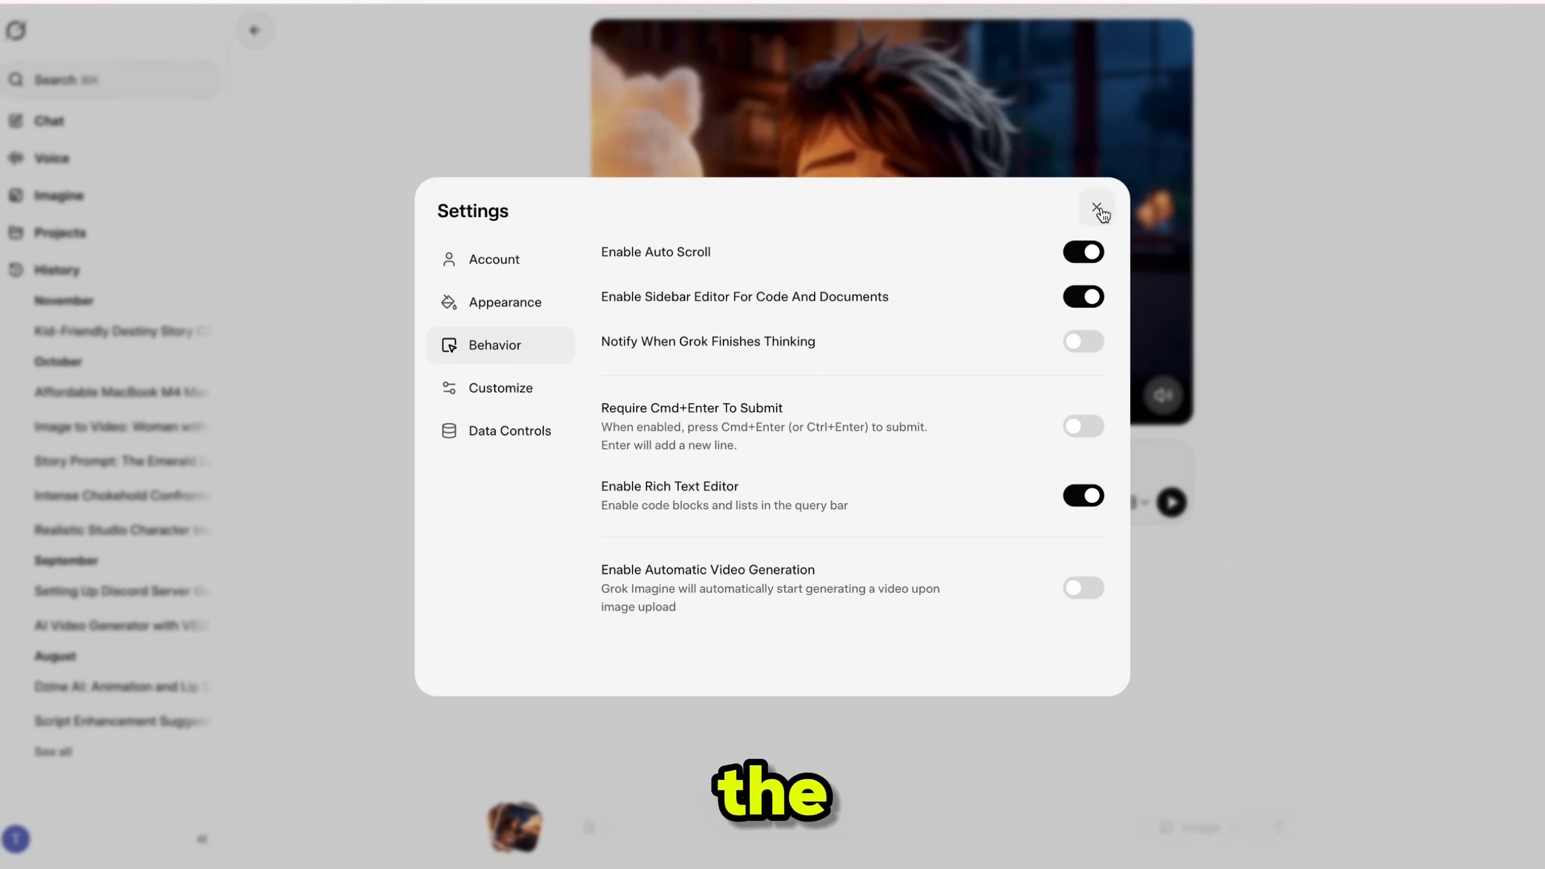
Close the Settings dialog.
left_click(1099, 210)
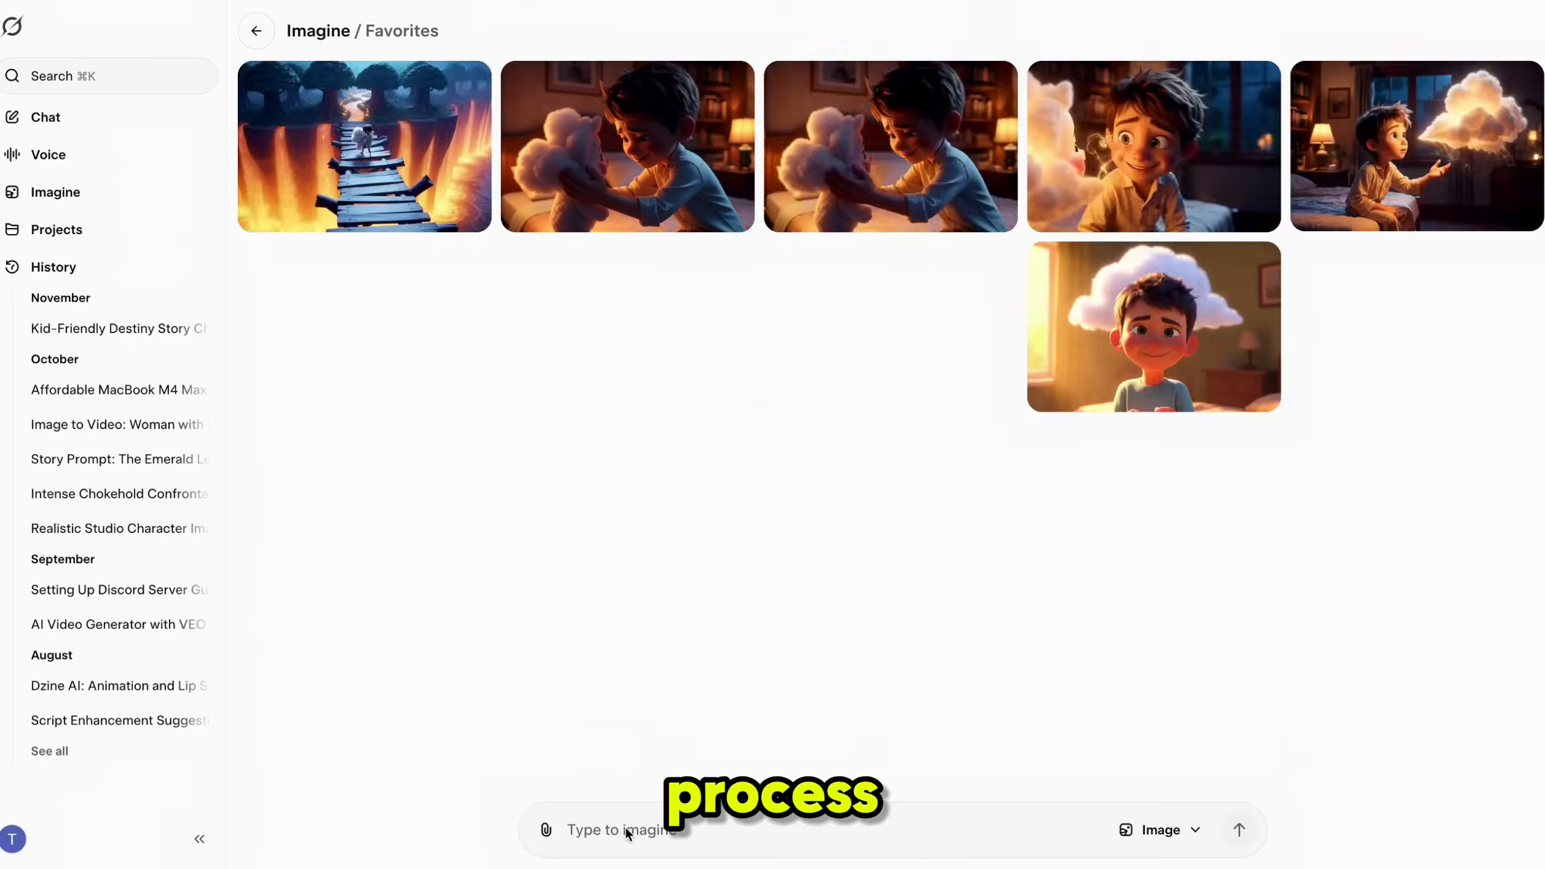
left_click(364, 146)
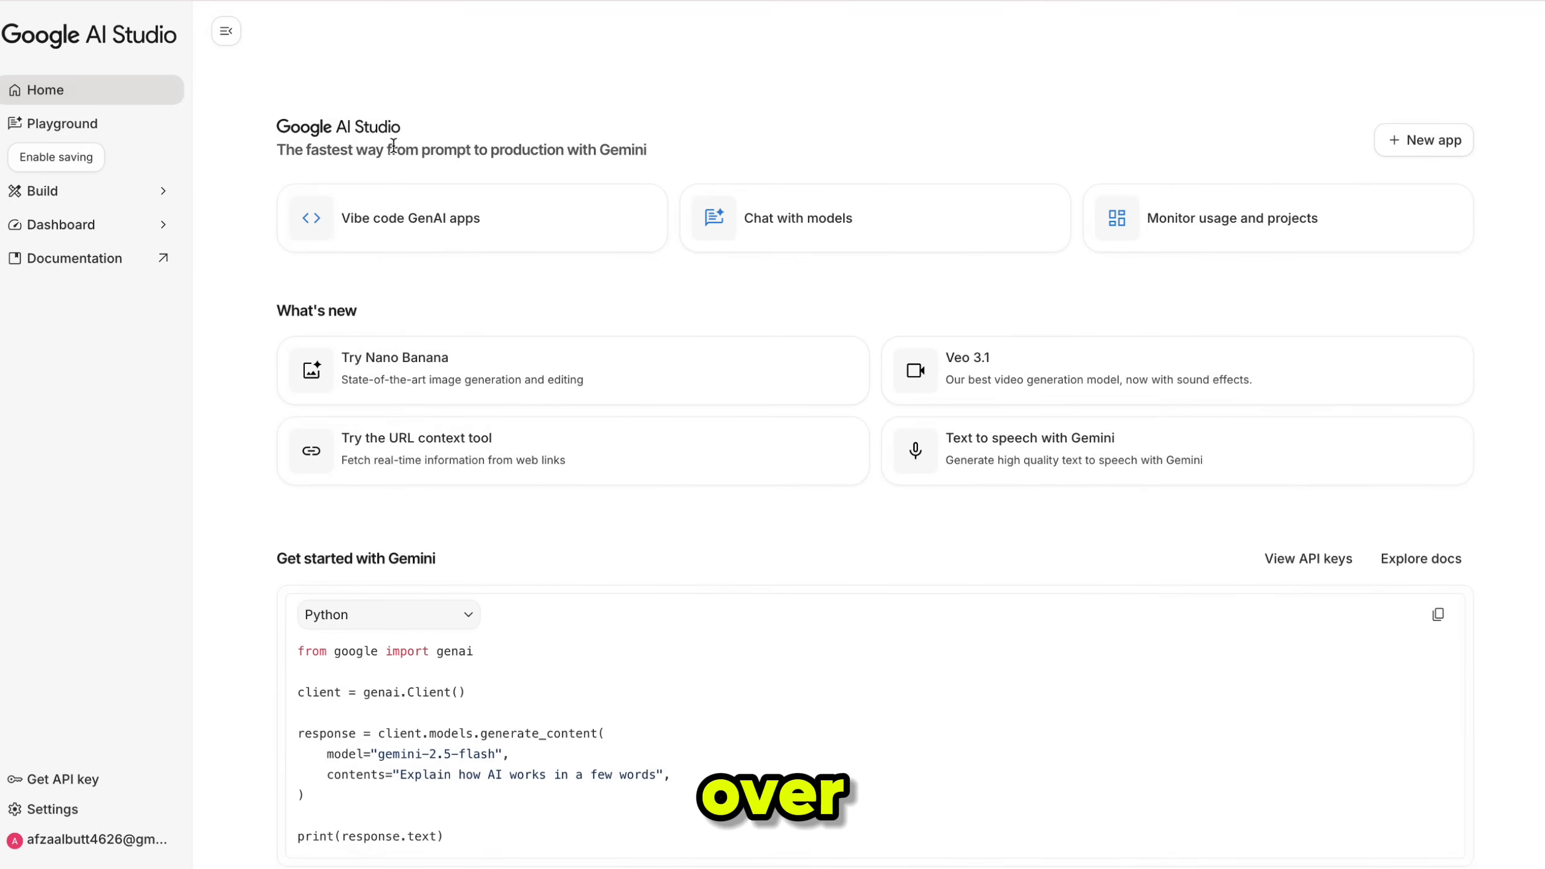
mouse_move(1049, 469)
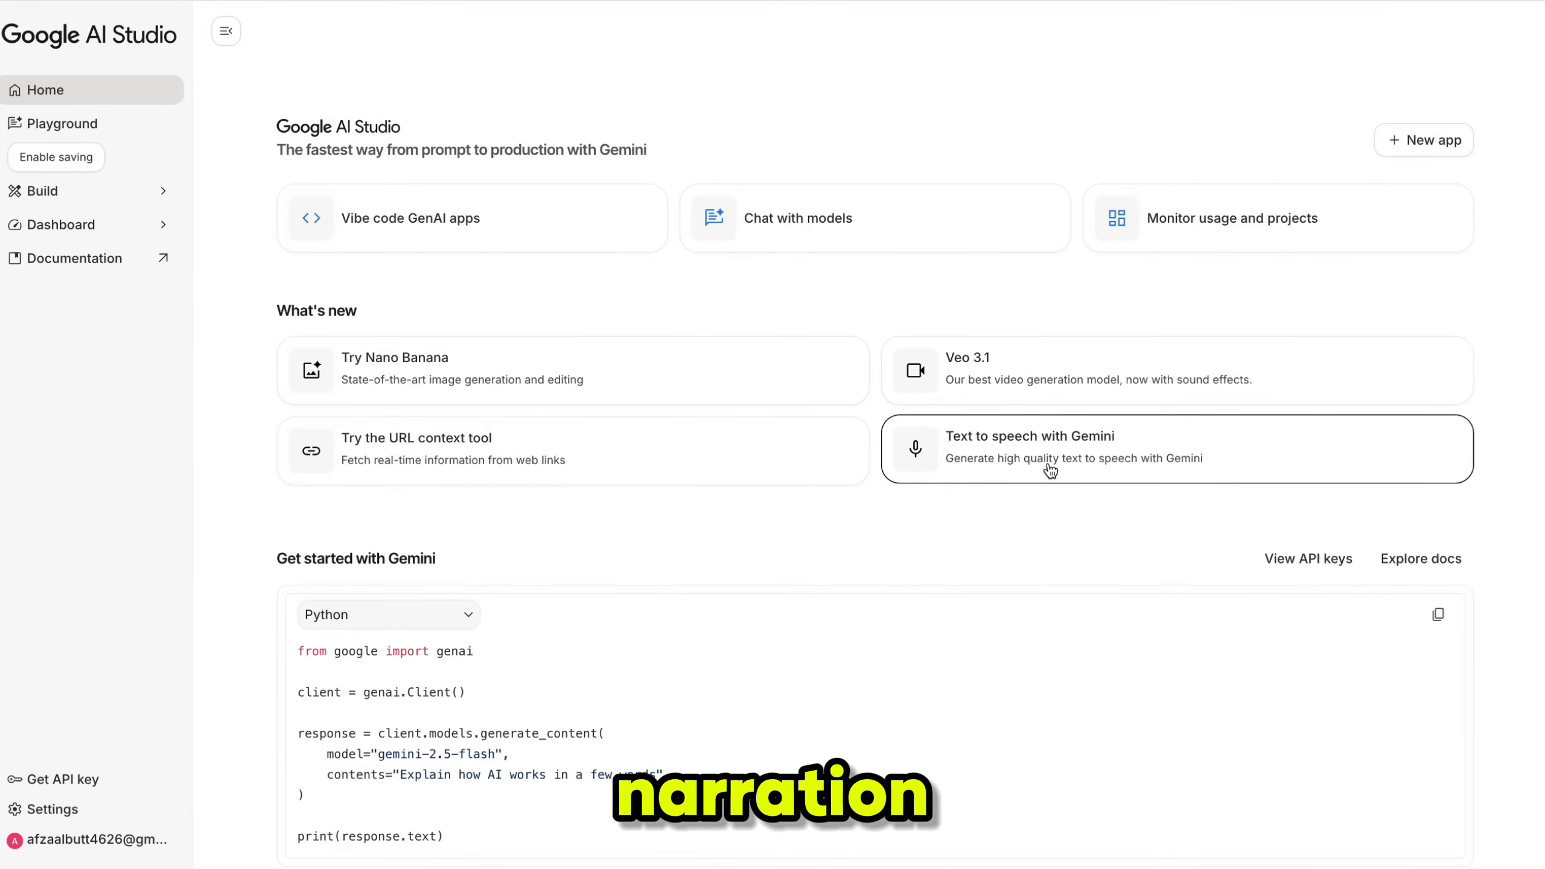
Generate single-speaker Gemini narration audio from the Milo and Puffi scene text.
left_click(1028, 449)
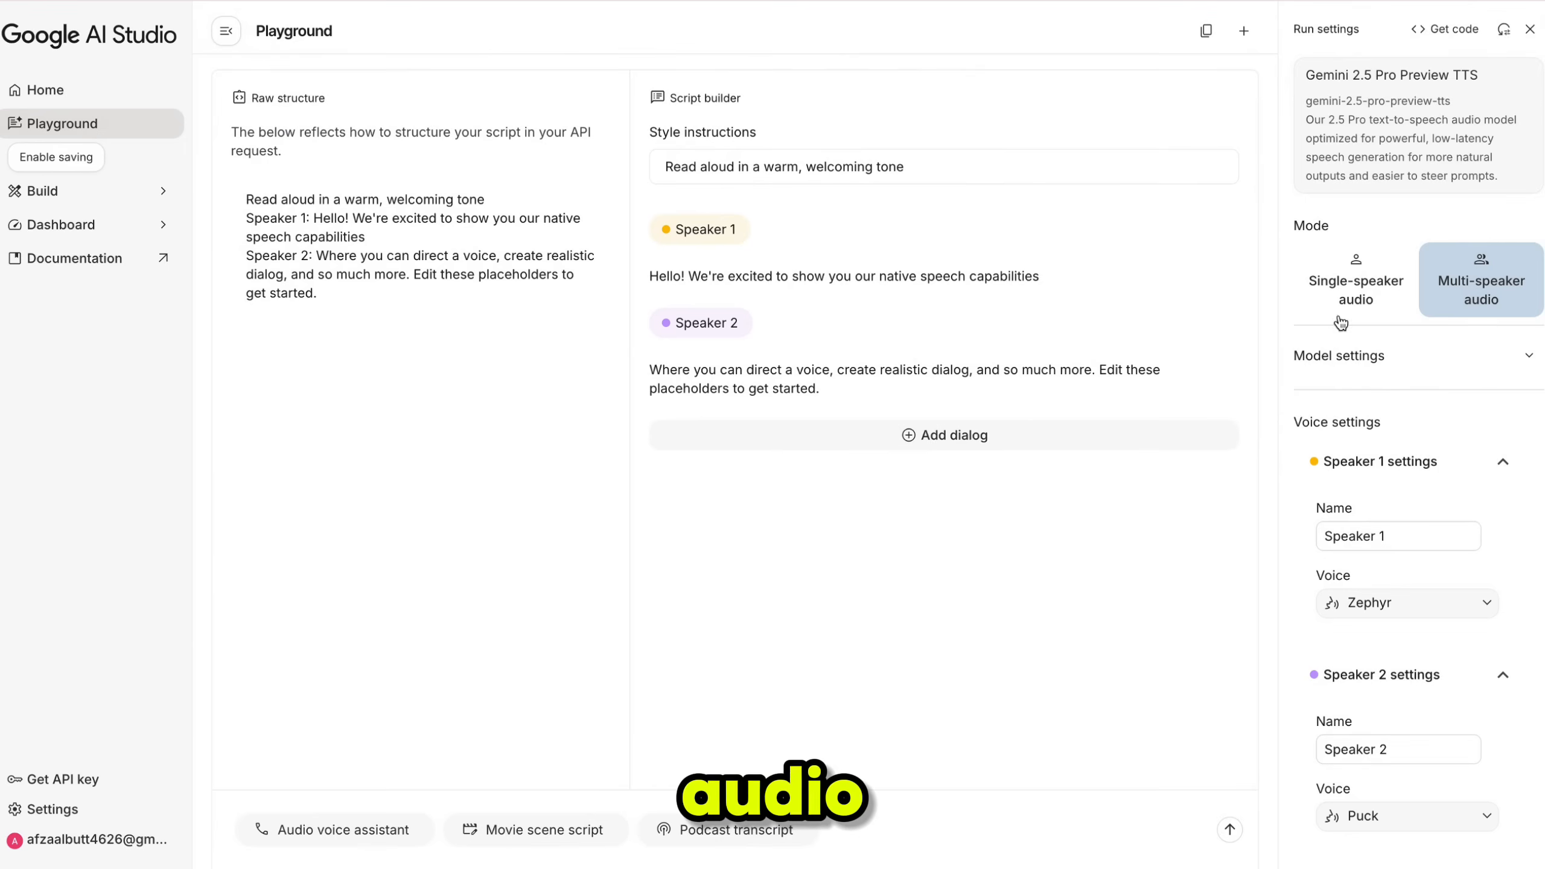
left_click(1355, 279)
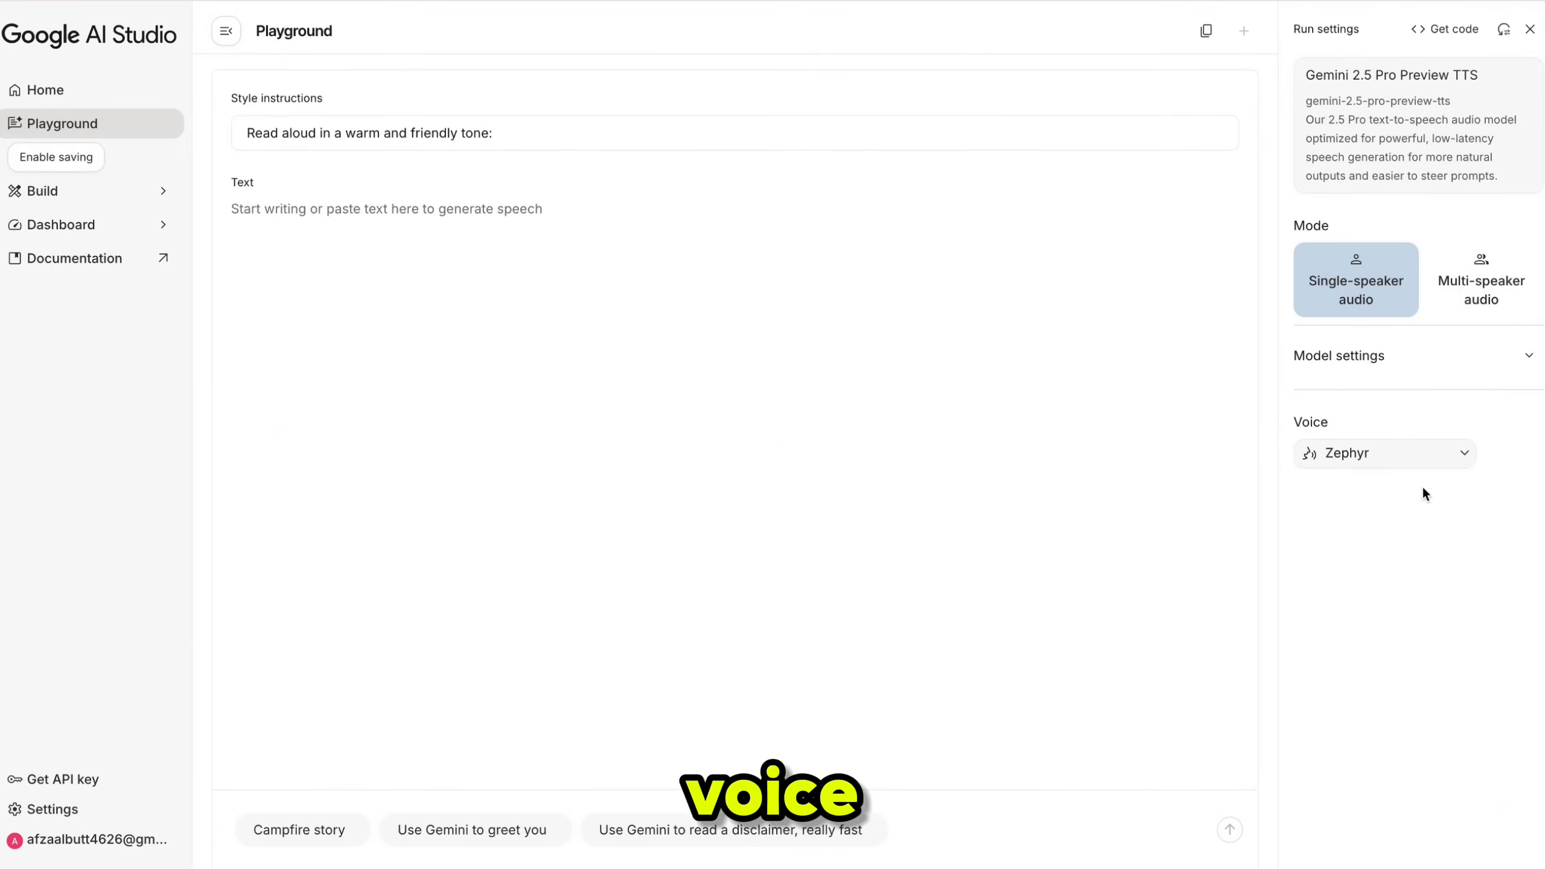
left_click(1383, 453)
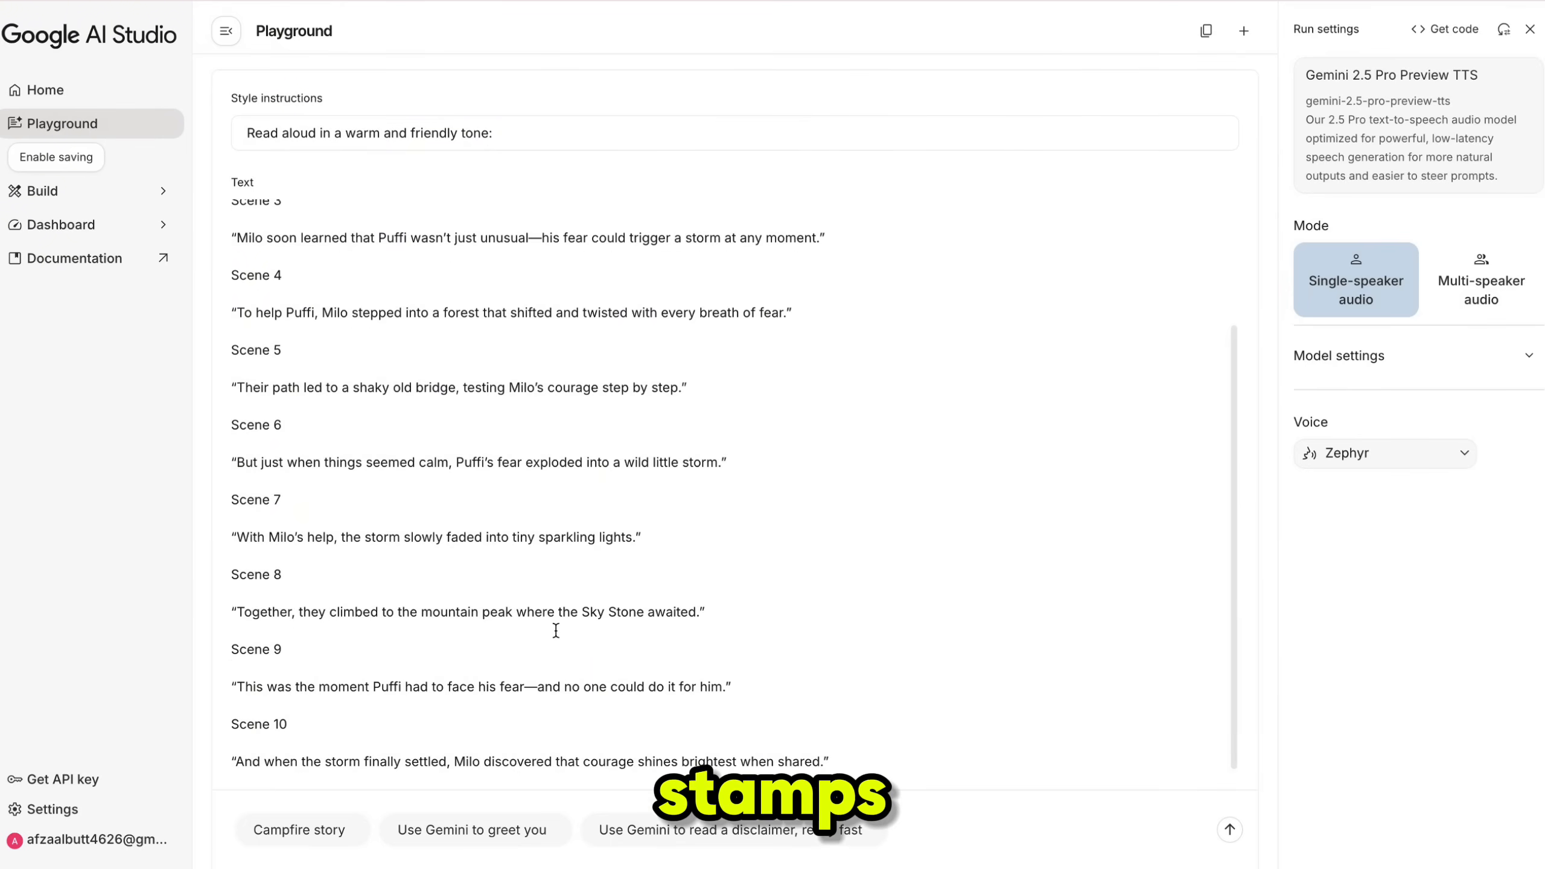
mouse_move(1230, 830)
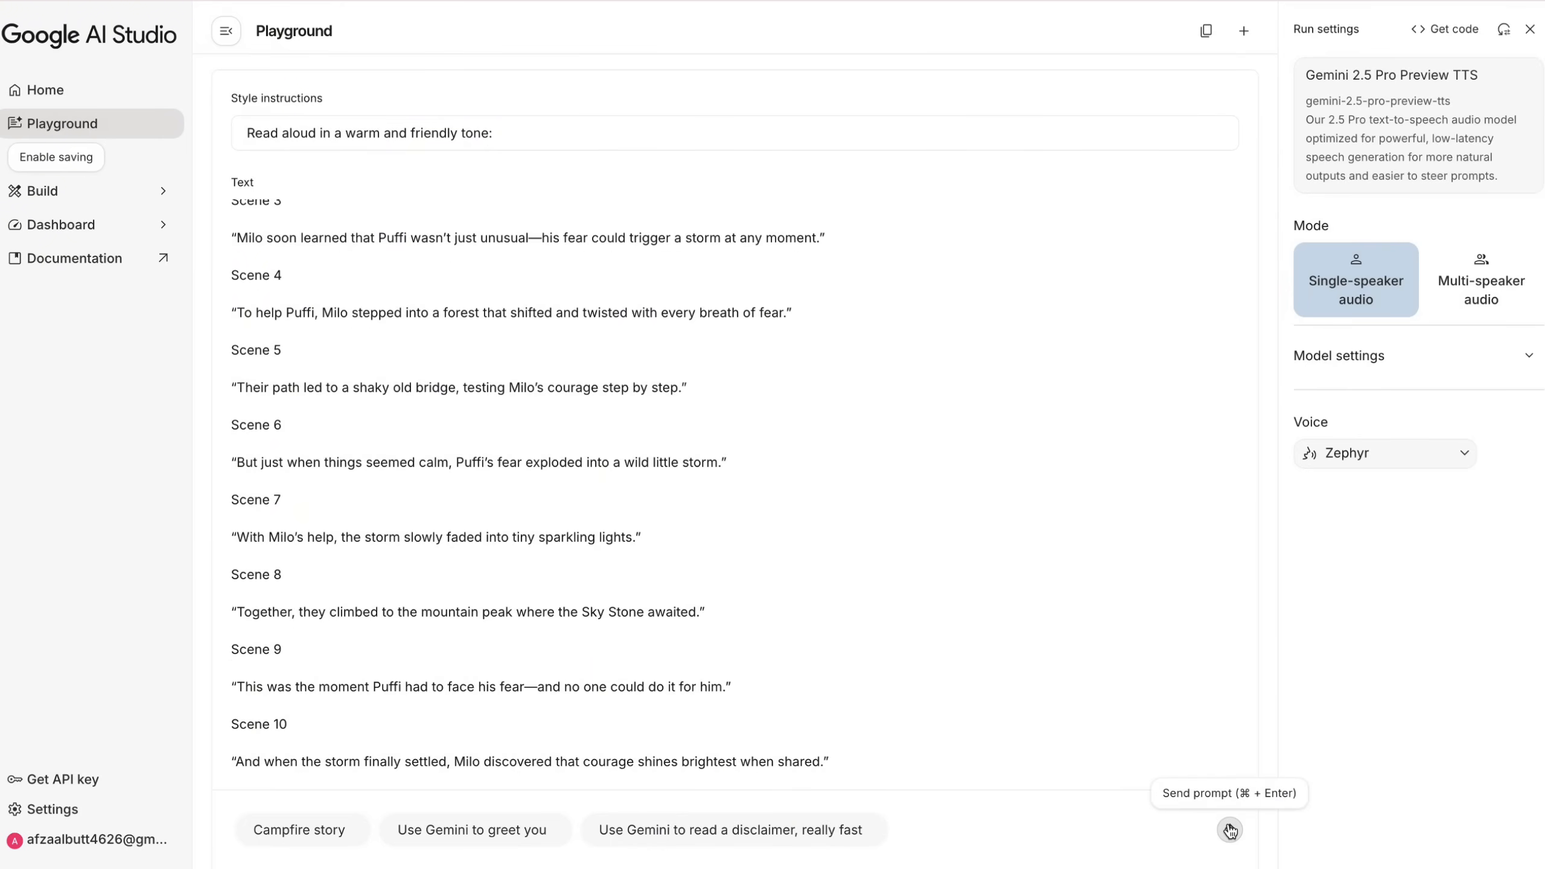
left_click(1228, 831)
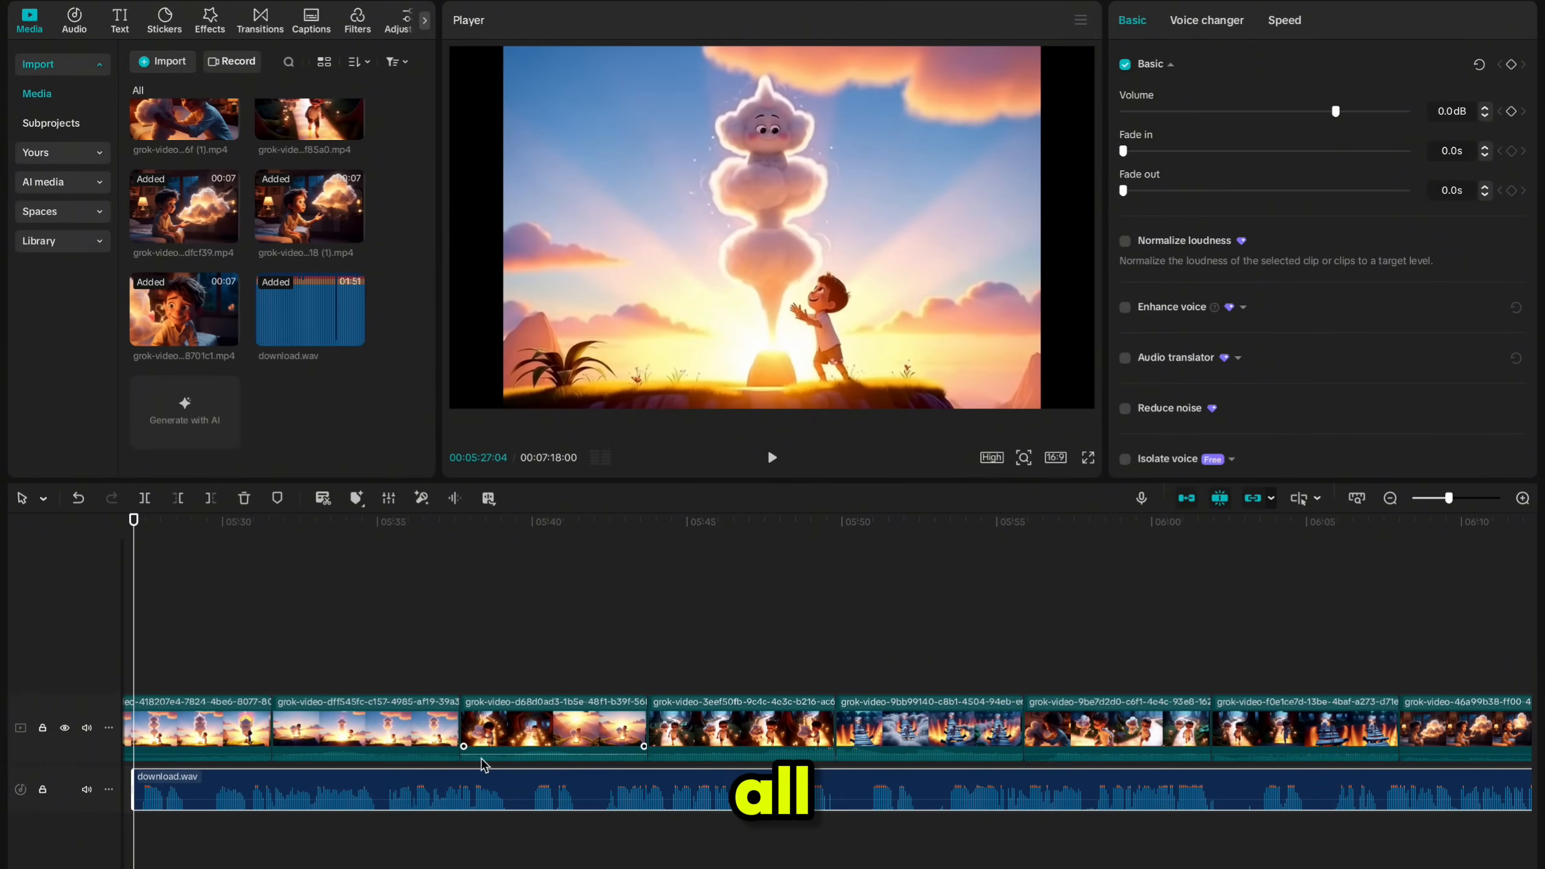
Scale a scene clip to 120%, then select the next scene clip on the timeline.
scroll("right", 3)
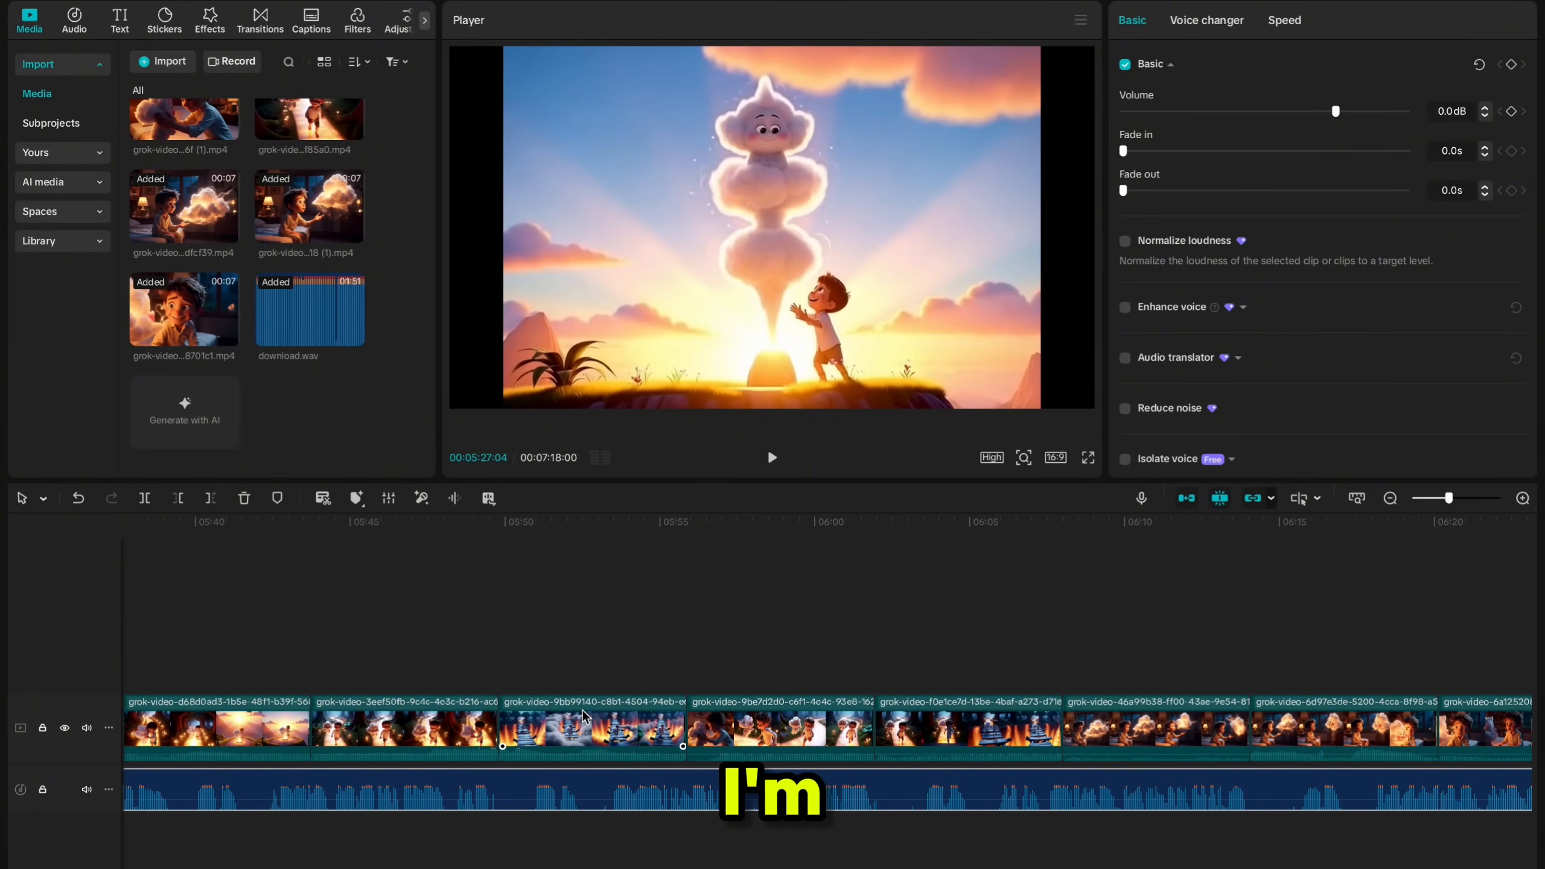
left_click(591, 729)
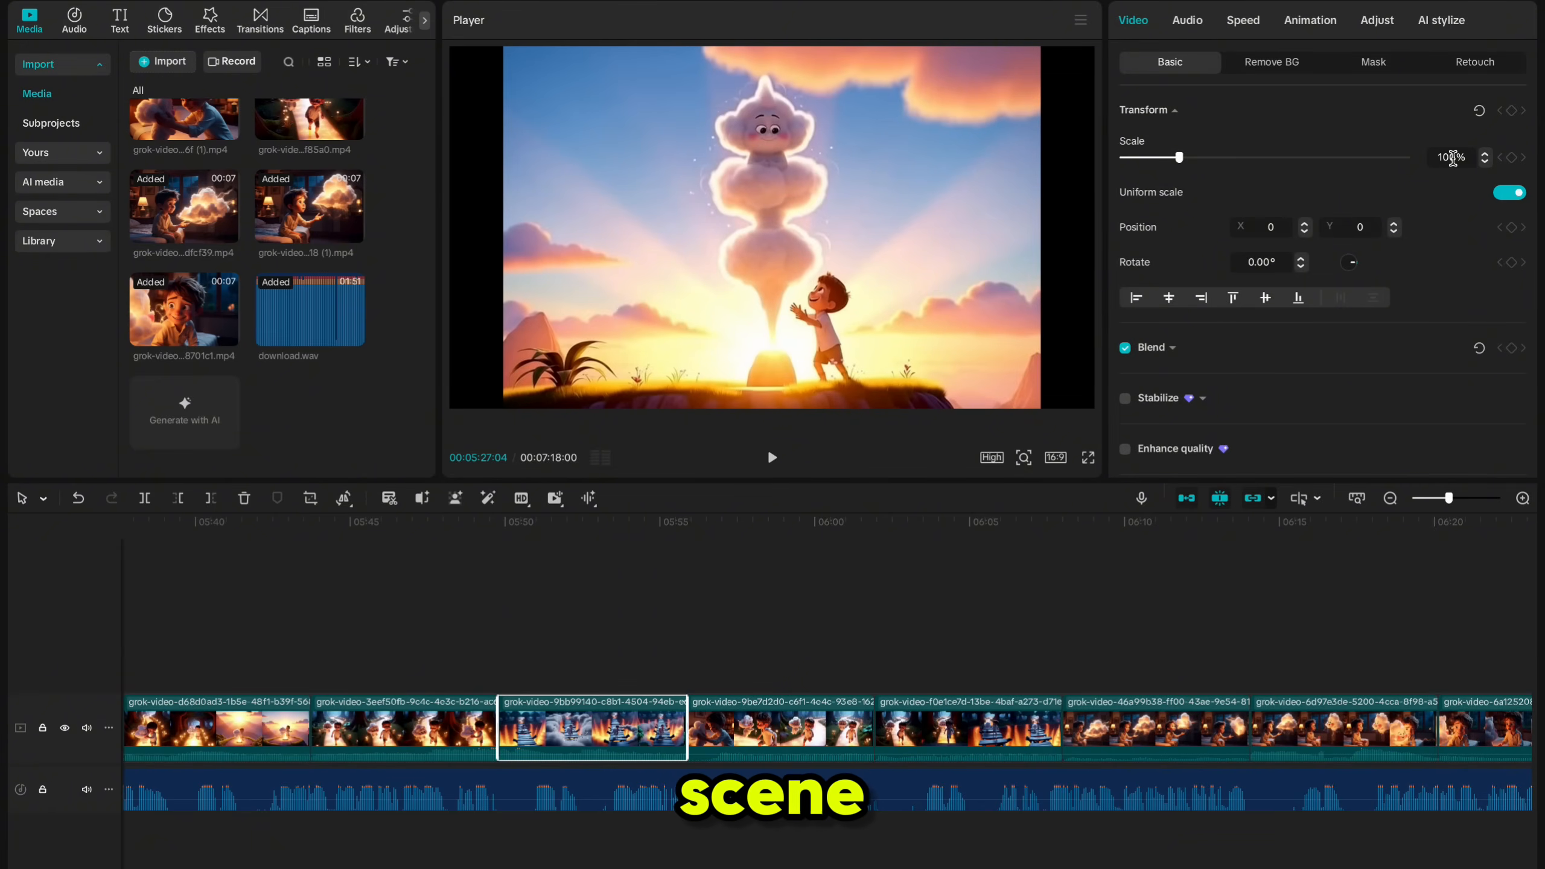
left_click(760, 521)
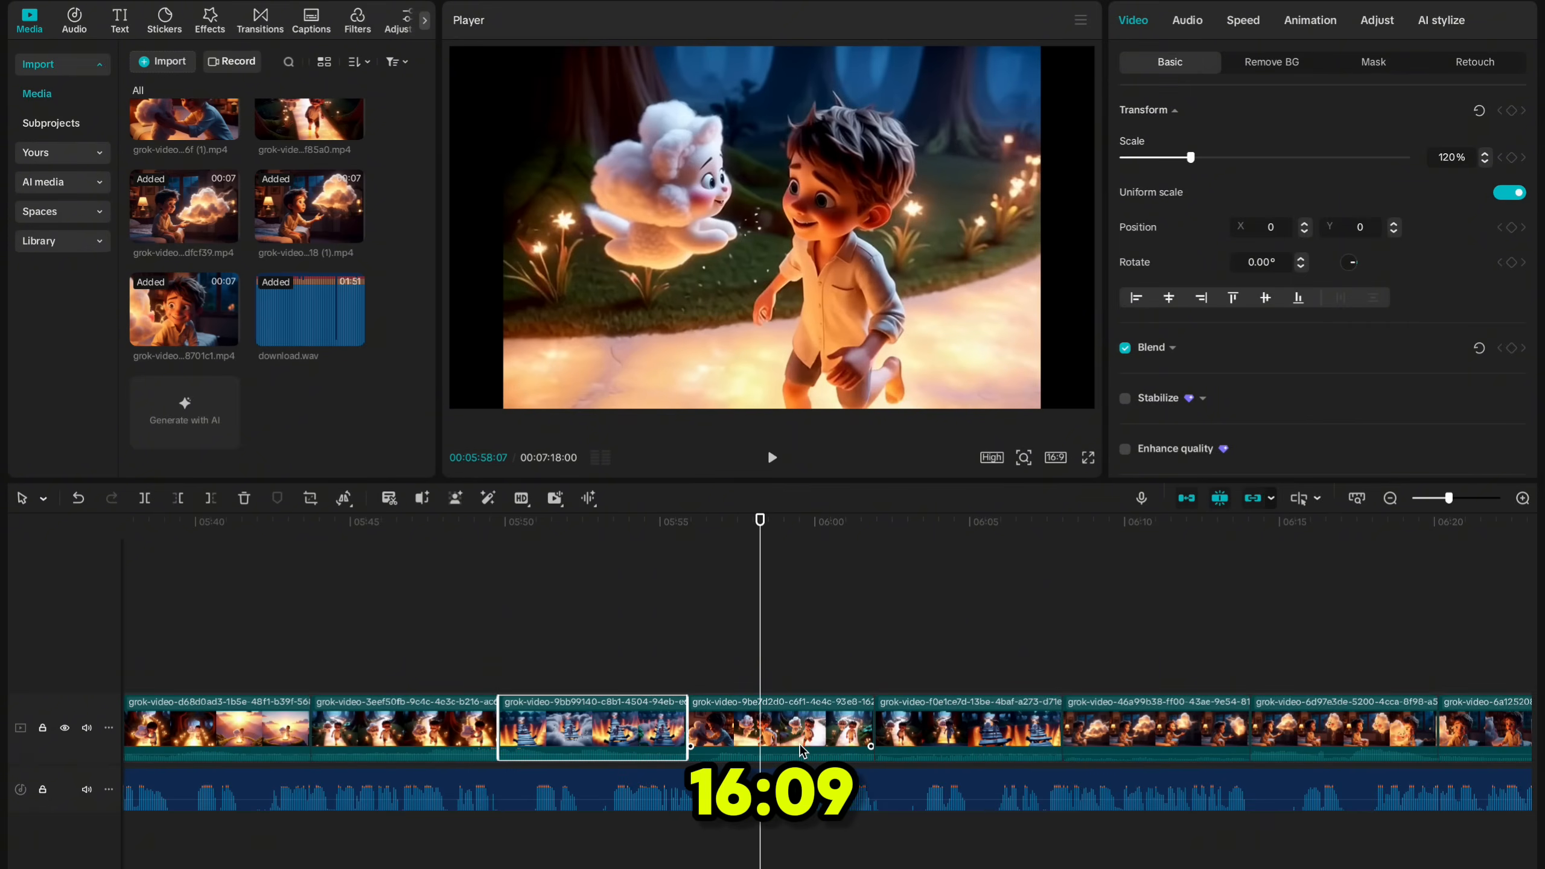
left_click(778, 729)
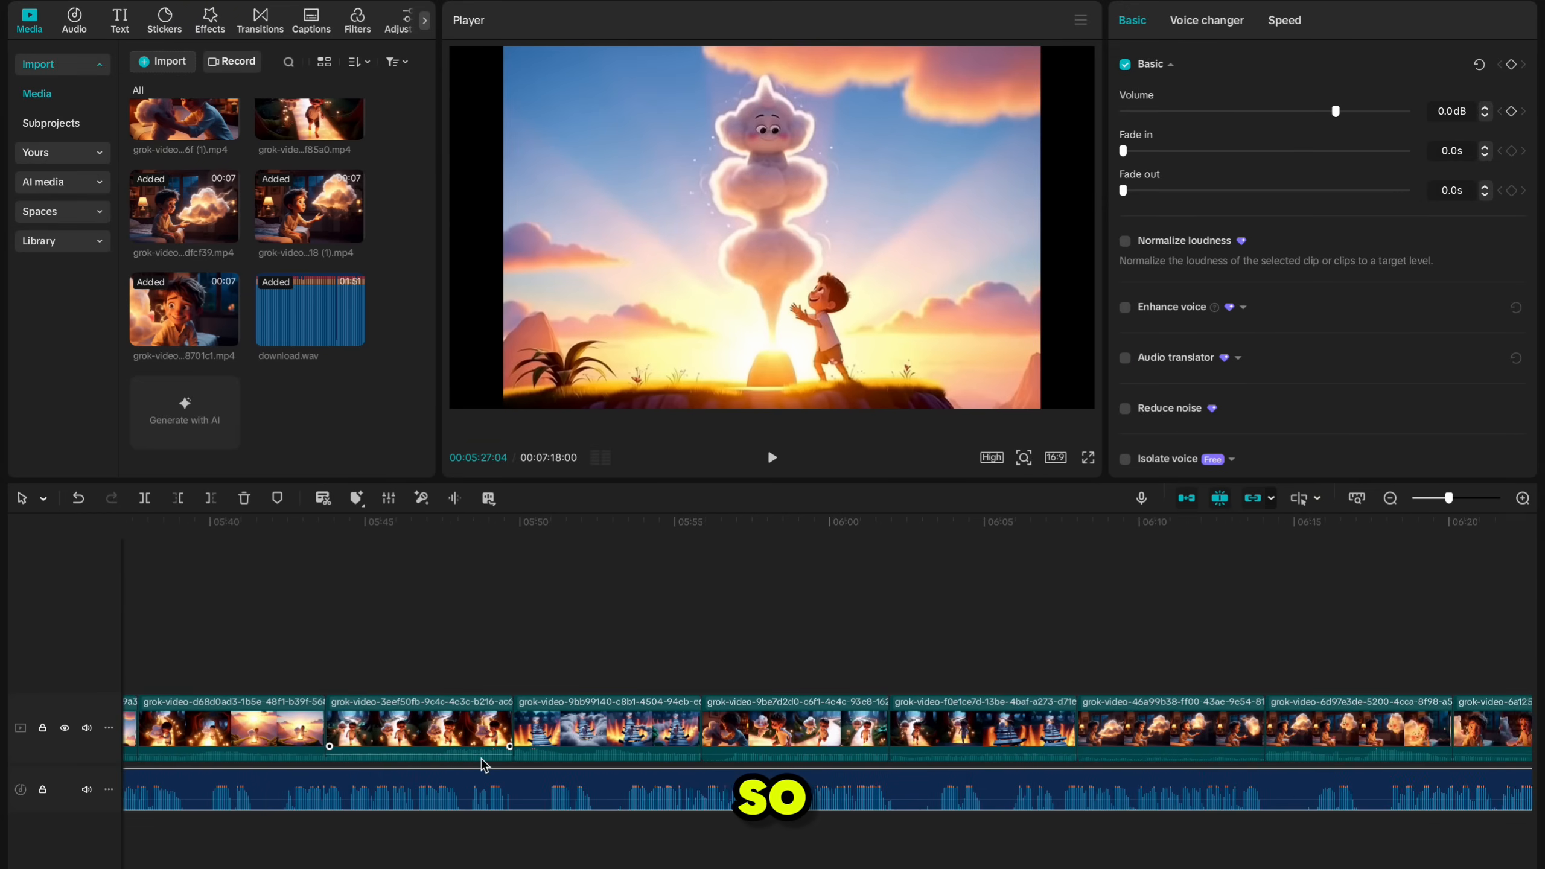
left_click(780, 729)
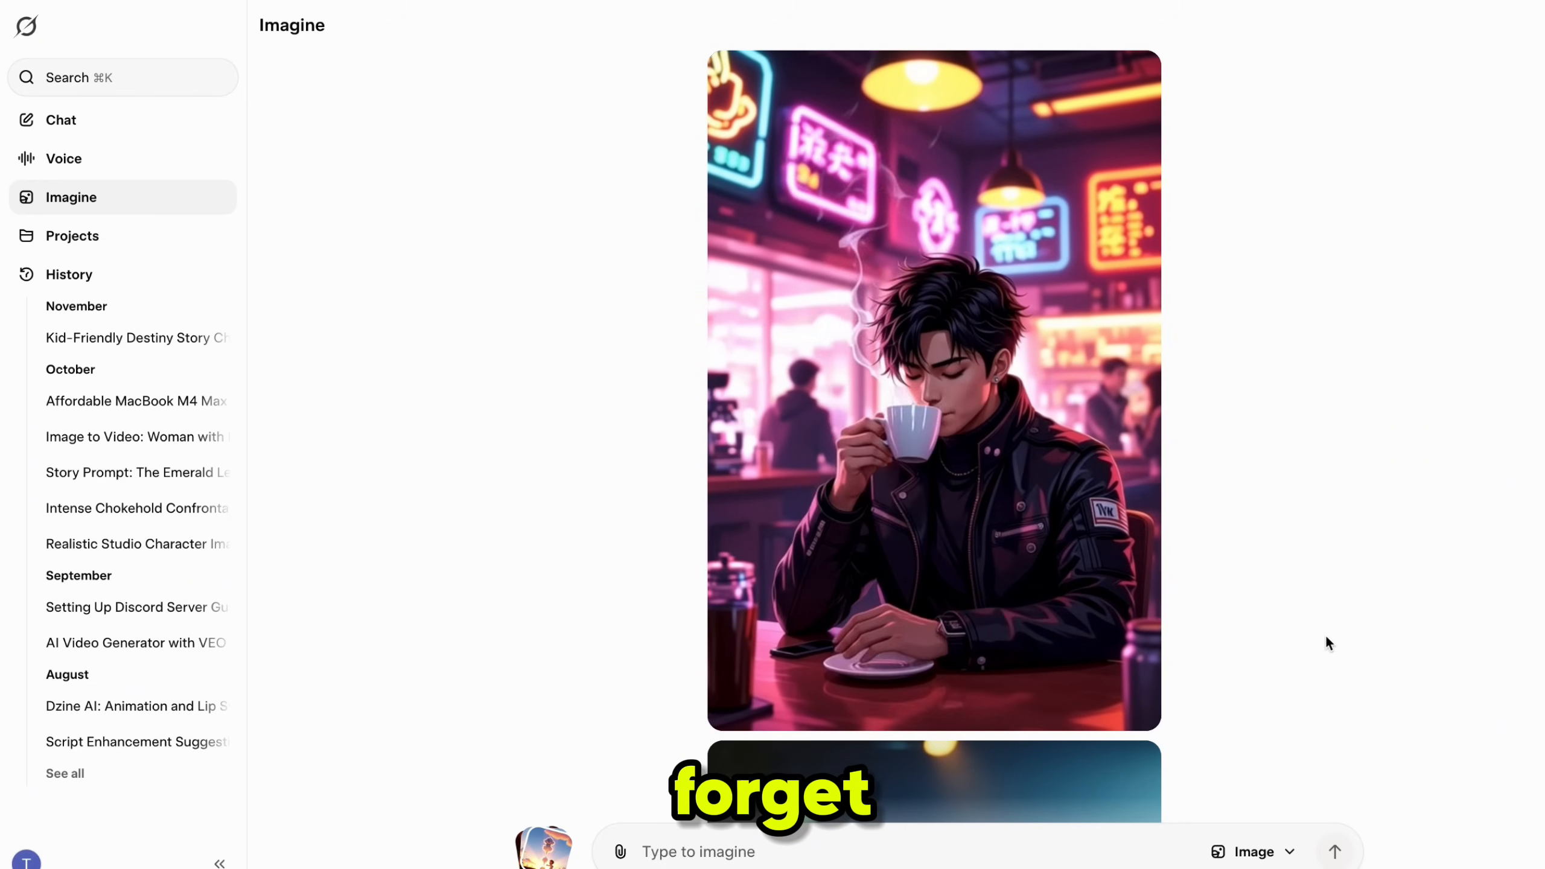
scroll("down", 3)
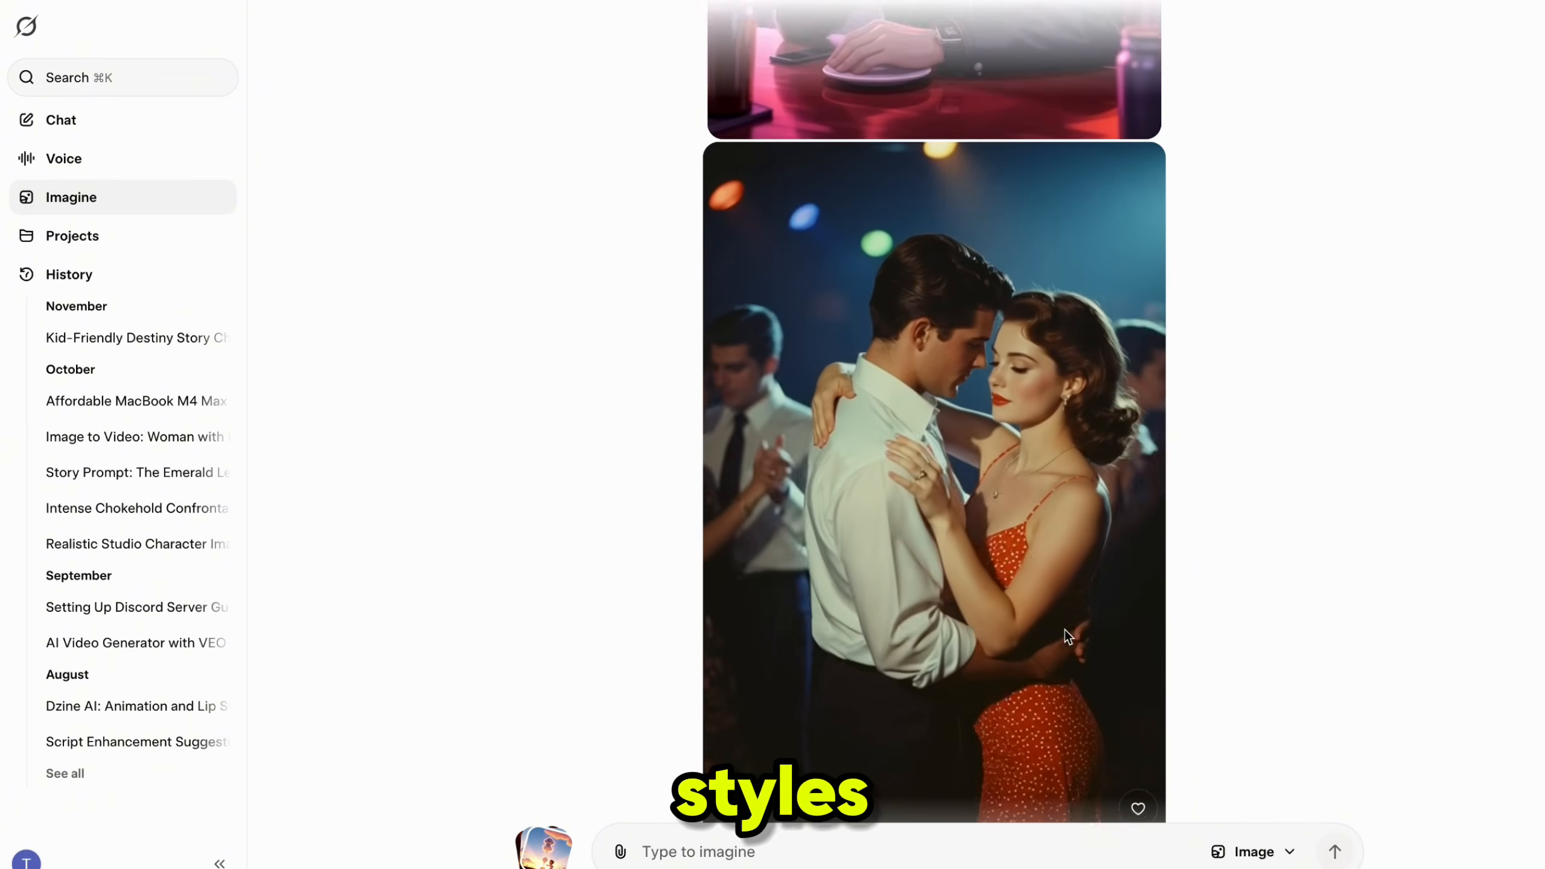
scroll("down", 3)
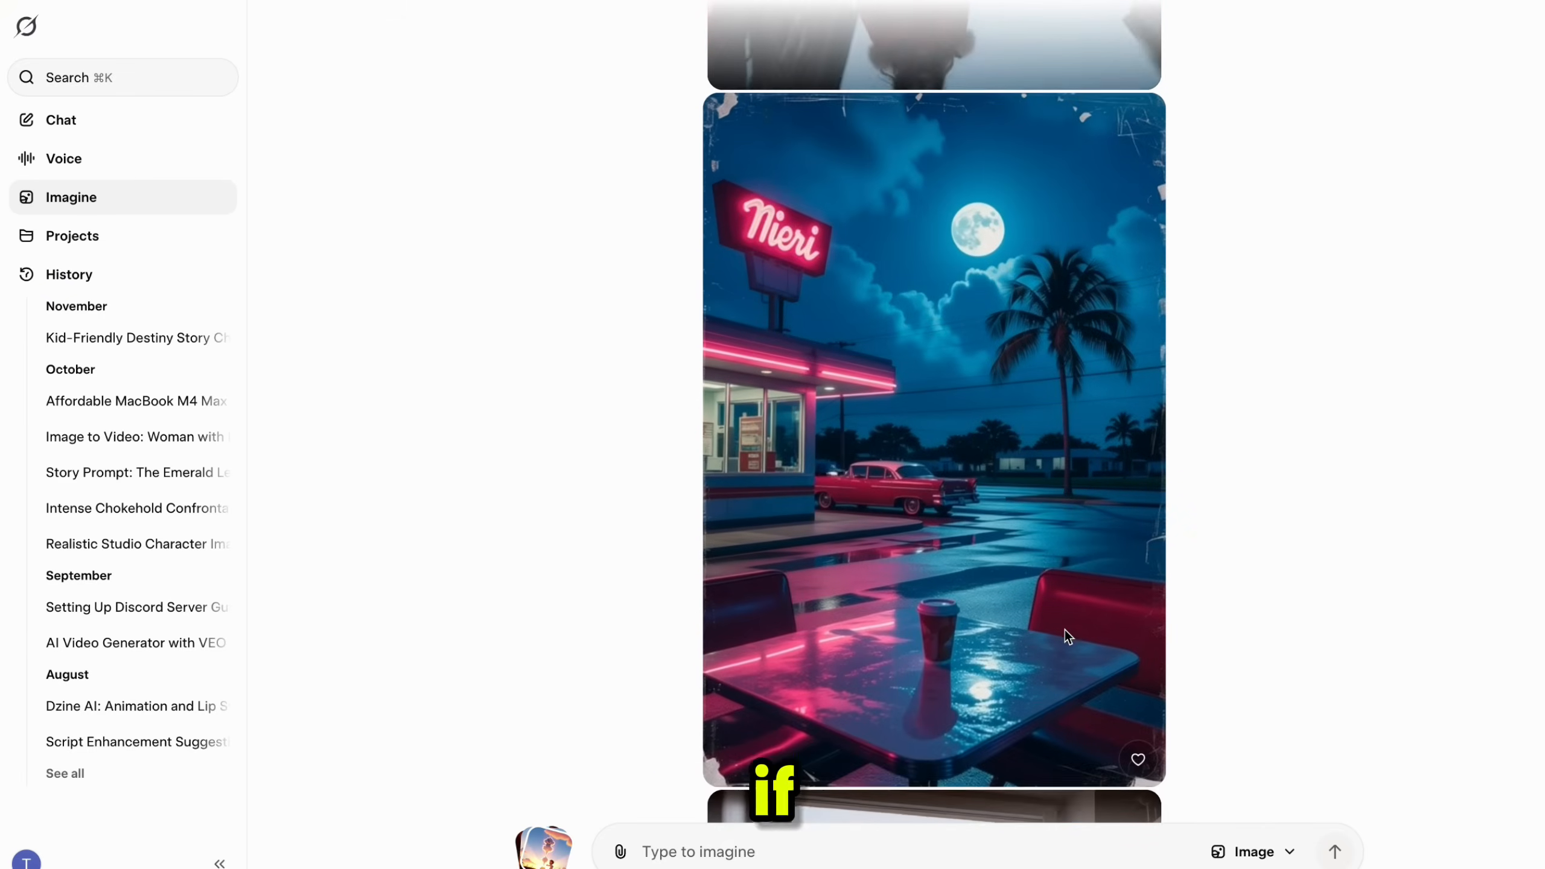
scroll("down", 3)
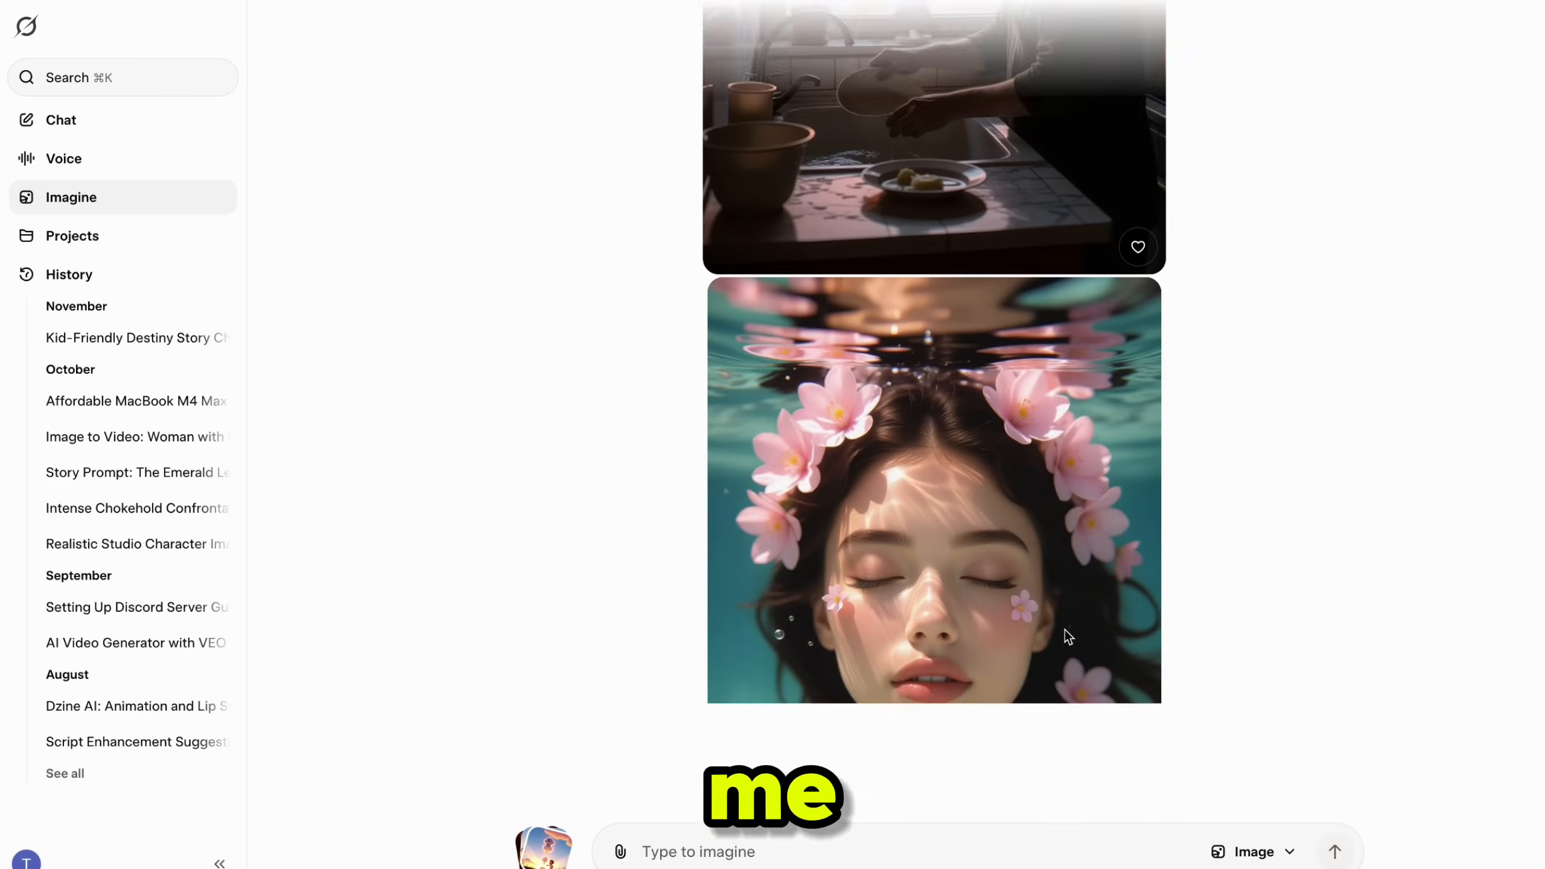
scroll("down", 3)
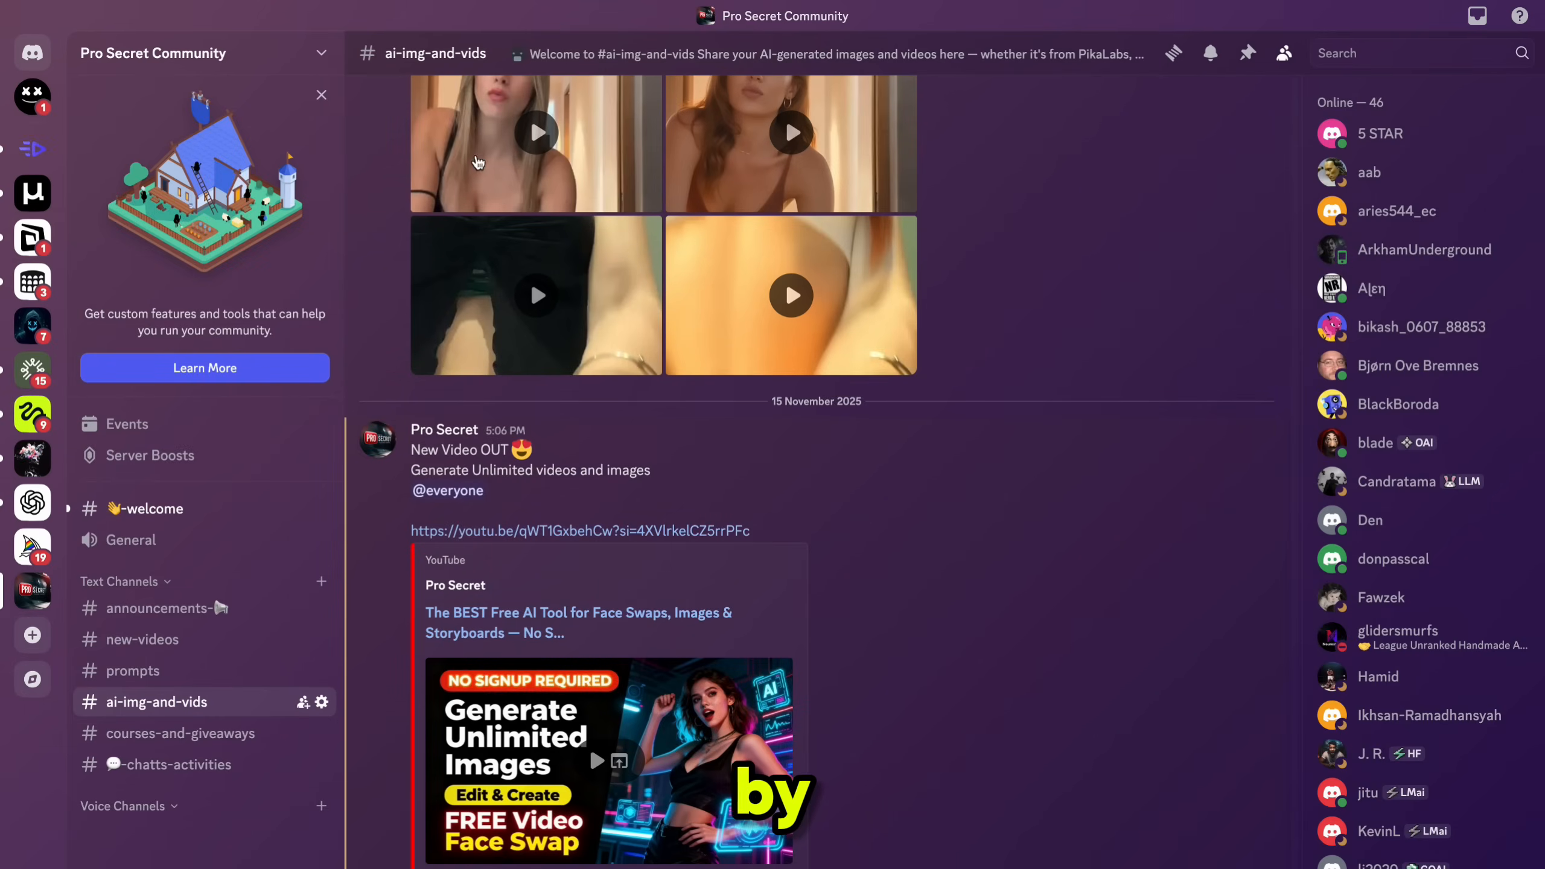
mouse_move(541, 673)
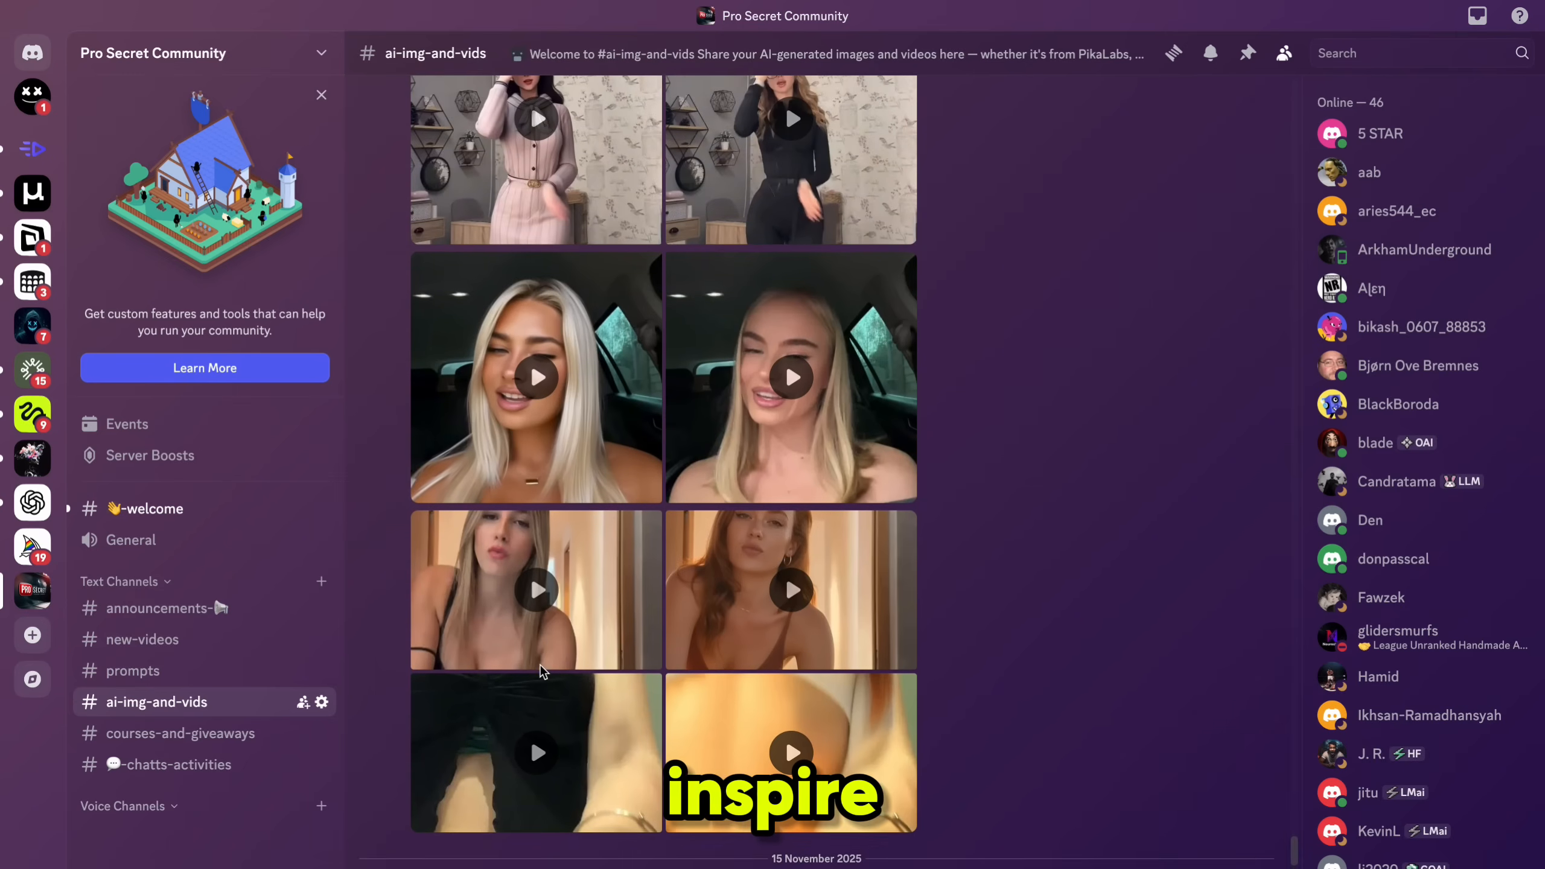
scroll("up", 3)
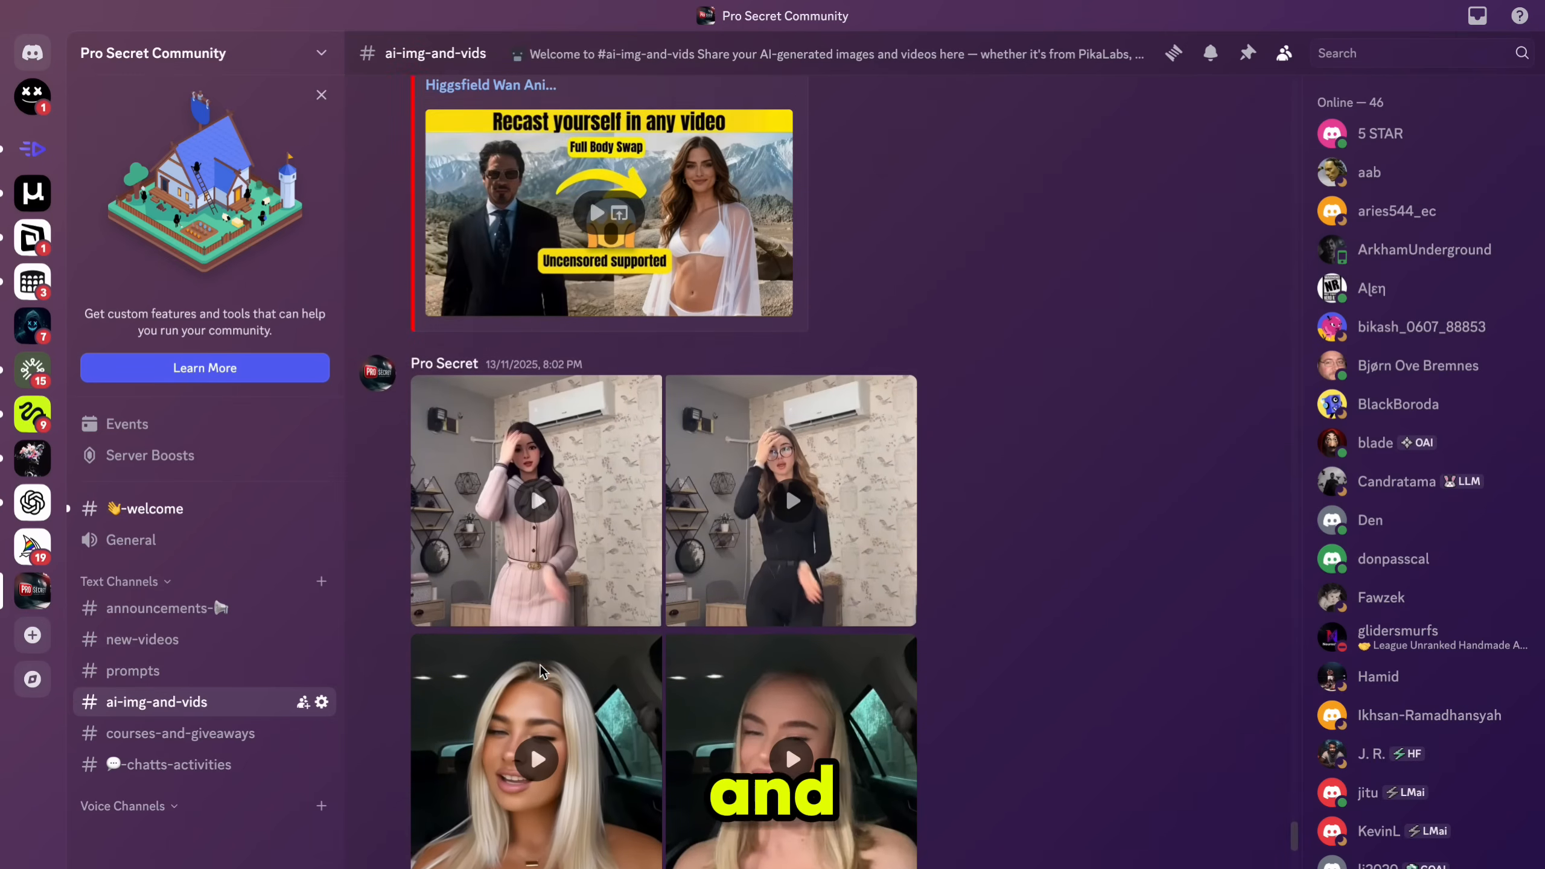
scroll("up", 3)
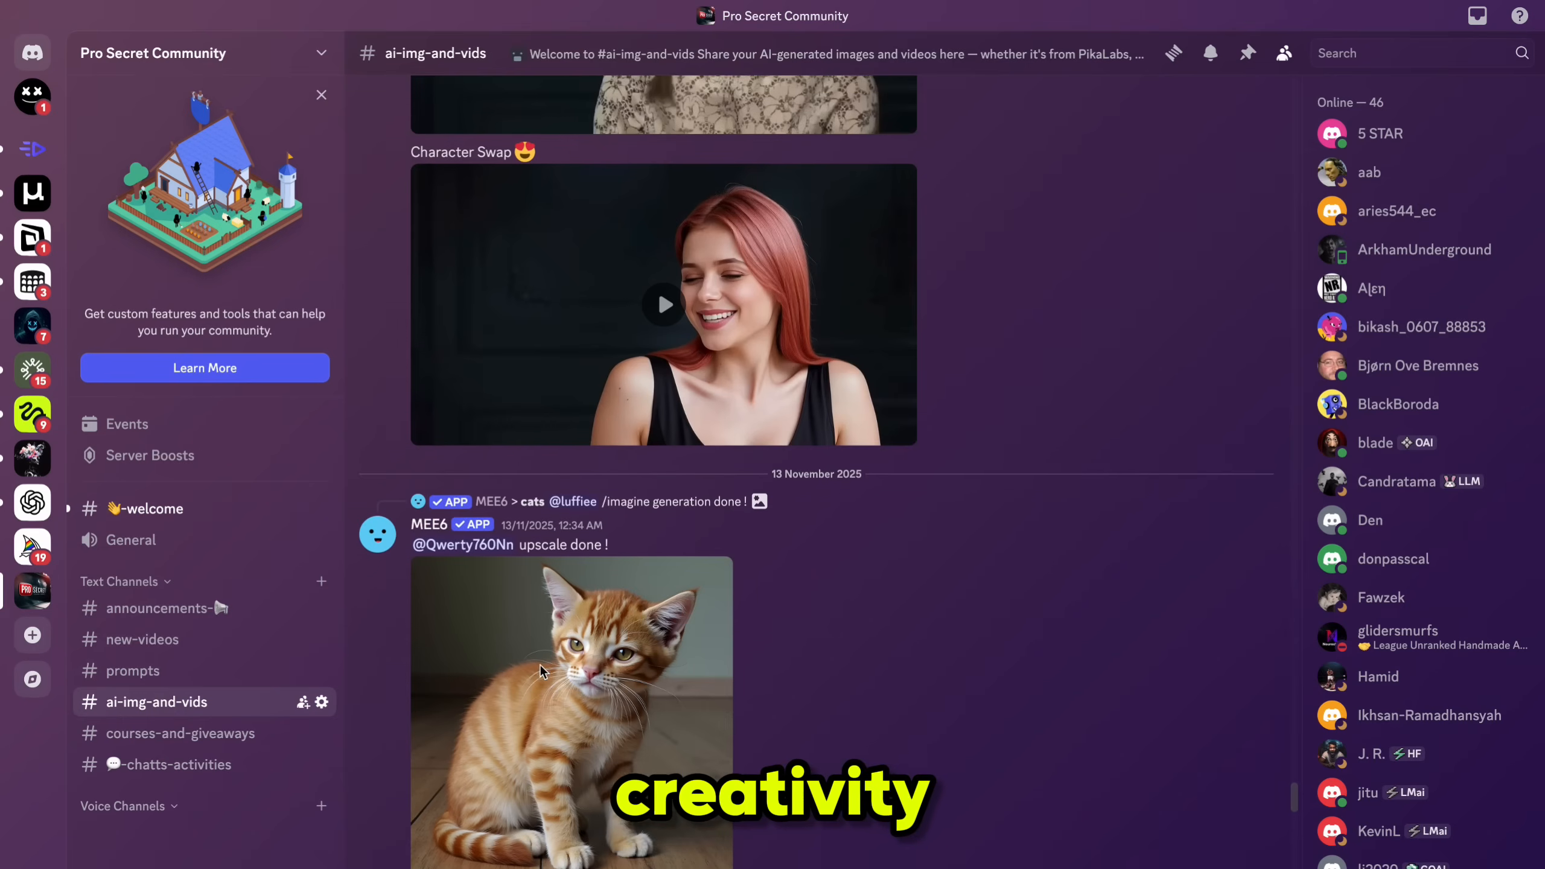
scroll("up", 3)
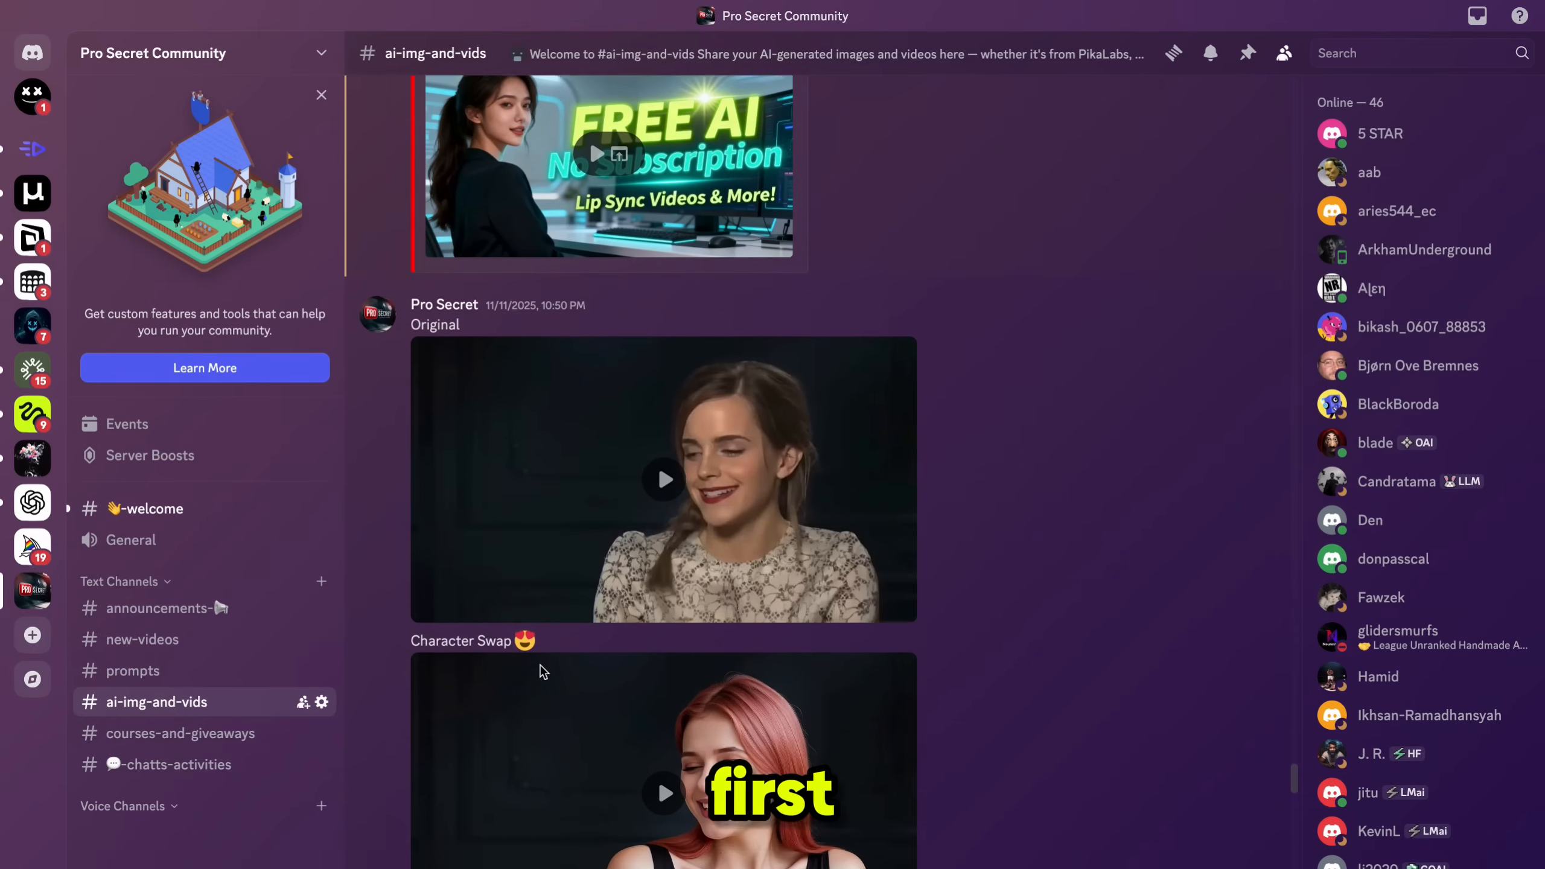
scroll("up", 3)
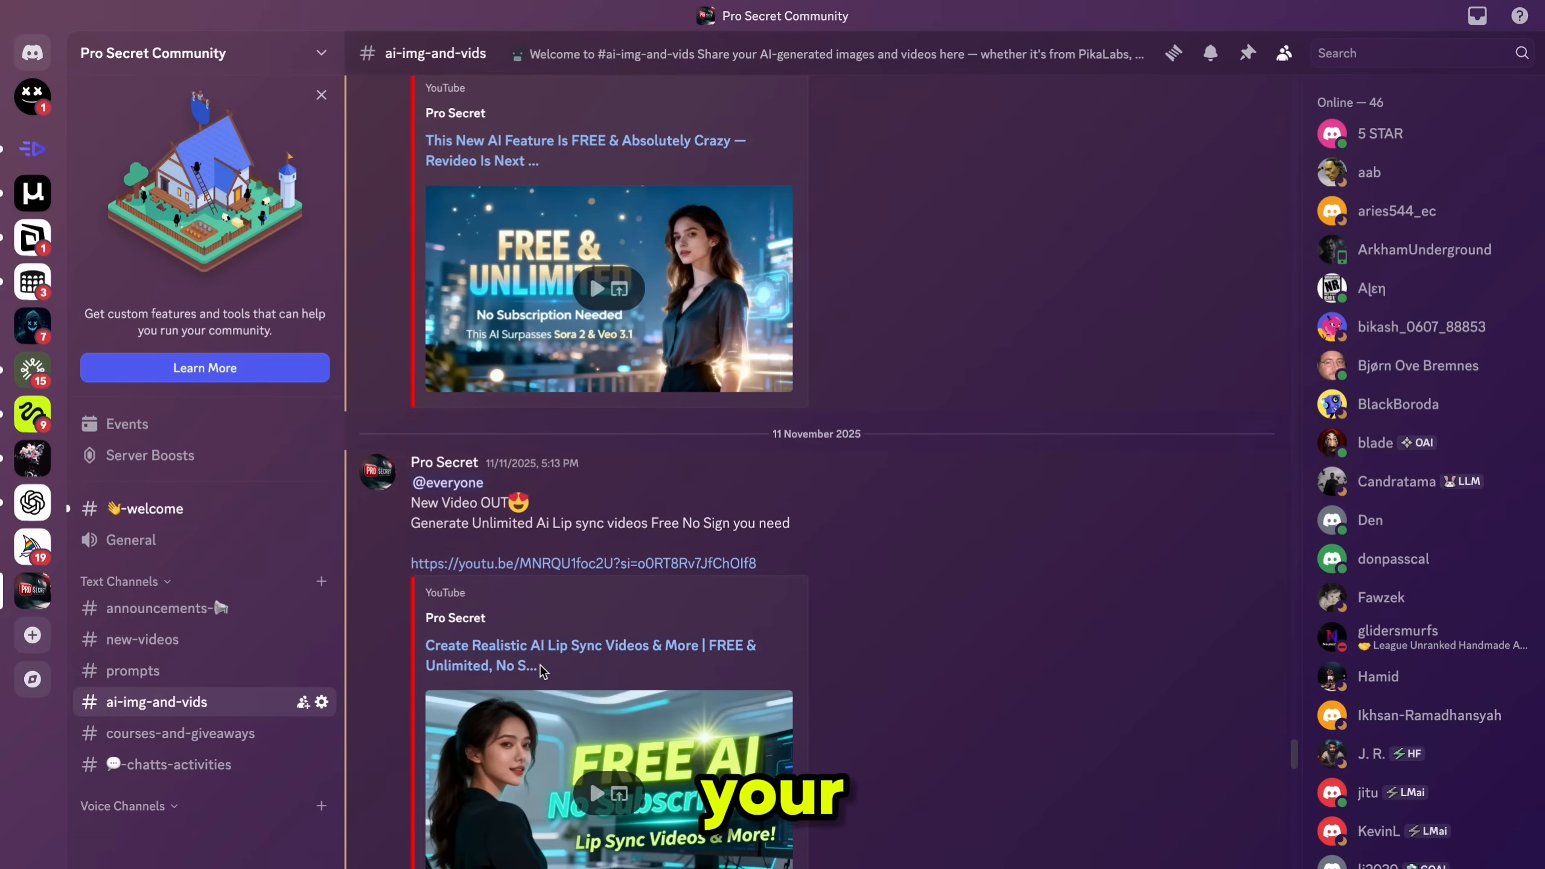
scroll("up", 3)
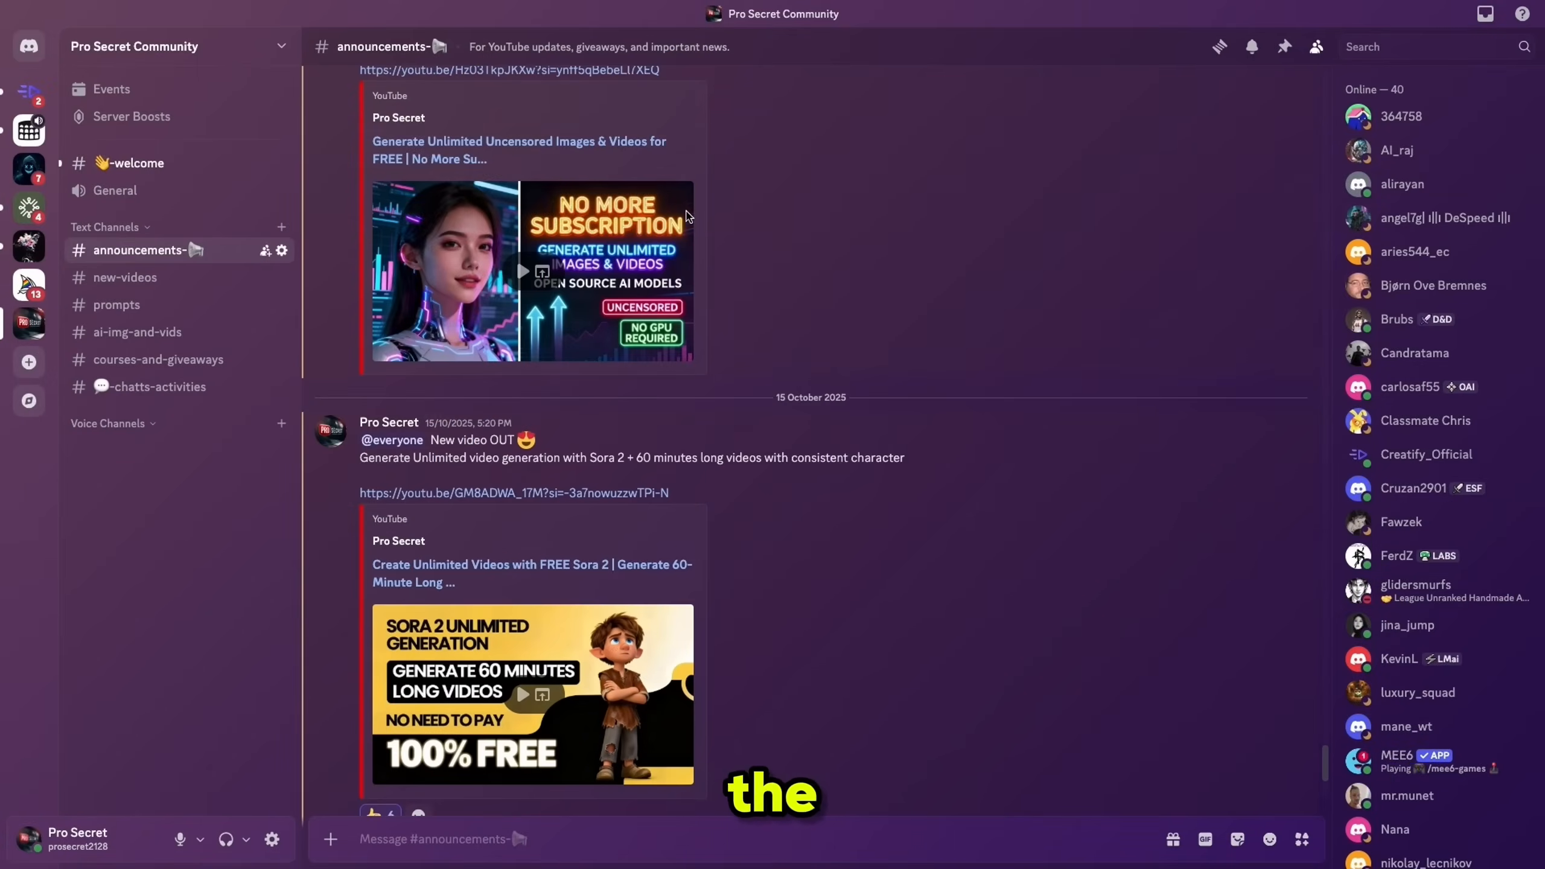
left_click(117, 304)
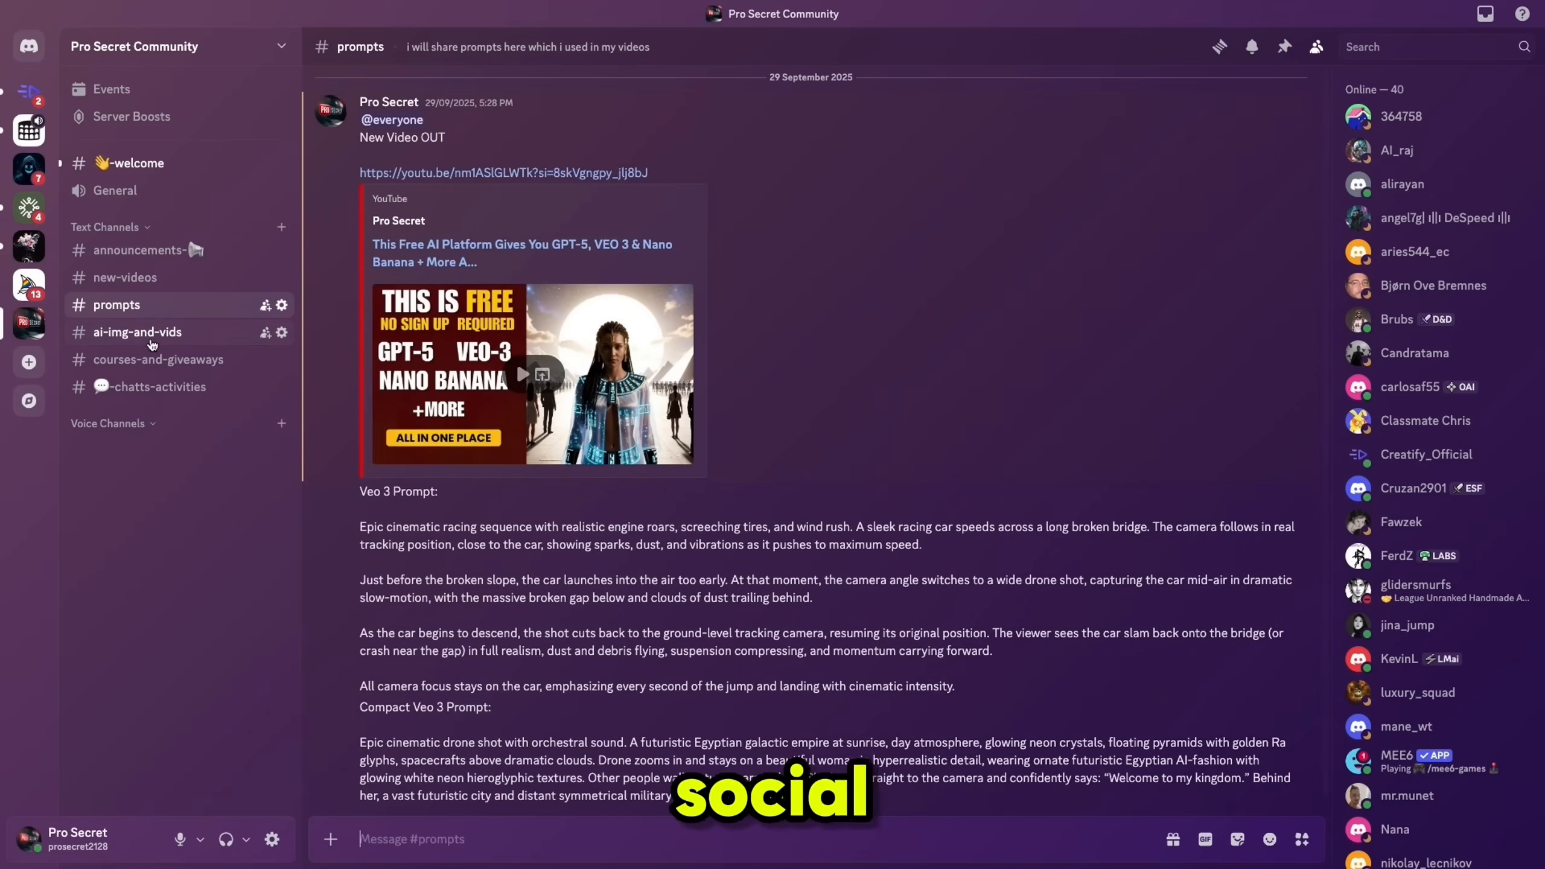
left_click(137, 332)
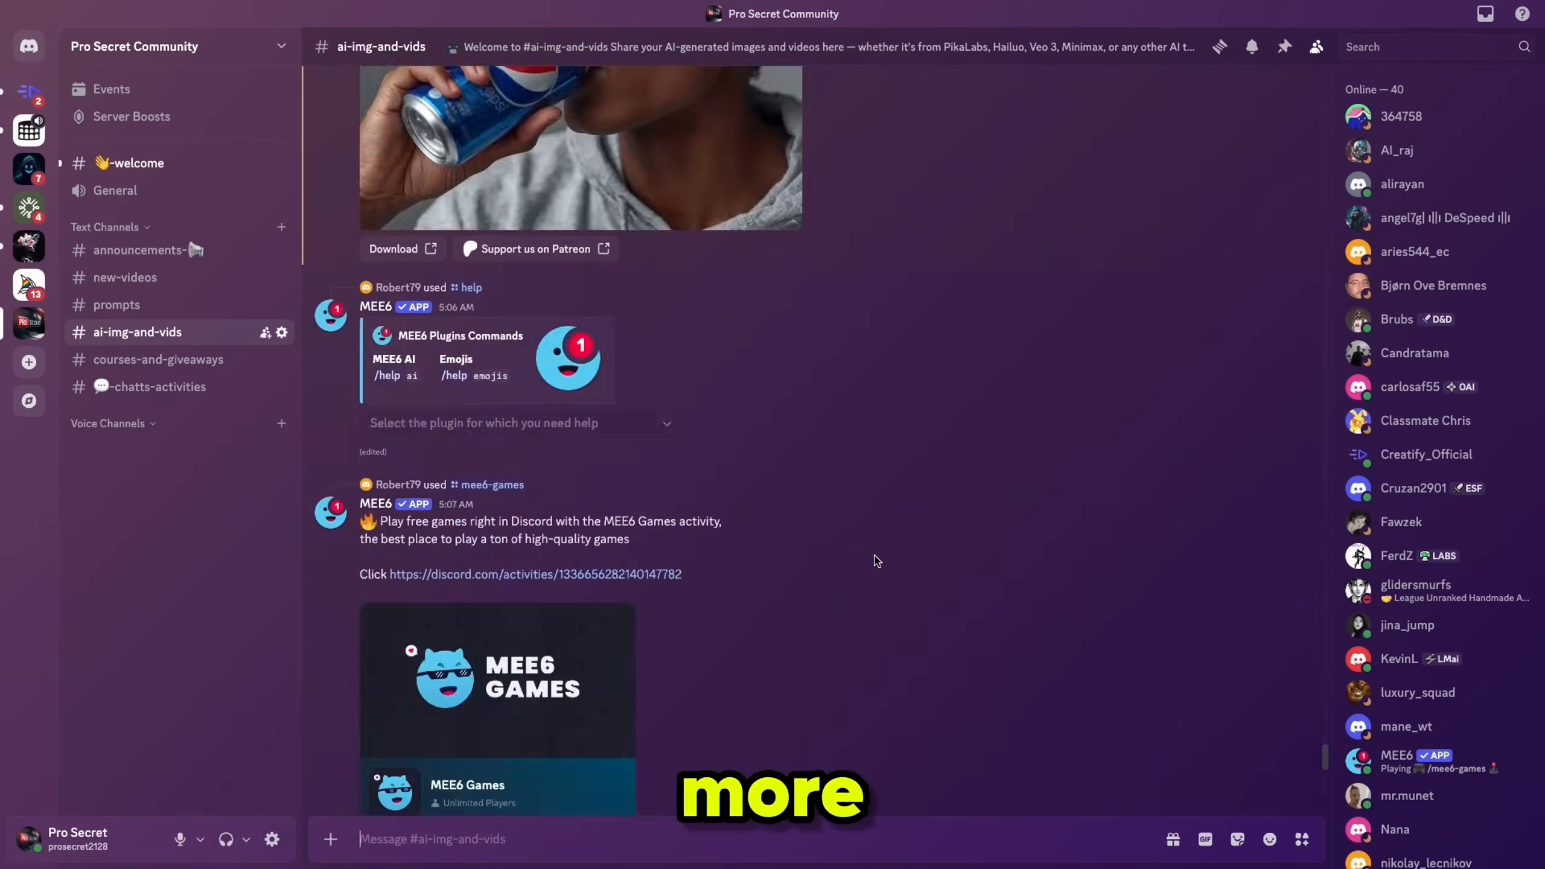